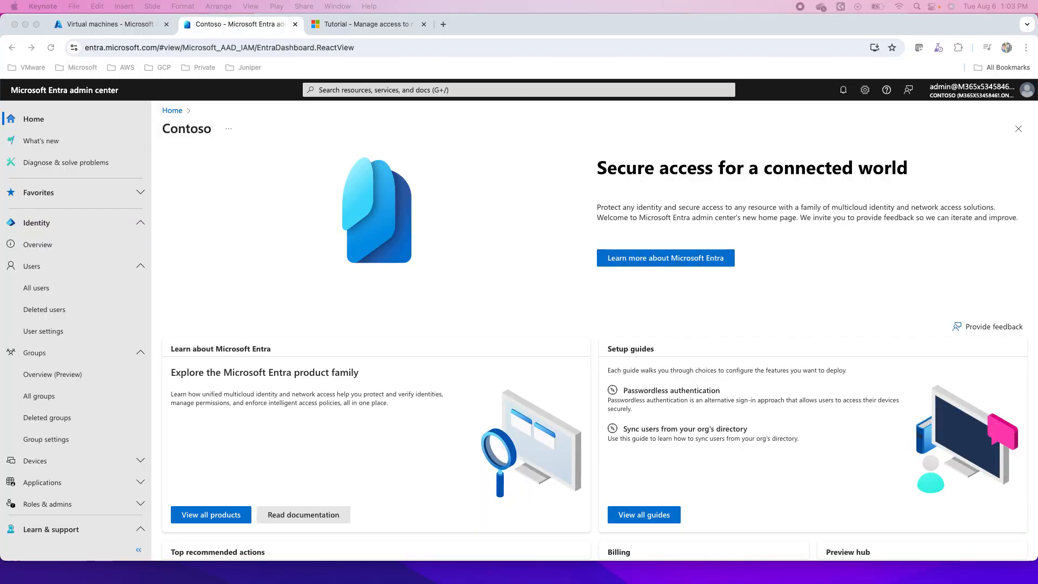
mouse_move(25, 6)
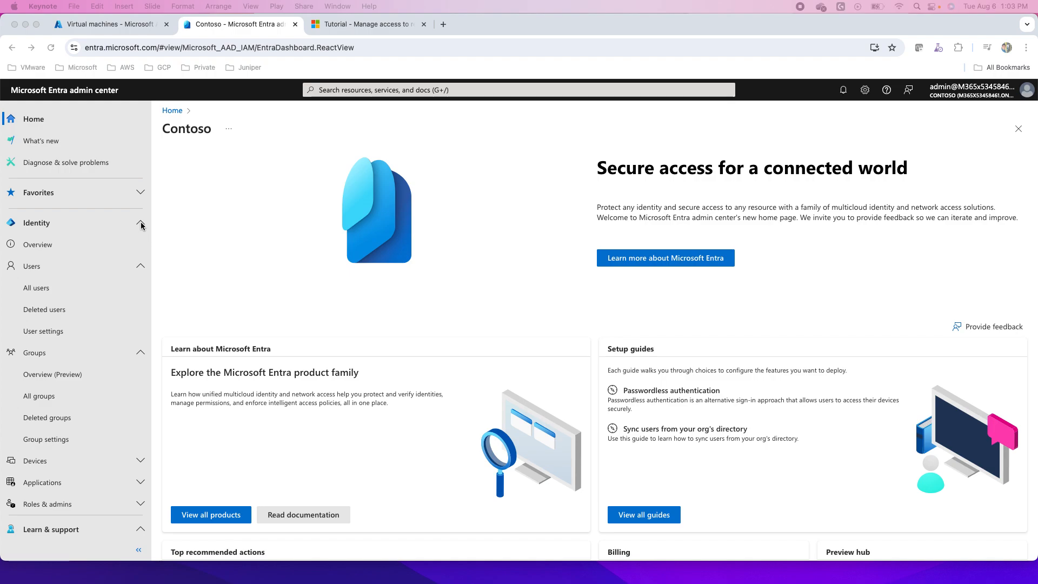
mouse_move(103, 56)
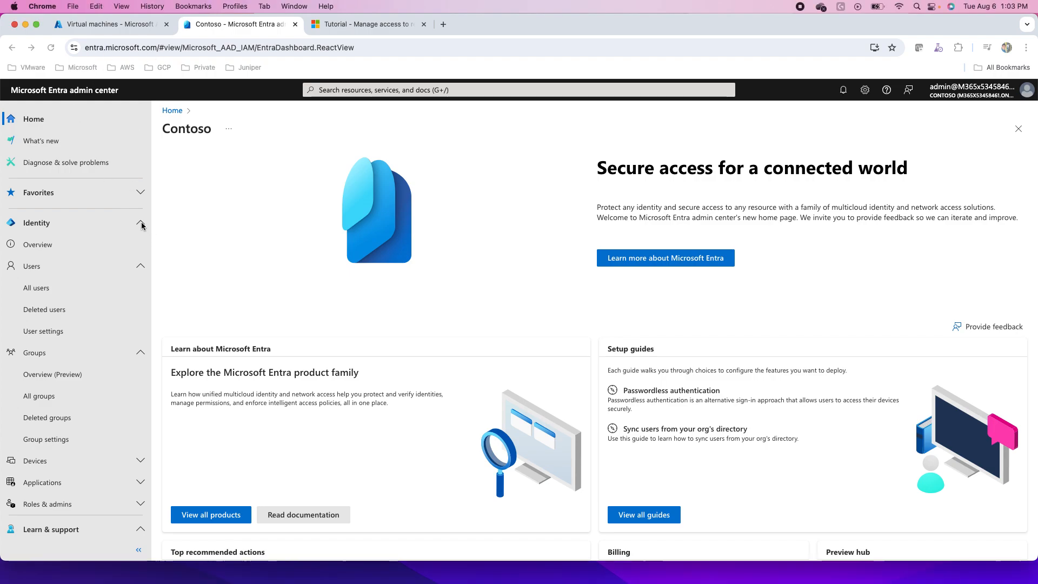
- Collapse Identity and expand Identity Governance in the left navigation
left_click(140, 223)
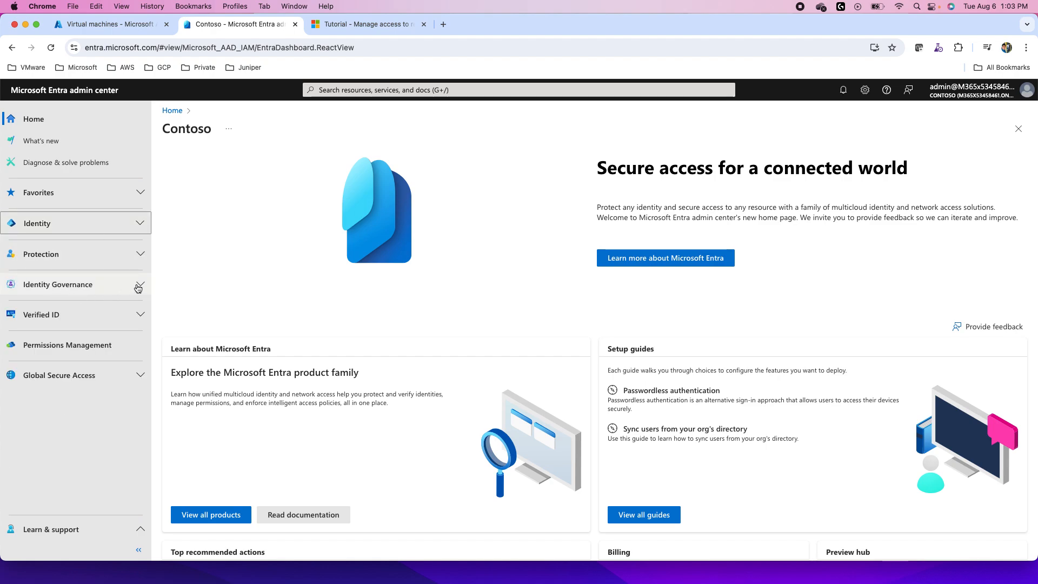
left_click(58, 283)
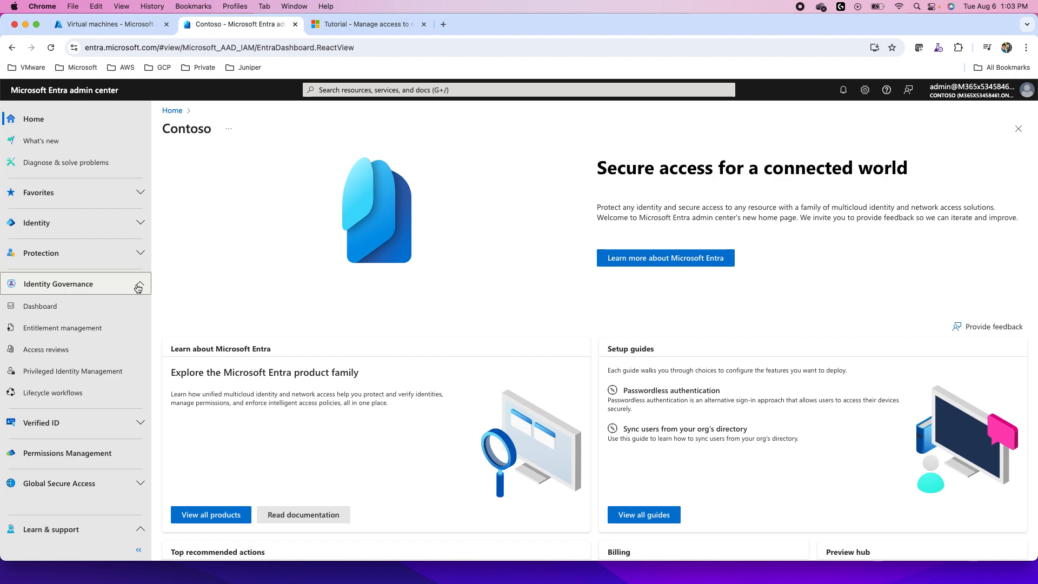
mouse_move(95, 327)
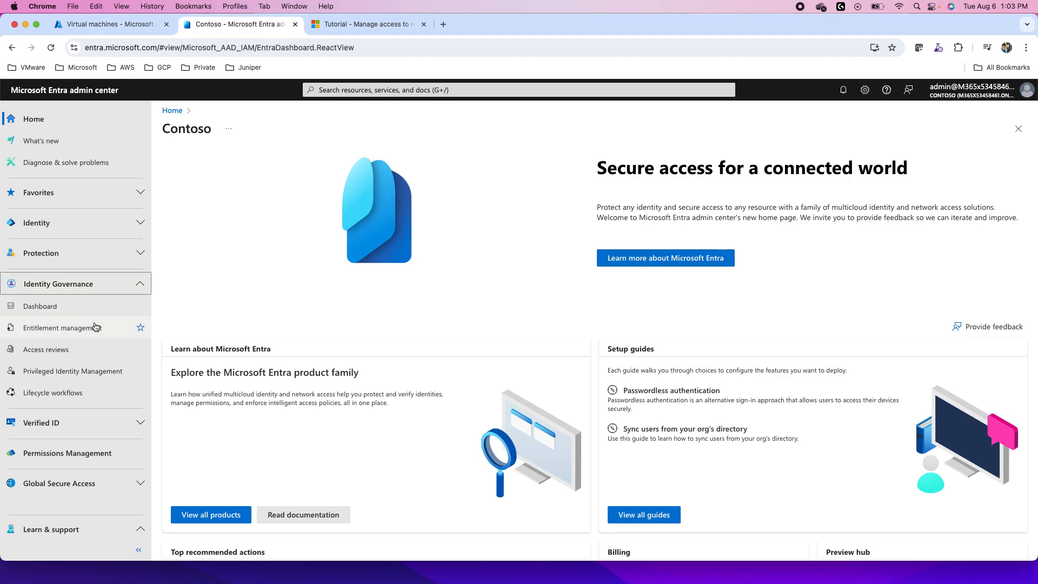
- Open Entitlement management's Getting started page under Identity Governance
left_click(61, 327)
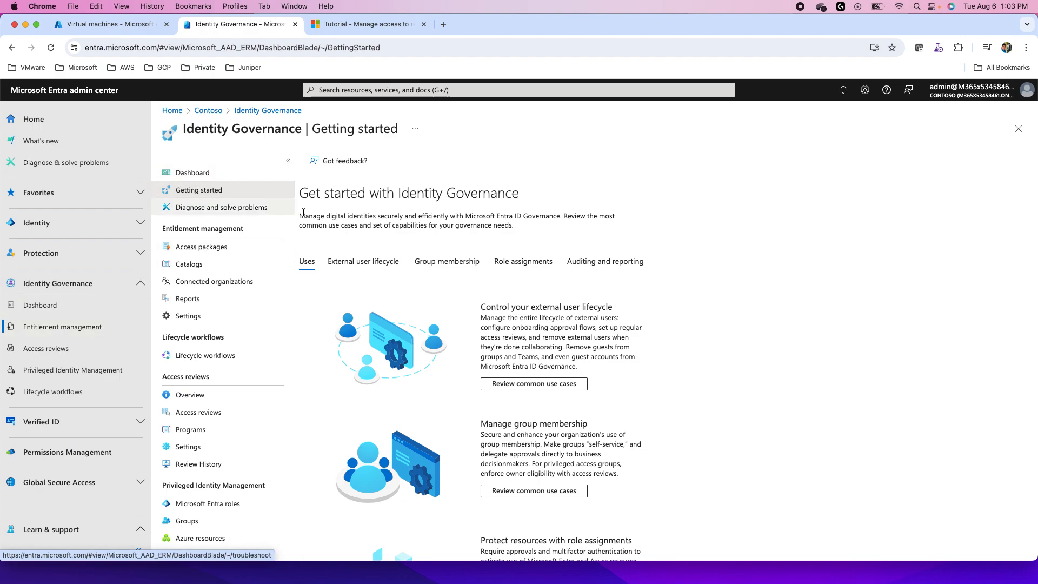
mouse_move(363, 261)
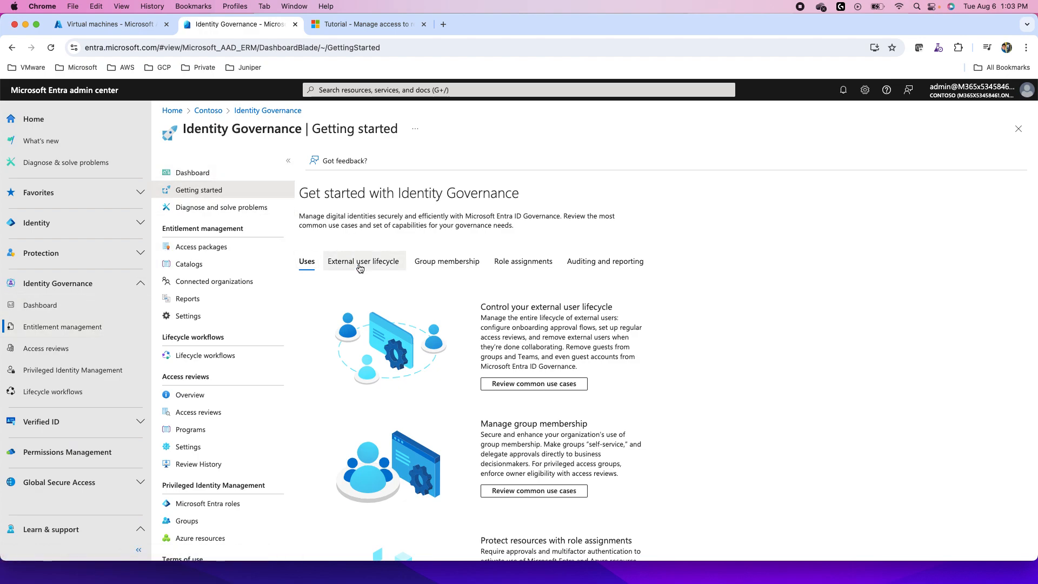
mouse_move(447, 260)
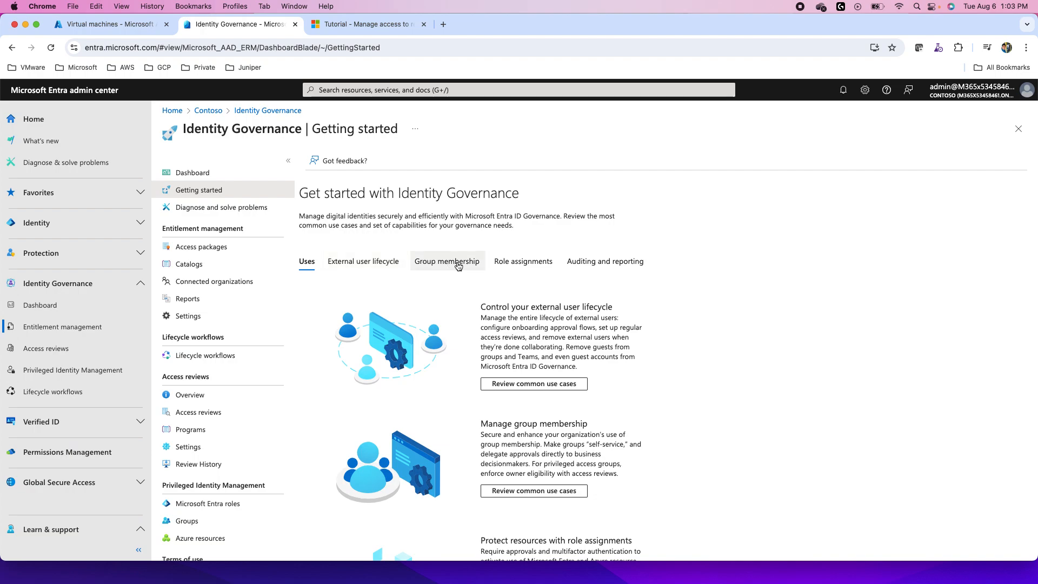
mouse_move(604, 261)
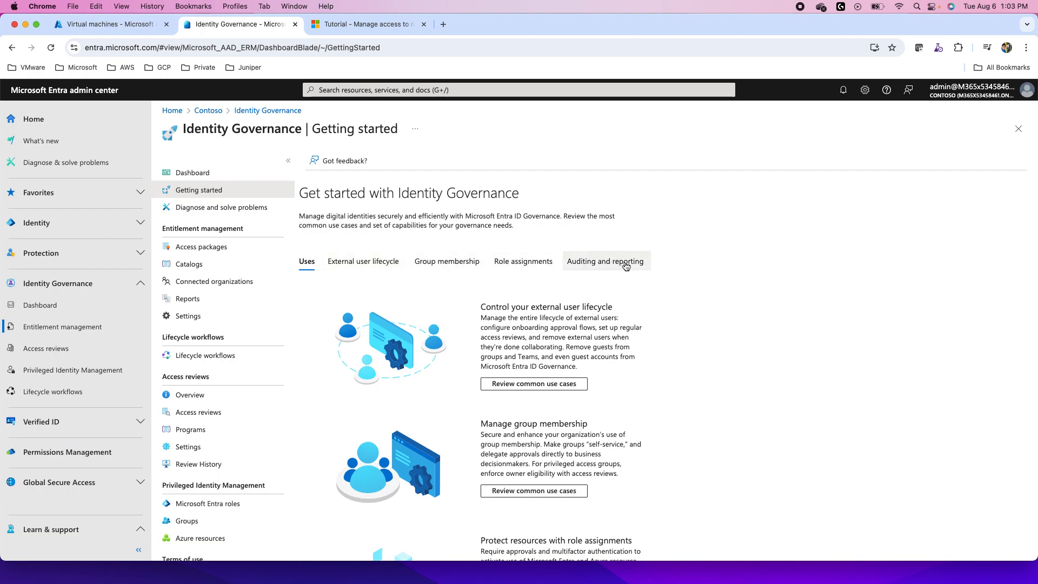
mouse_move(533, 383)
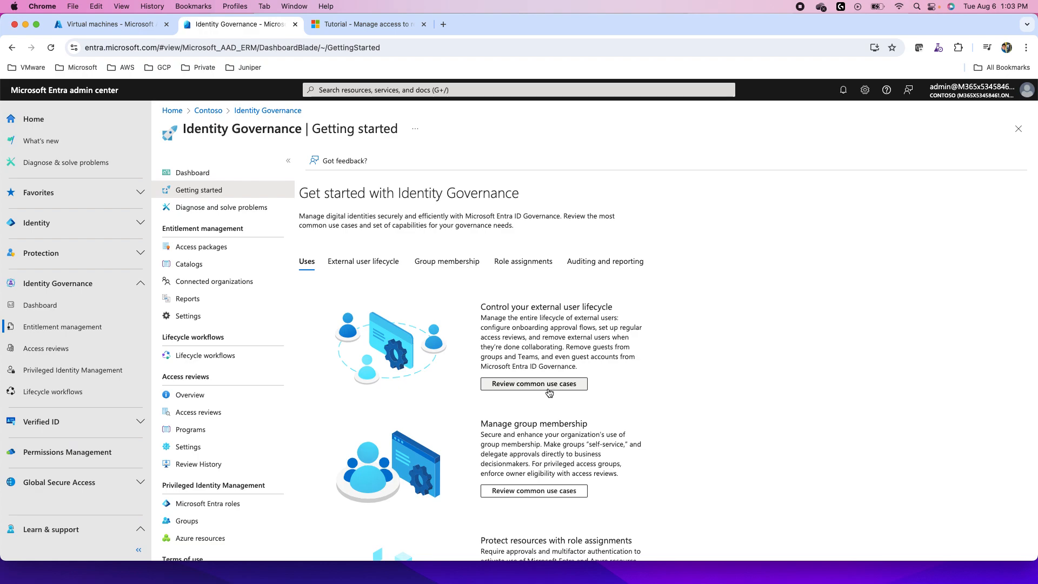
mouse_move(607, 370)
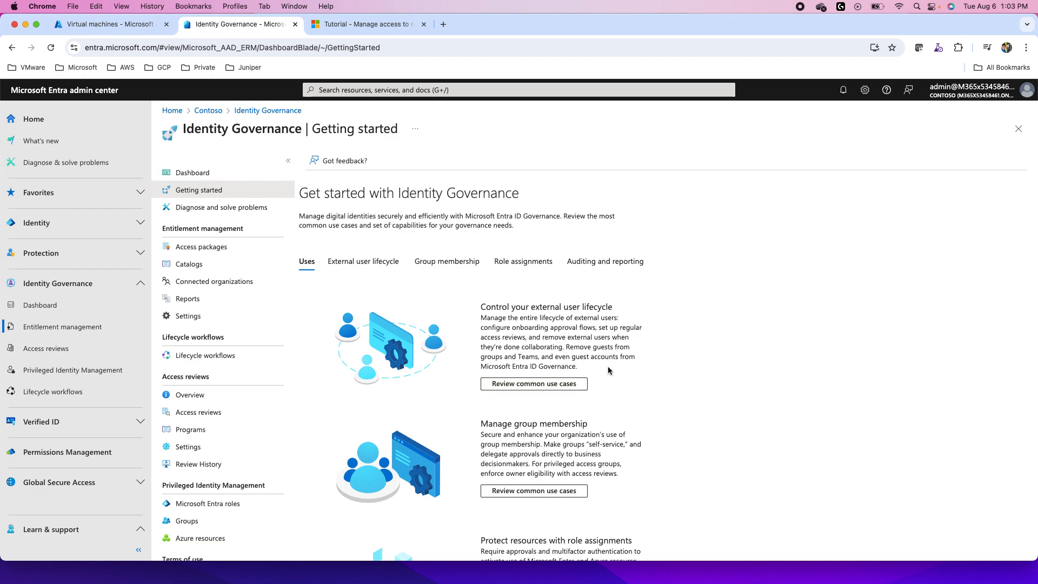
mouse_move(547, 358)
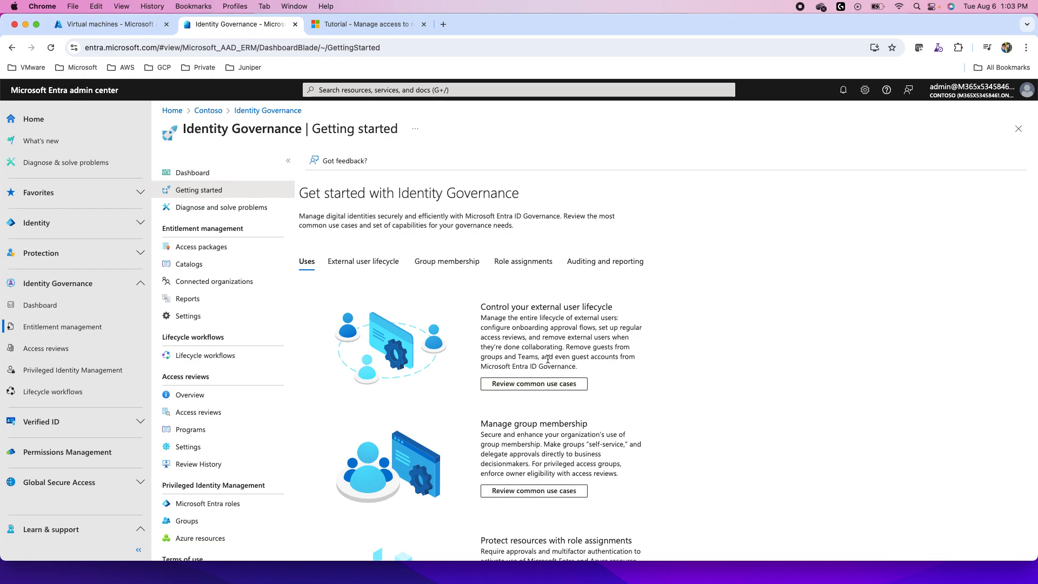
mouse_move(189, 264)
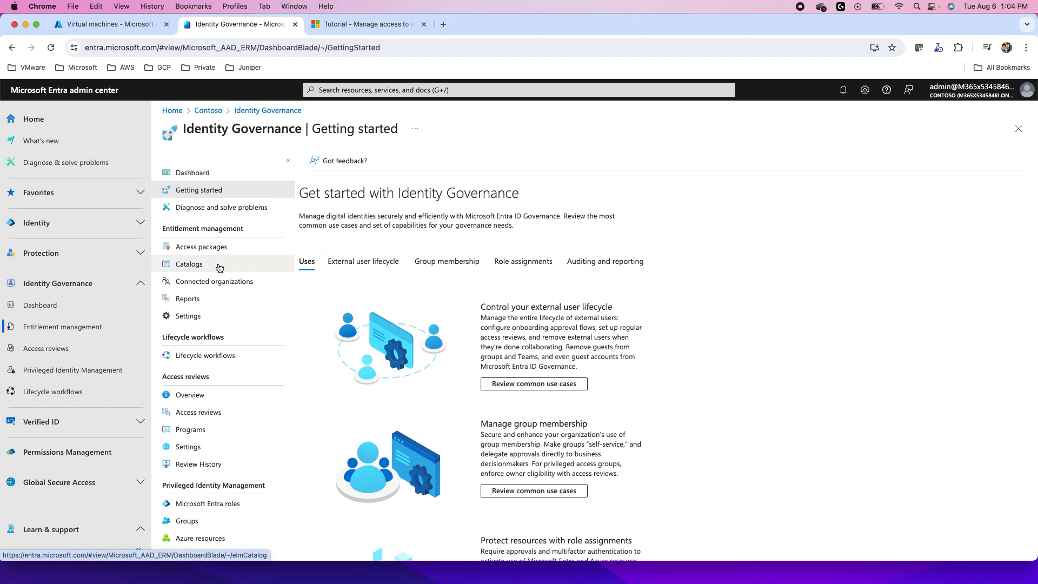
- Open the Access packages list and start a new access package
left_click(201, 246)
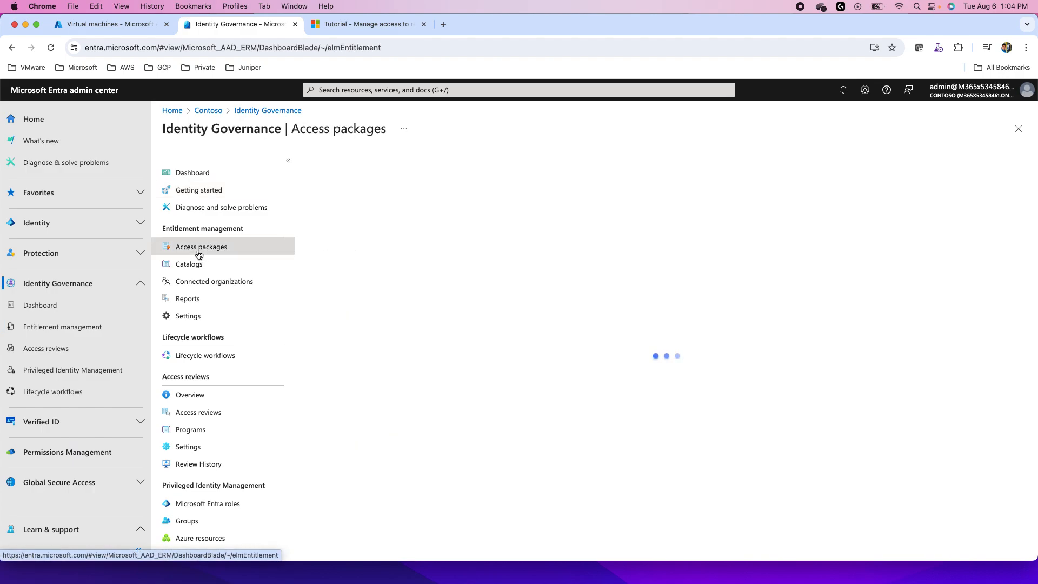
left_click(201, 246)
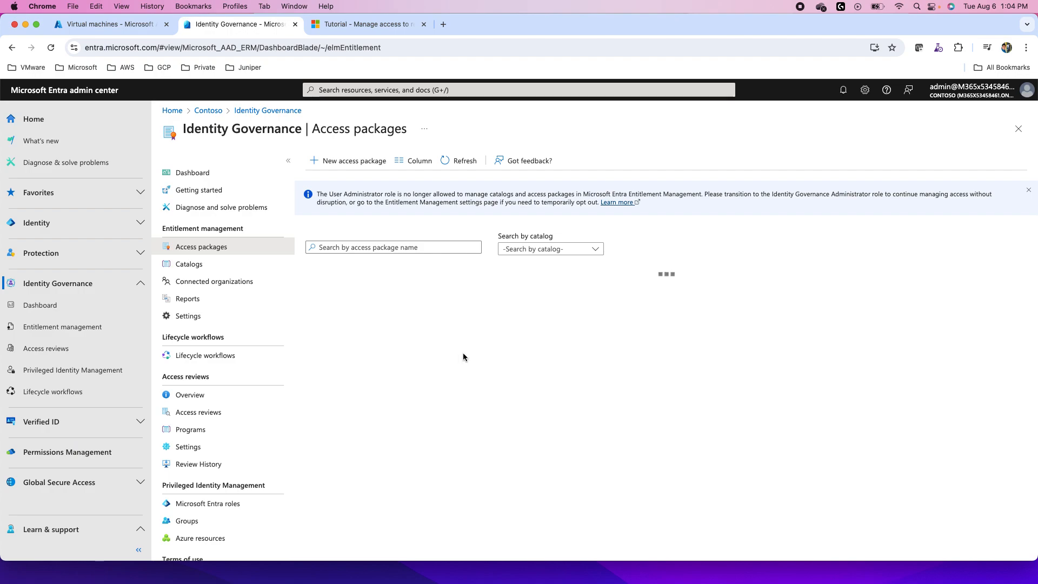
mouse_move(458, 357)
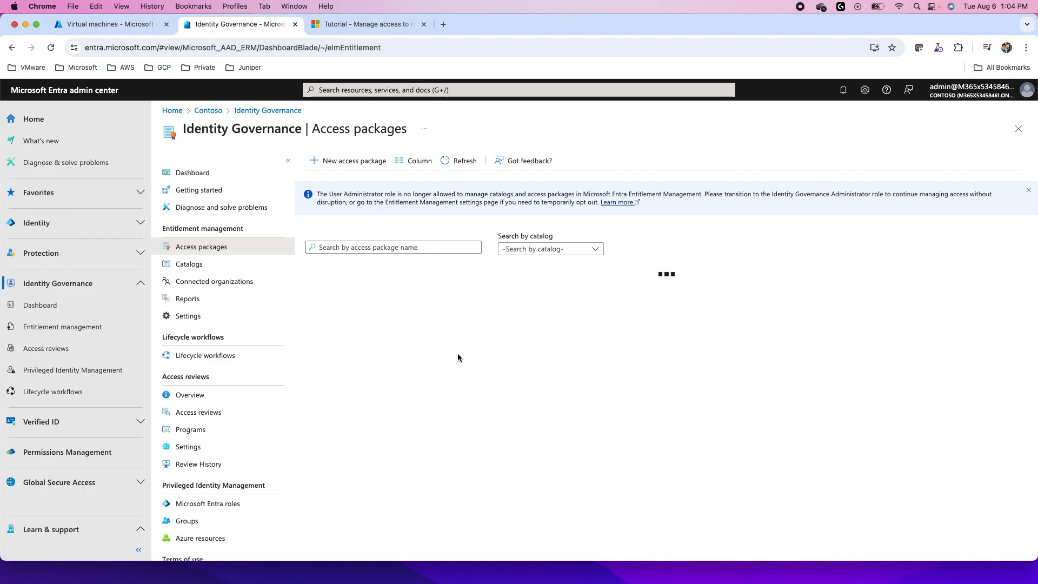
mouse_move(348, 160)
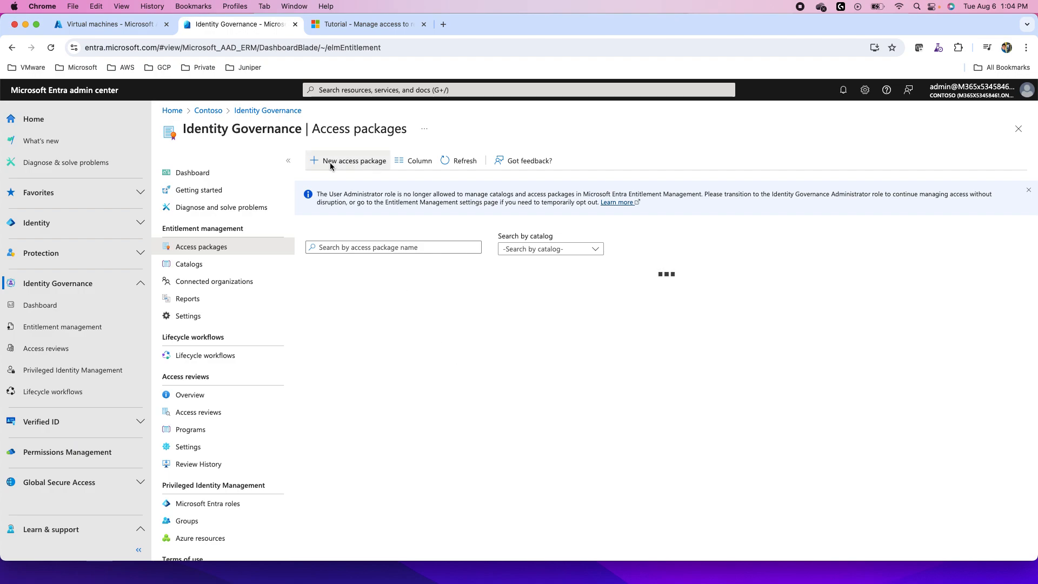
left_click(353, 160)
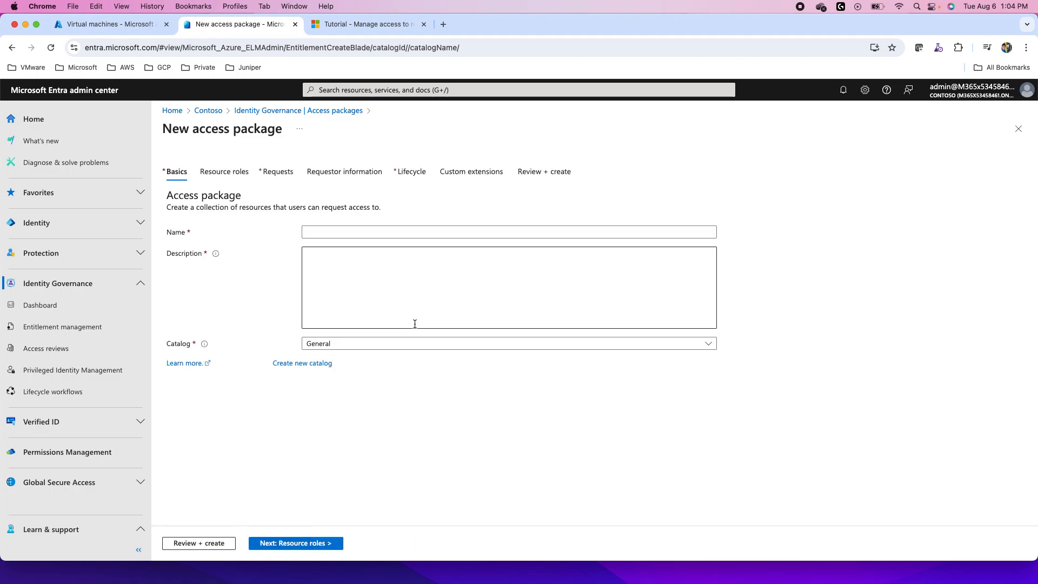
- Enter name 'IT Support Desk' and description 'for IT Support desk resources' on Basics
left_click(508, 232)
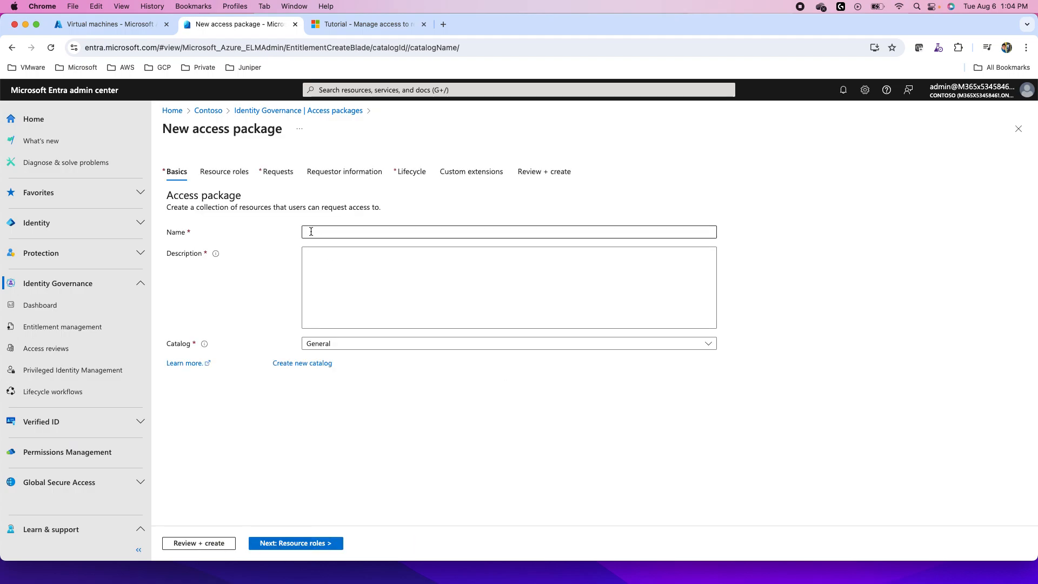
left_click(508, 232)
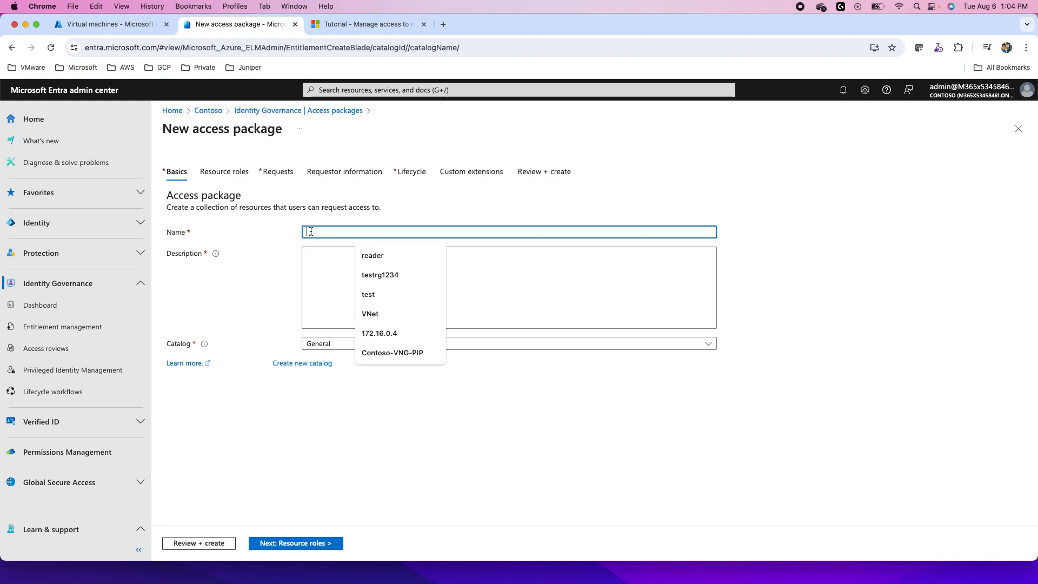
type("IT Sup")
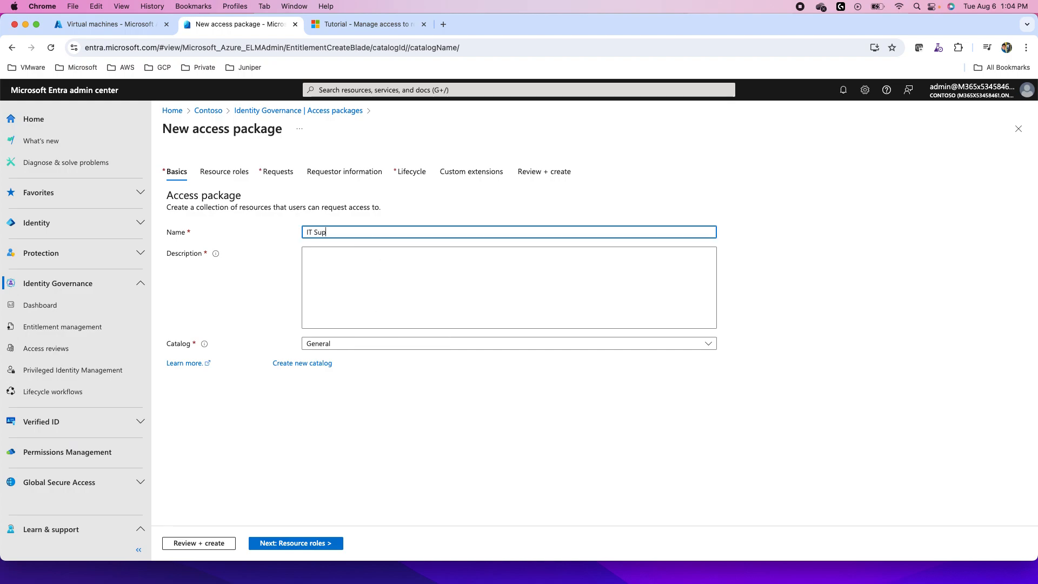
type("port Desk")
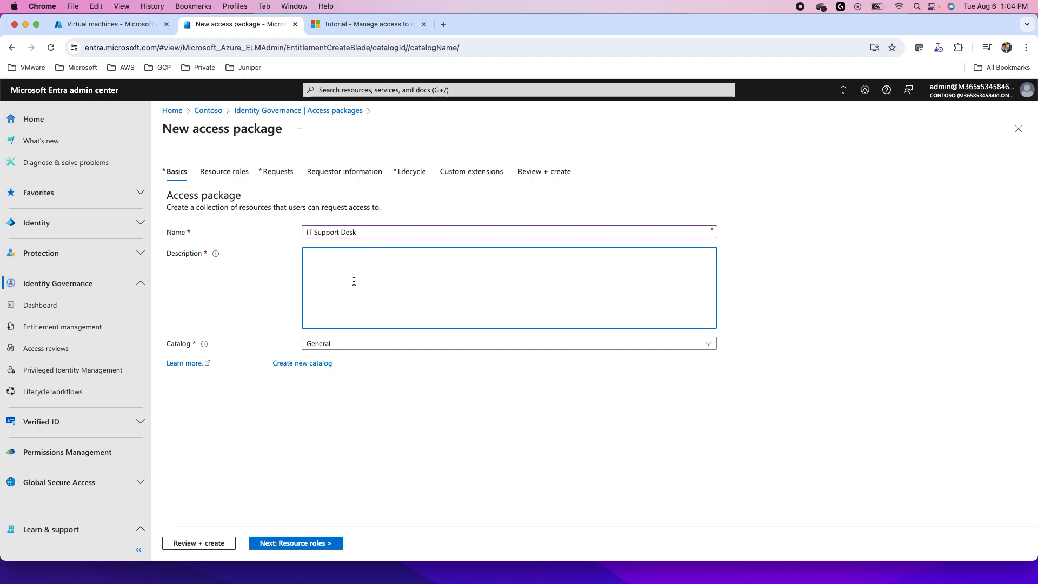
type("for IT")
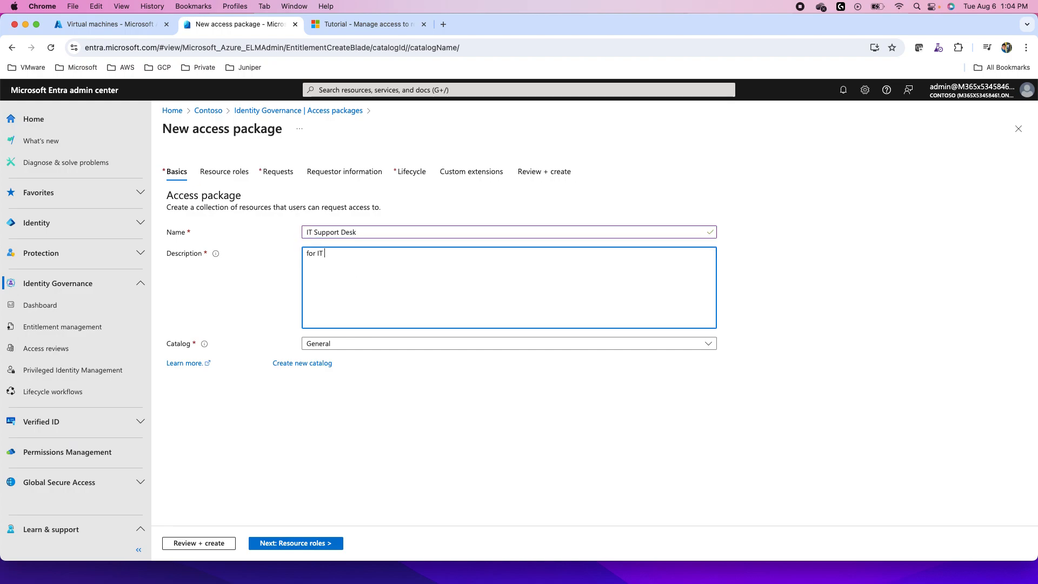
type("Support desk resources")
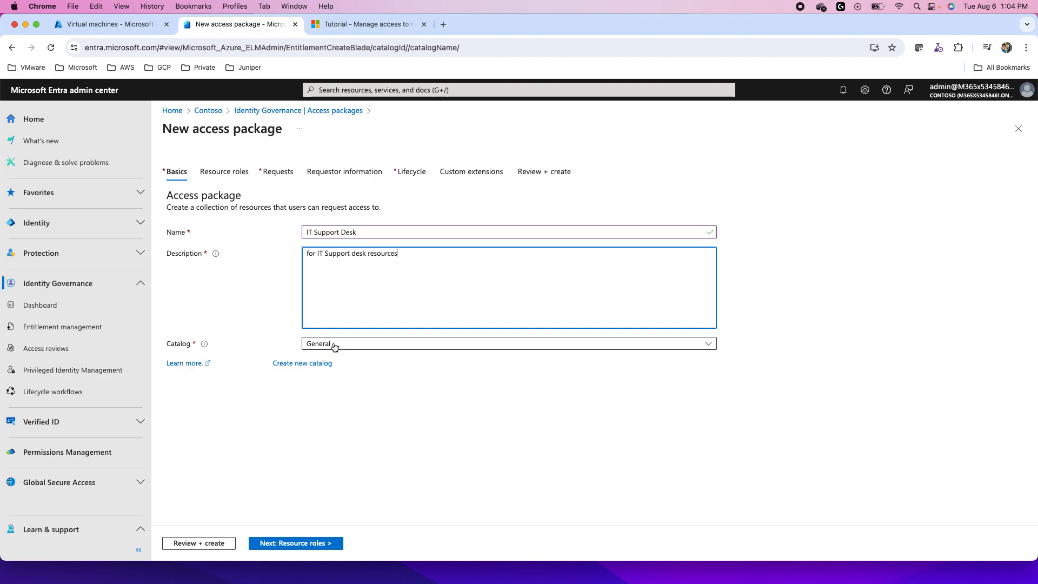
mouse_move(341, 351)
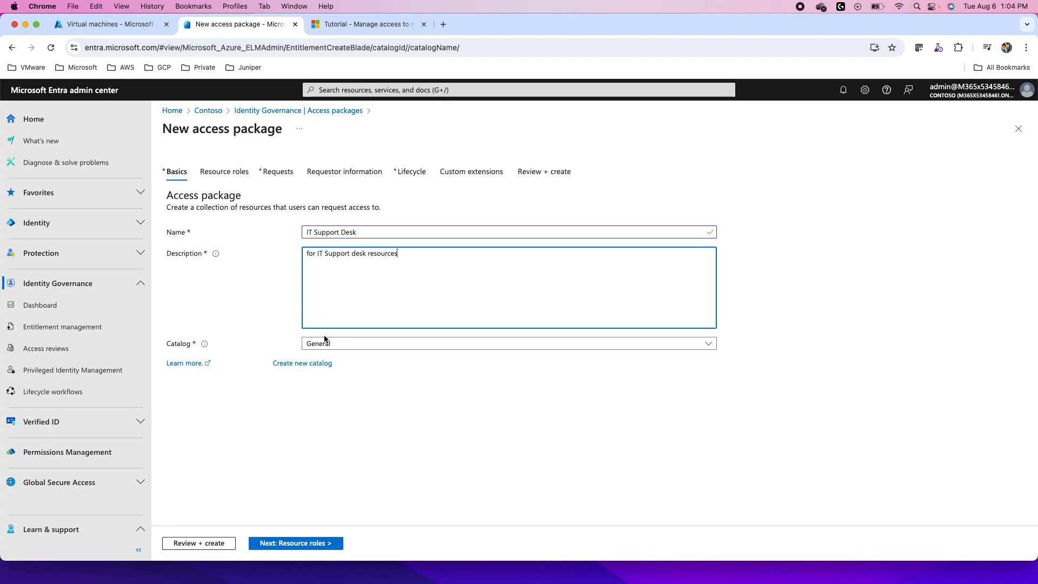
mouse_move(242, 345)
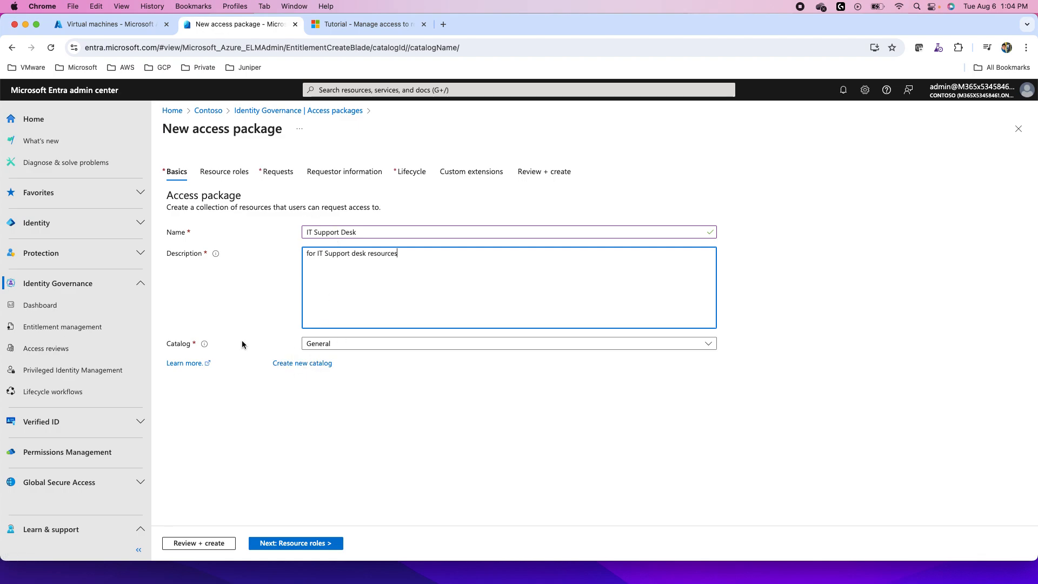
mouse_move(199, 132)
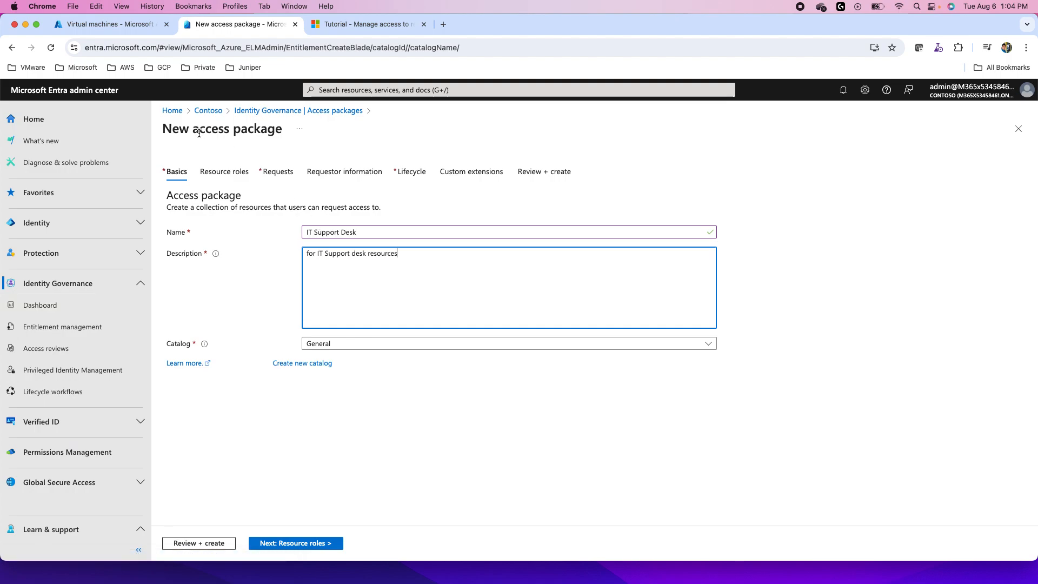
mouse_move(301, 363)
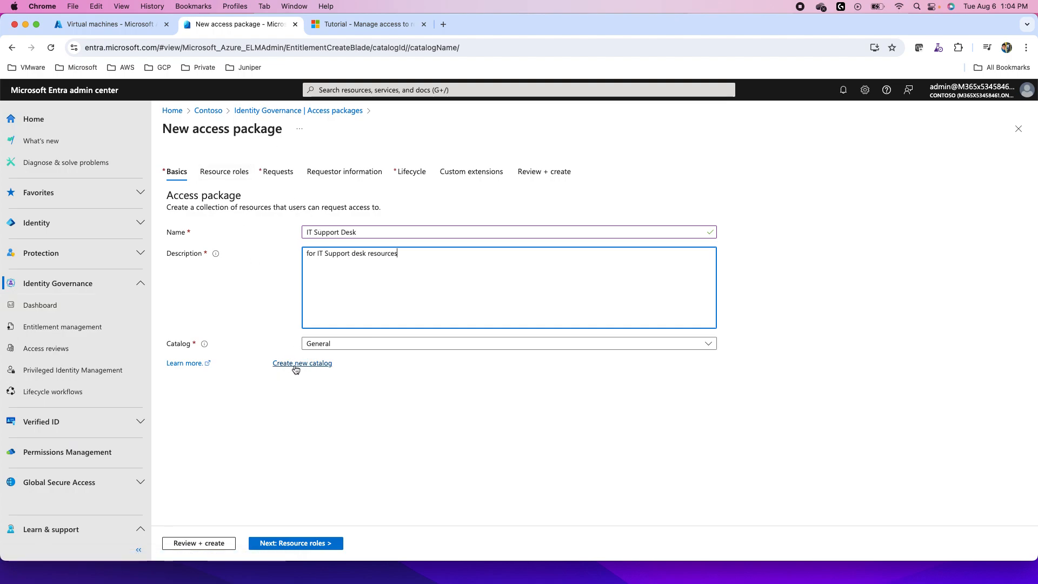
mouse_move(302, 362)
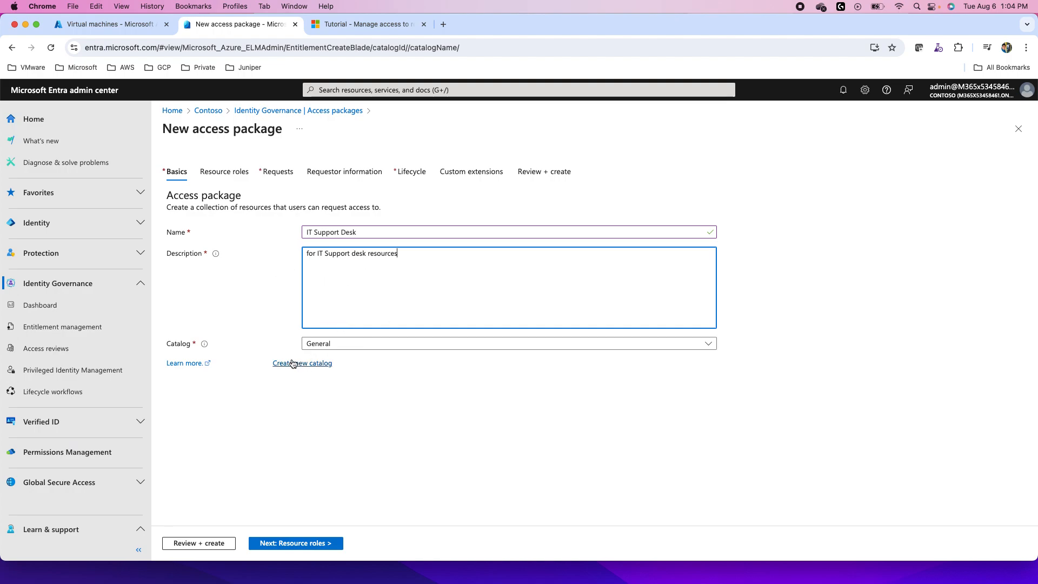
- Create a catalog named 'IT' with description 'For IT Resources'
left_click(301, 363)
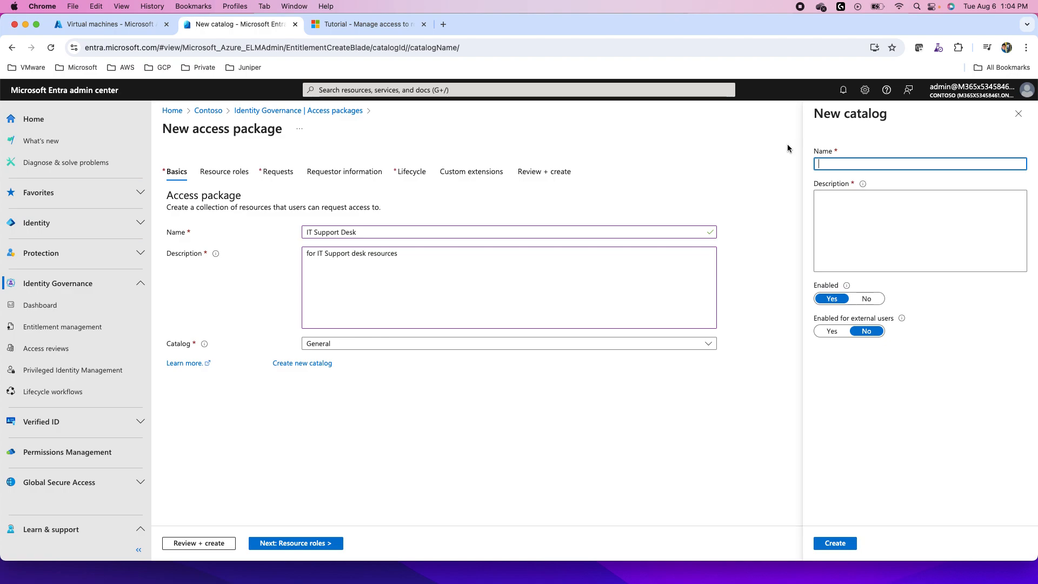
type("IT")
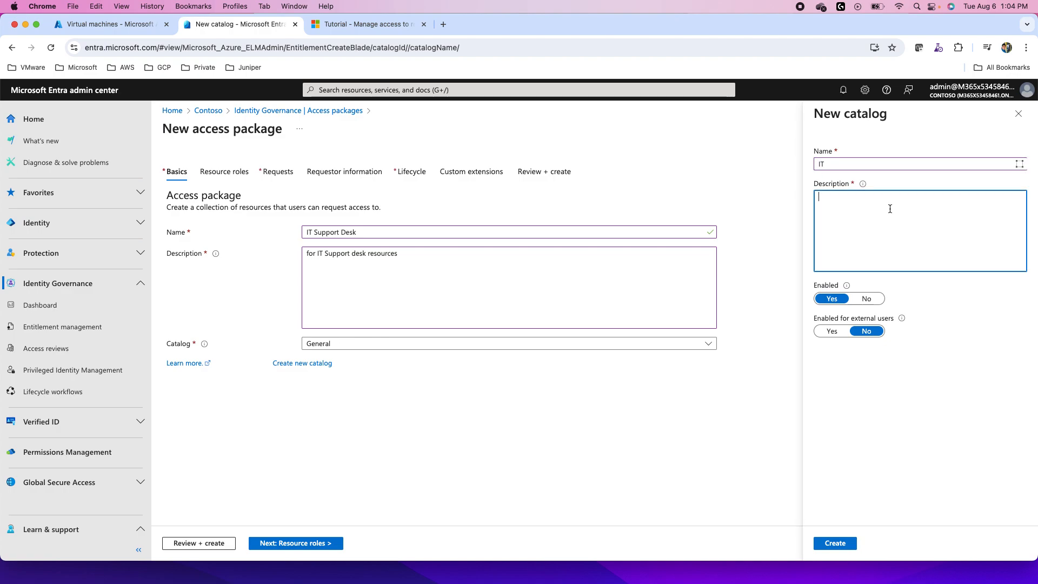
type("For IT")
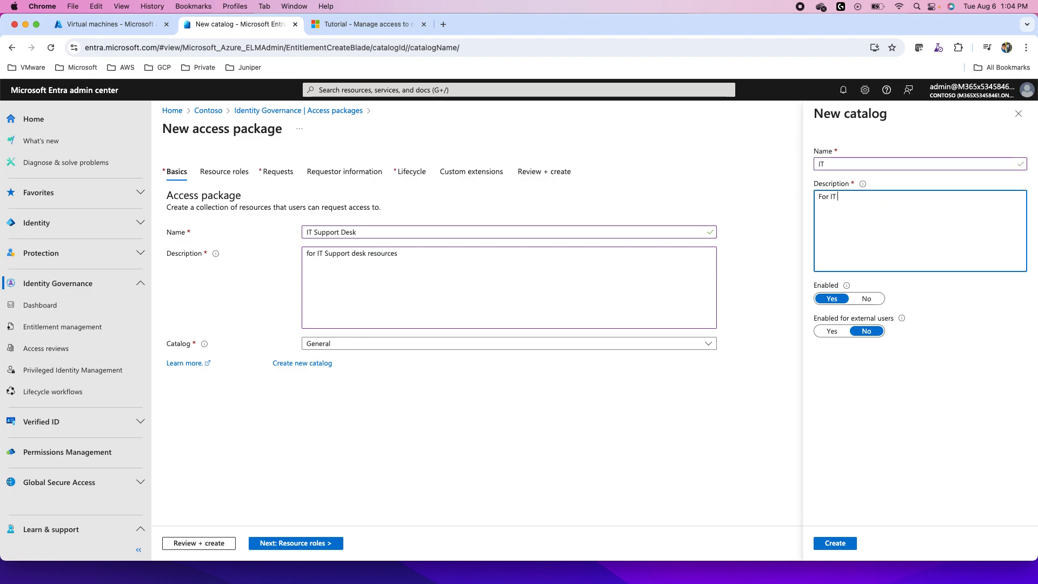
type("Res")
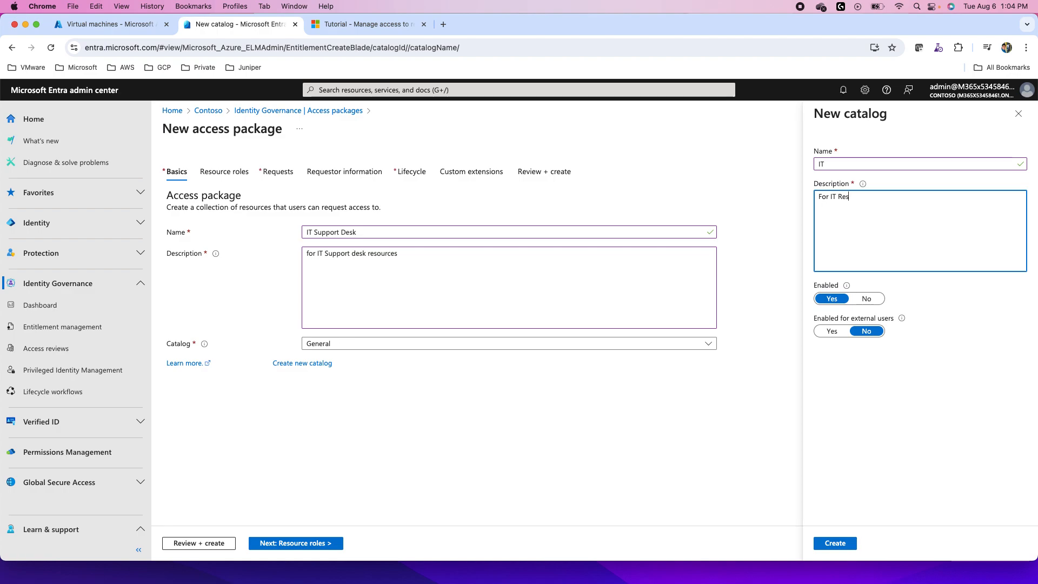
type("ources")
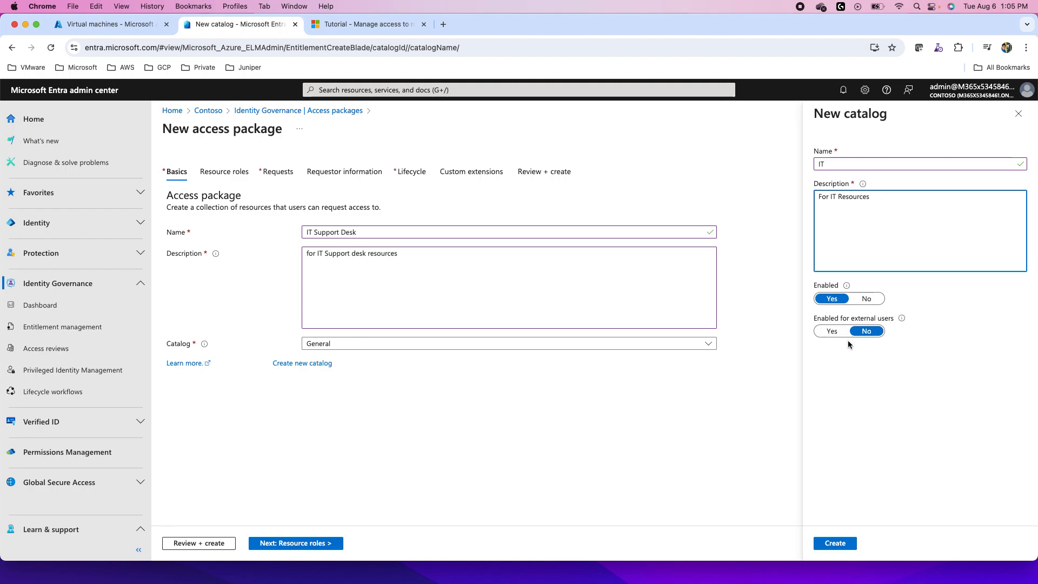
left_click(834, 542)
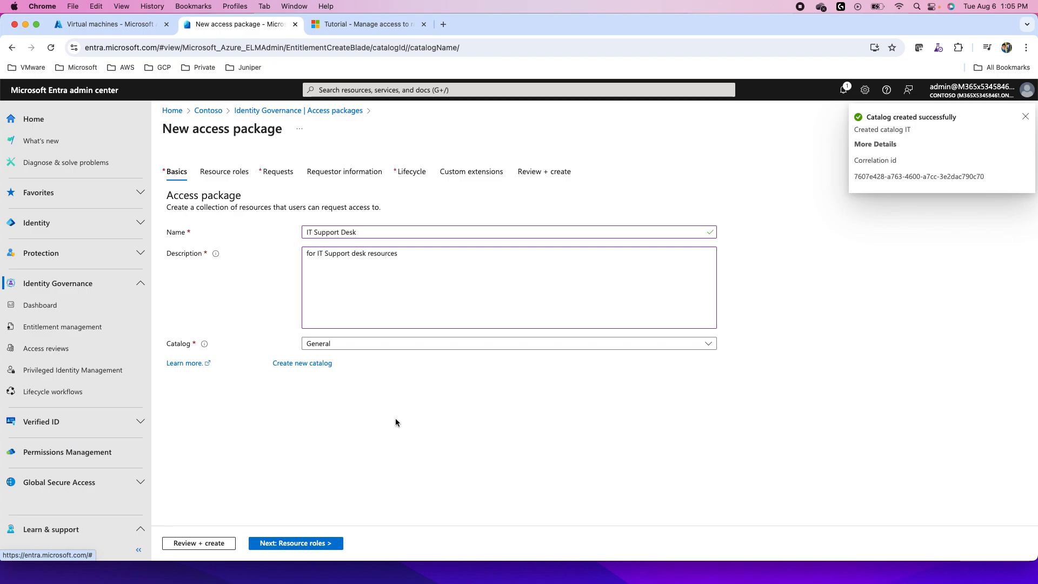
mouse_move(261, 399)
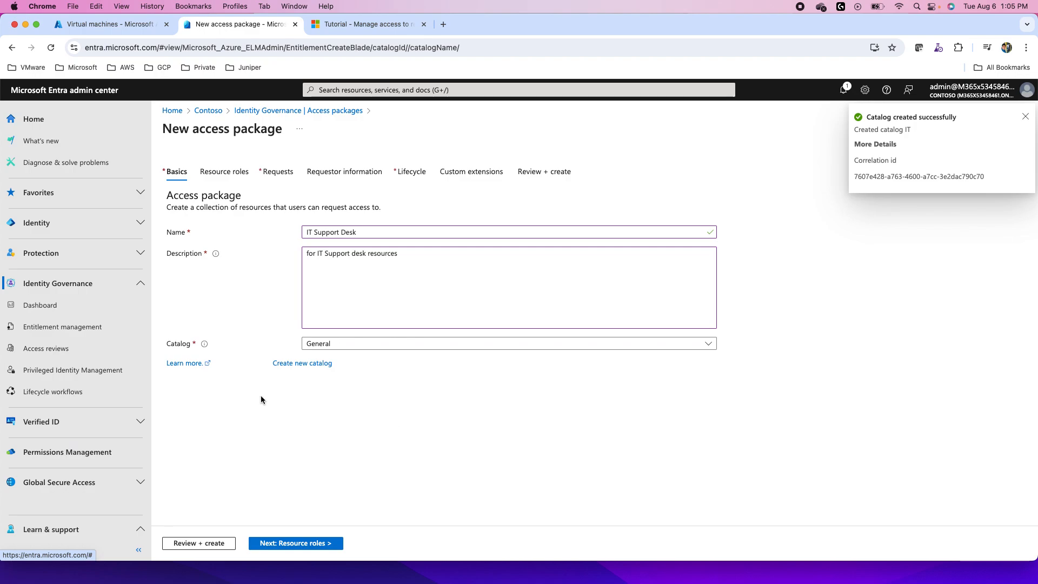
- Search all groups for 'IT' and add IT_Test as a package resource
left_click(296, 543)
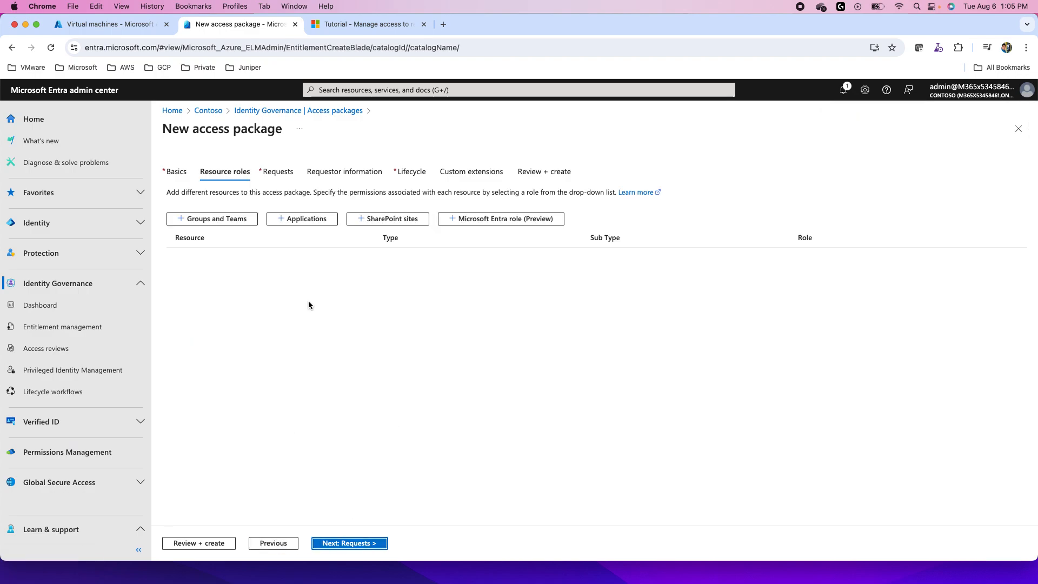
left_click(212, 218)
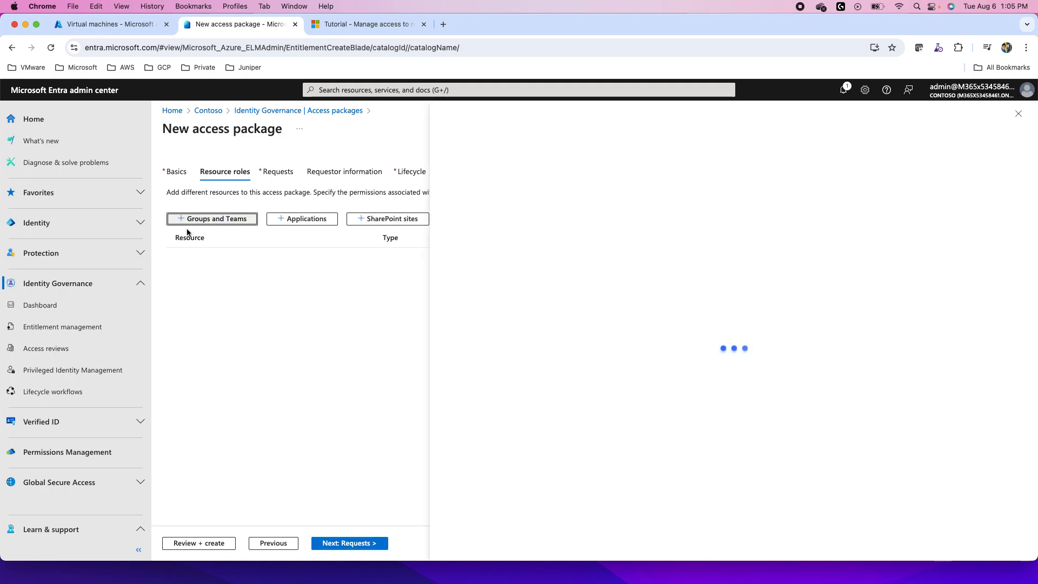
left_click(212, 218)
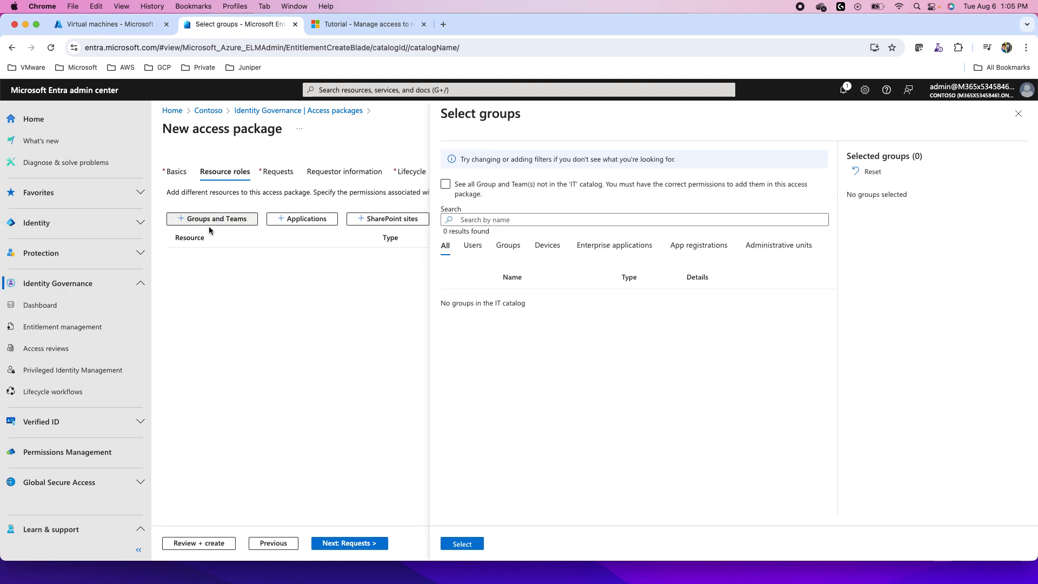
mouse_move(235, 222)
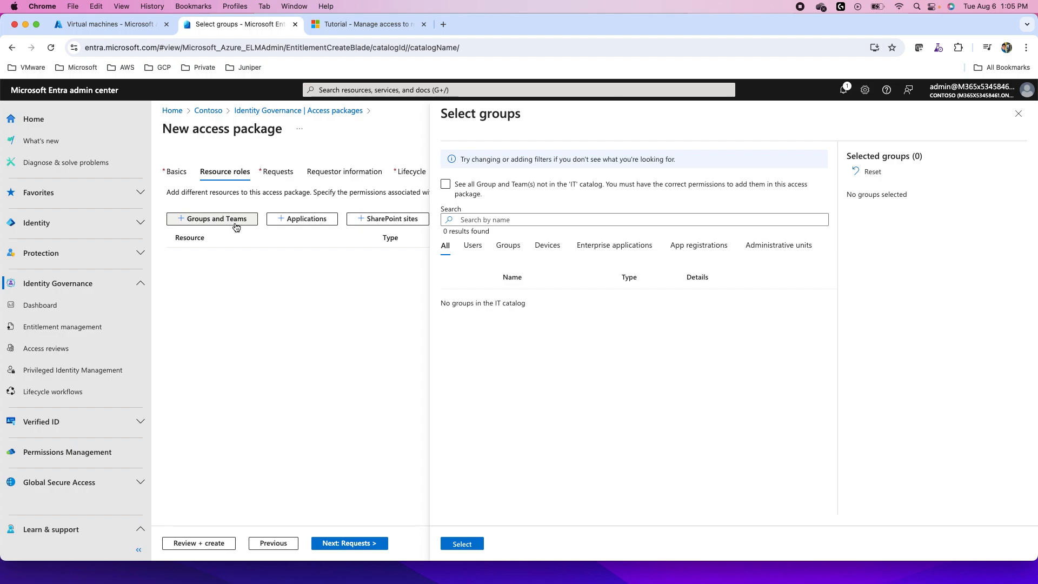
mouse_move(269, 240)
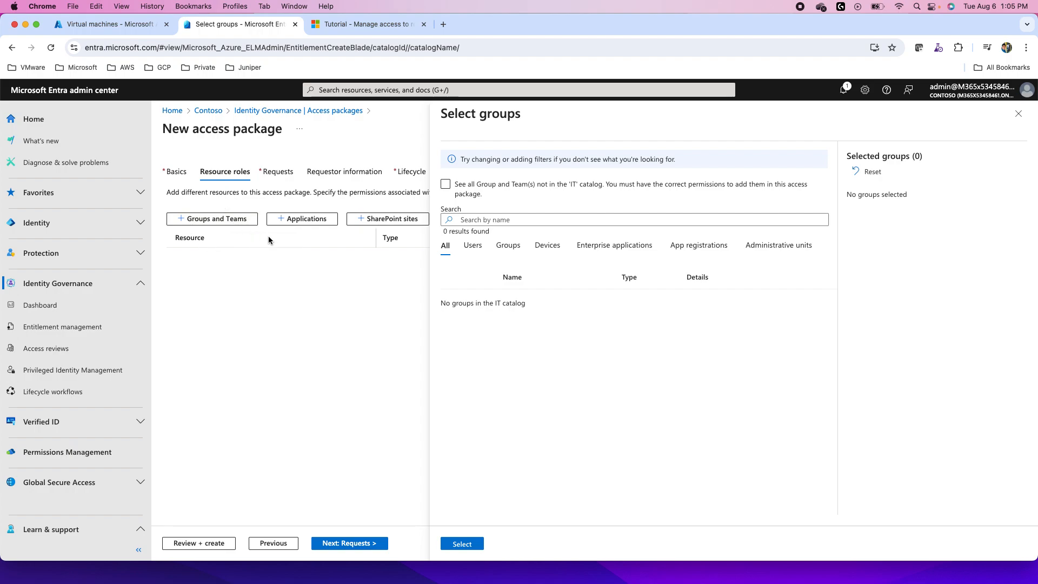
mouse_move(560, 265)
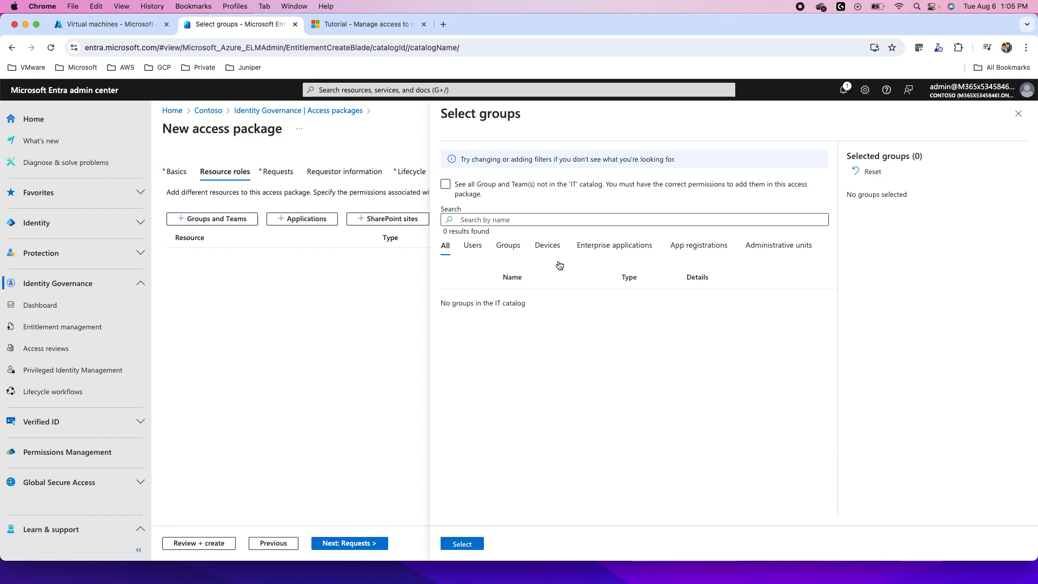
mouse_move(203, 241)
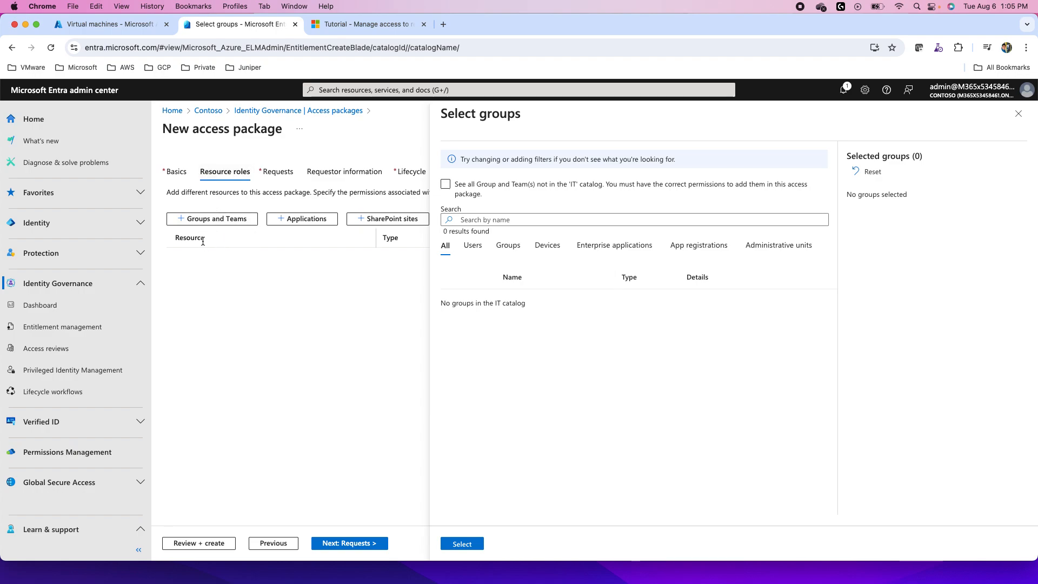
left_click(508, 245)
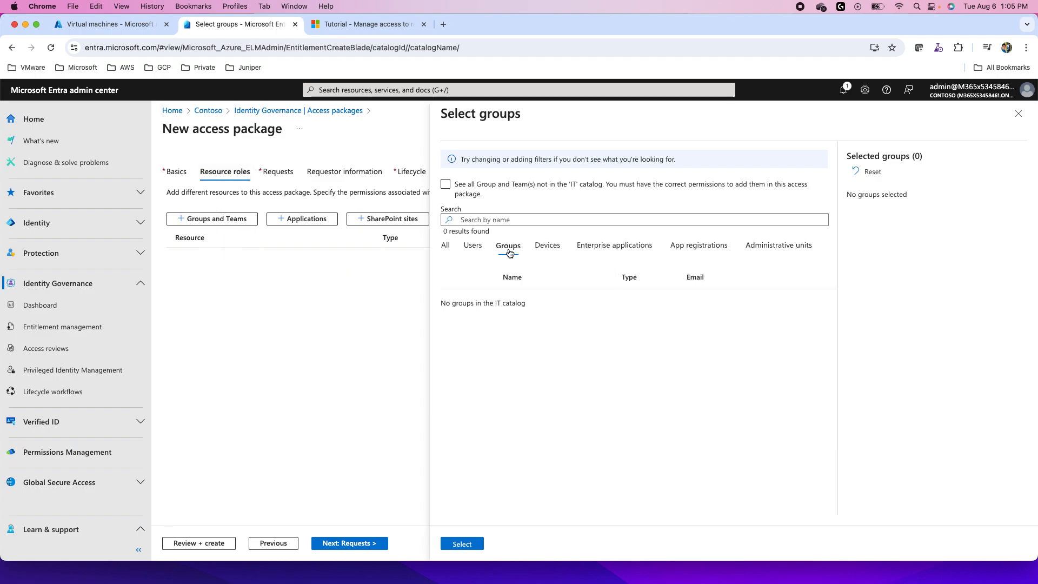
mouse_move(523, 231)
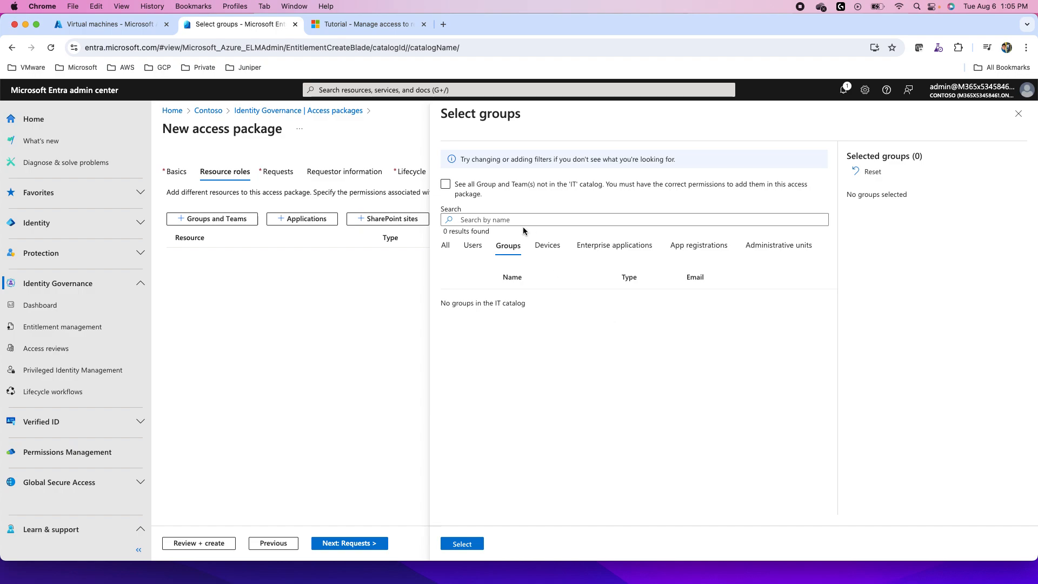
type("IT")
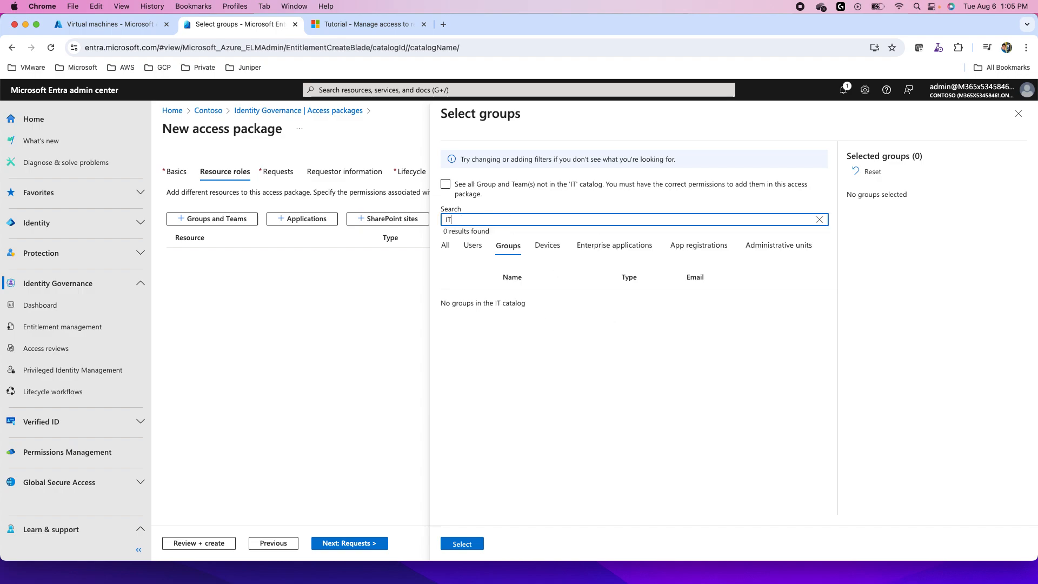
mouse_move(485, 216)
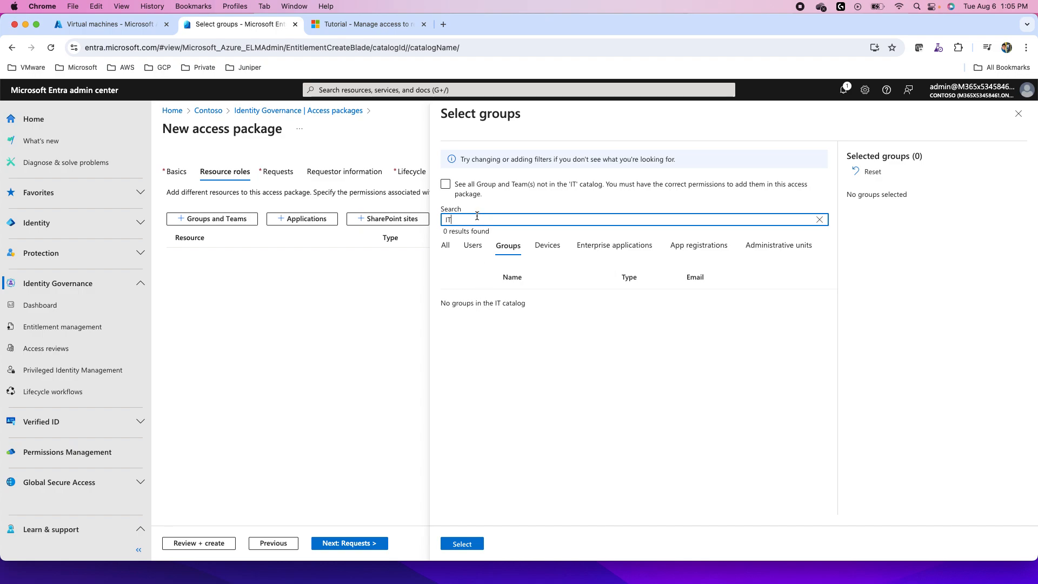
left_click(446, 184)
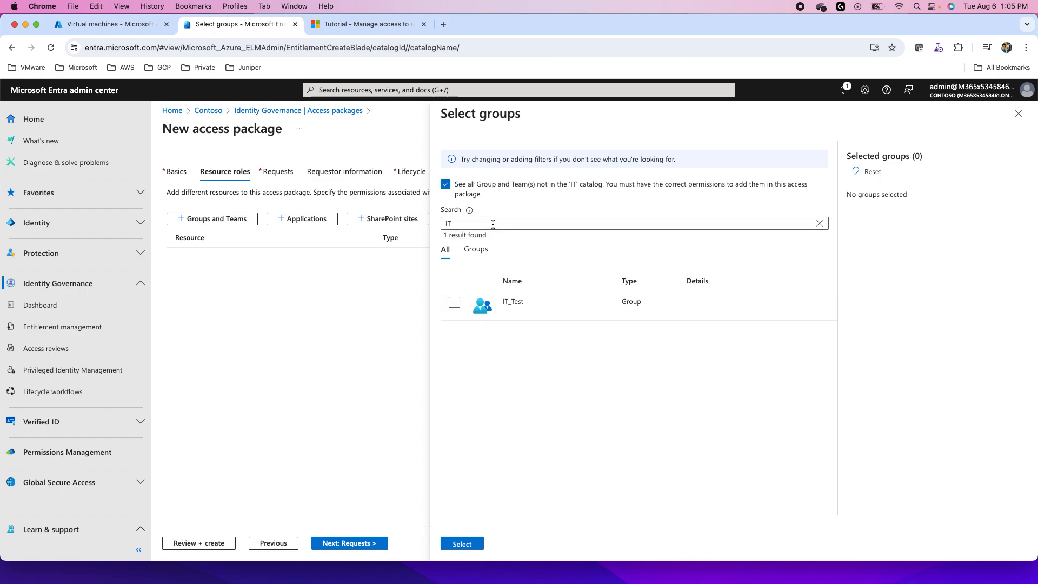
left_click(455, 303)
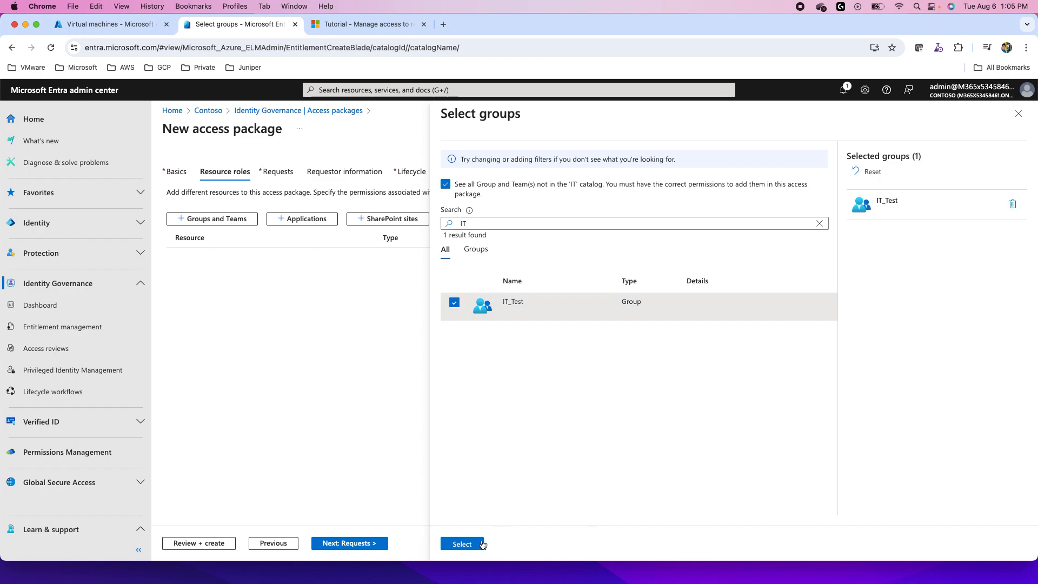
left_click(461, 544)
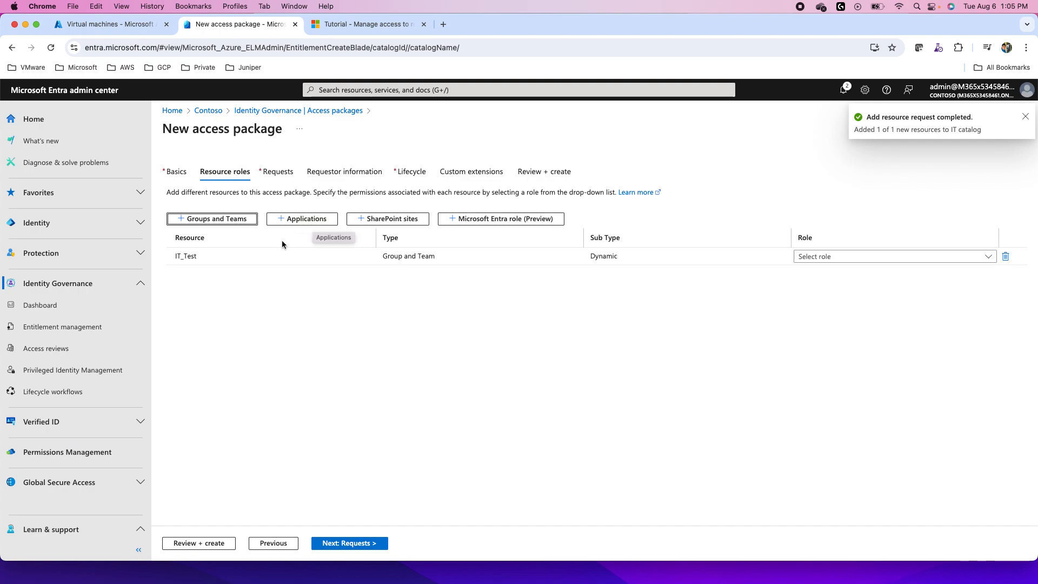
left_click(302, 219)
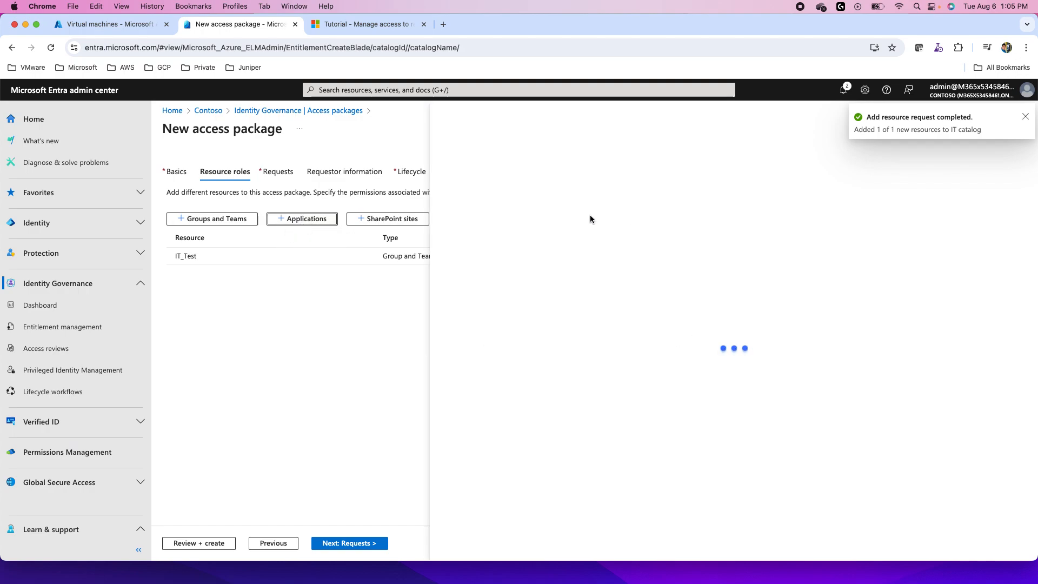
- Add the testapp application from all applications as a package resource
left_click(301, 218)
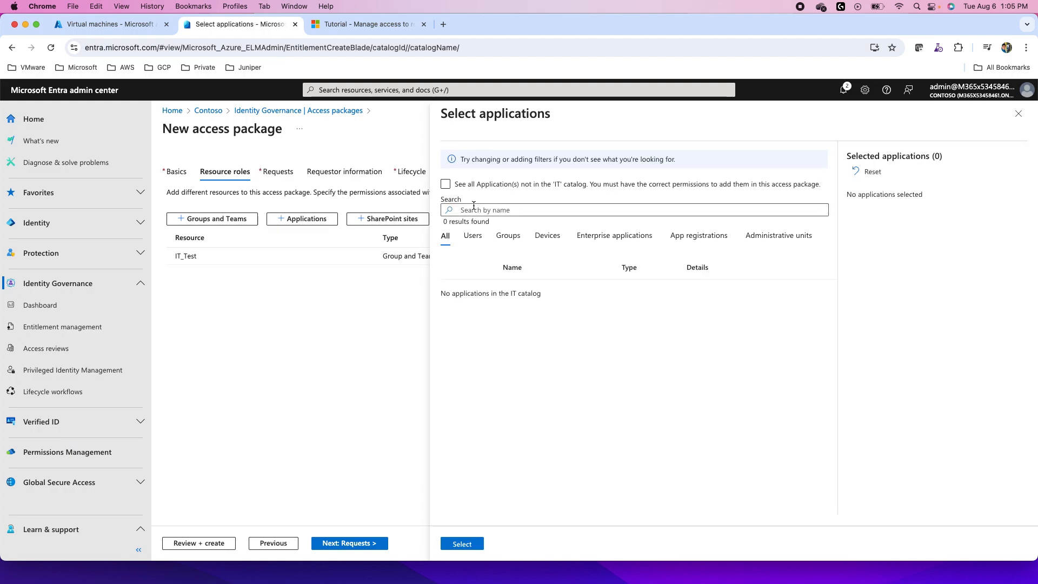
left_click(445, 184)
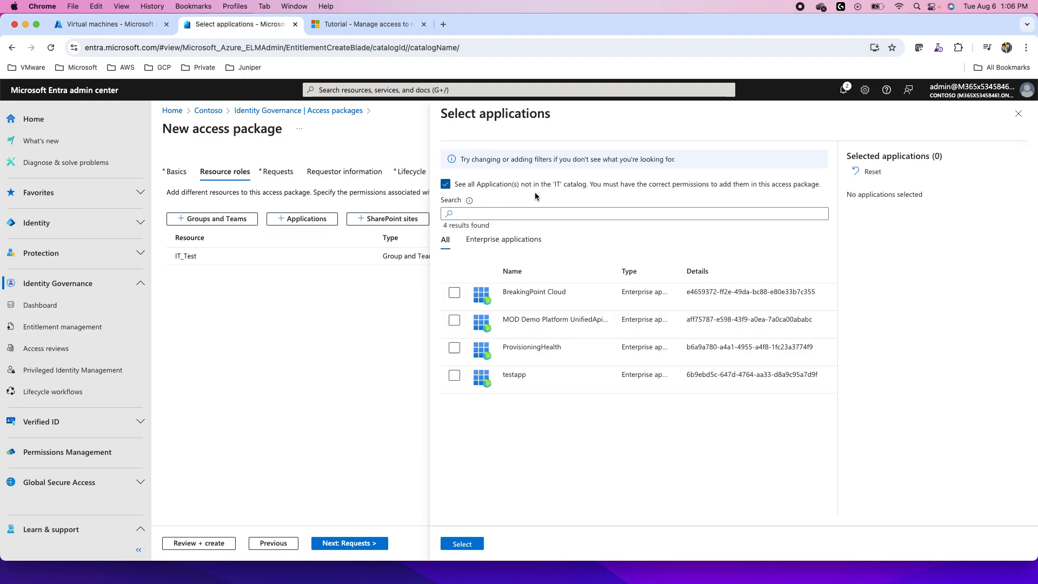
mouse_move(482, 416)
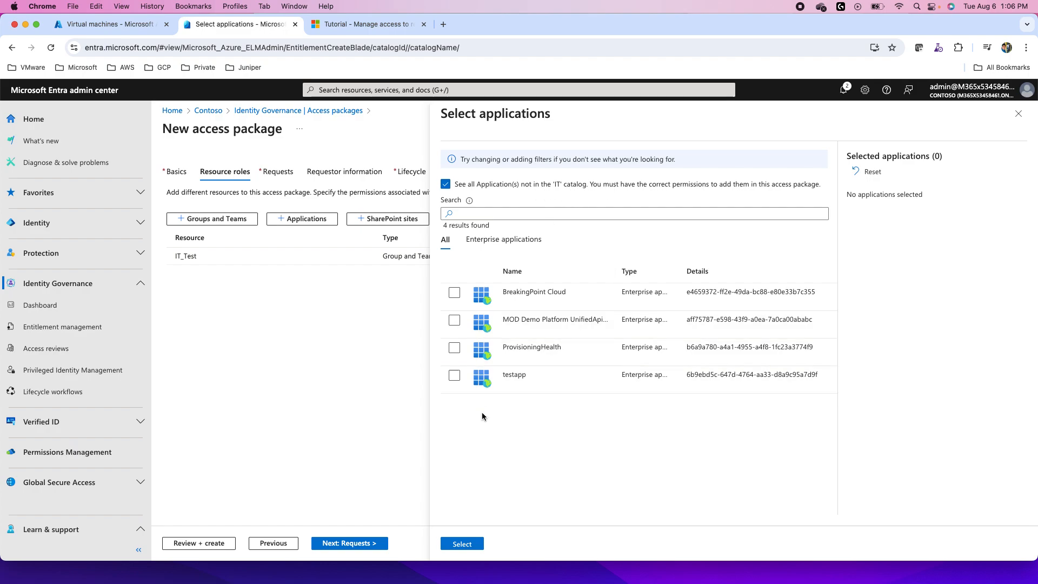
left_click(455, 375)
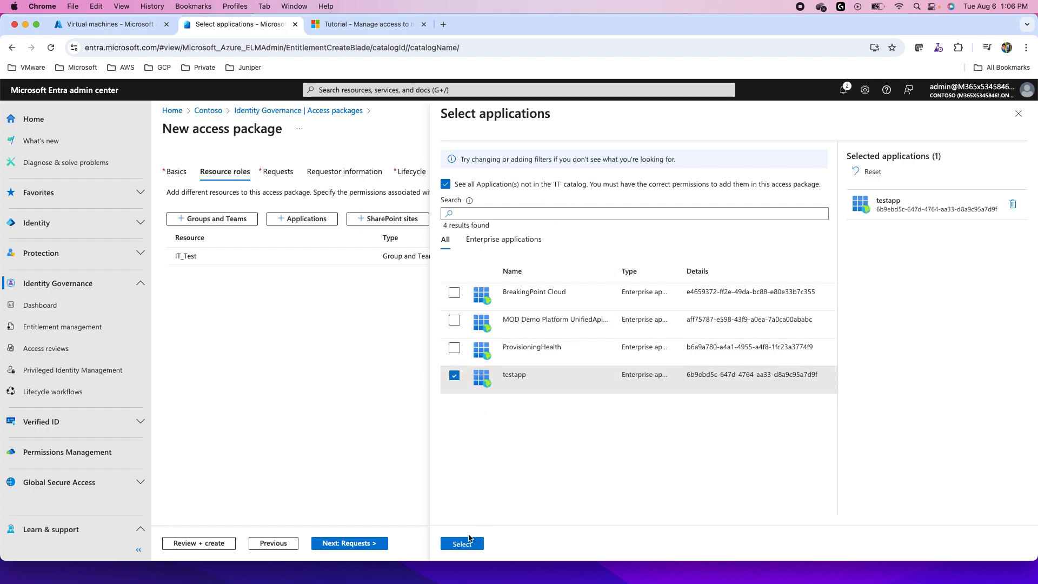
left_click(461, 543)
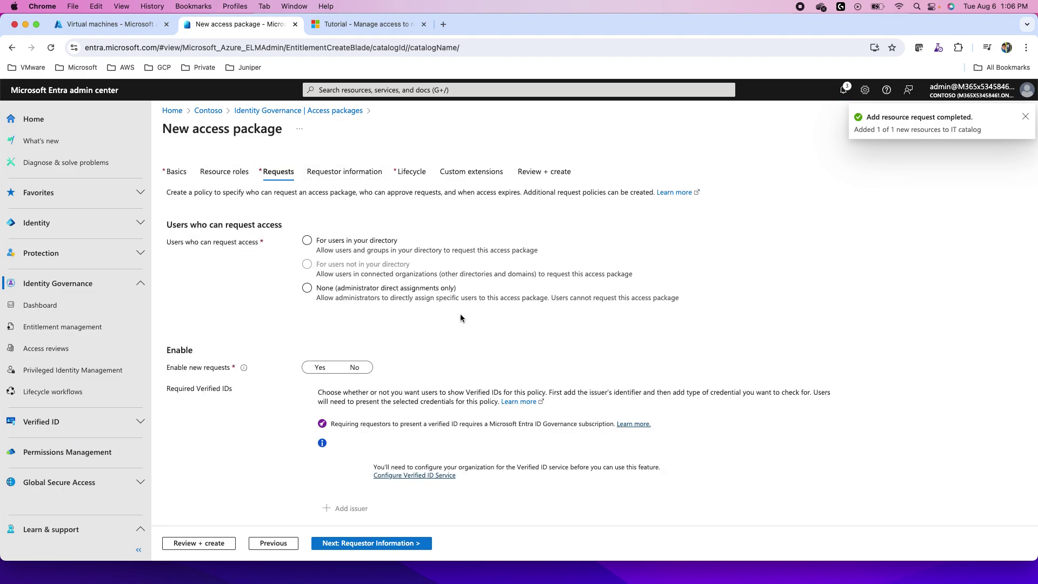
- Let directory users request access and set Enable new requests to Yes
left_click(307, 288)
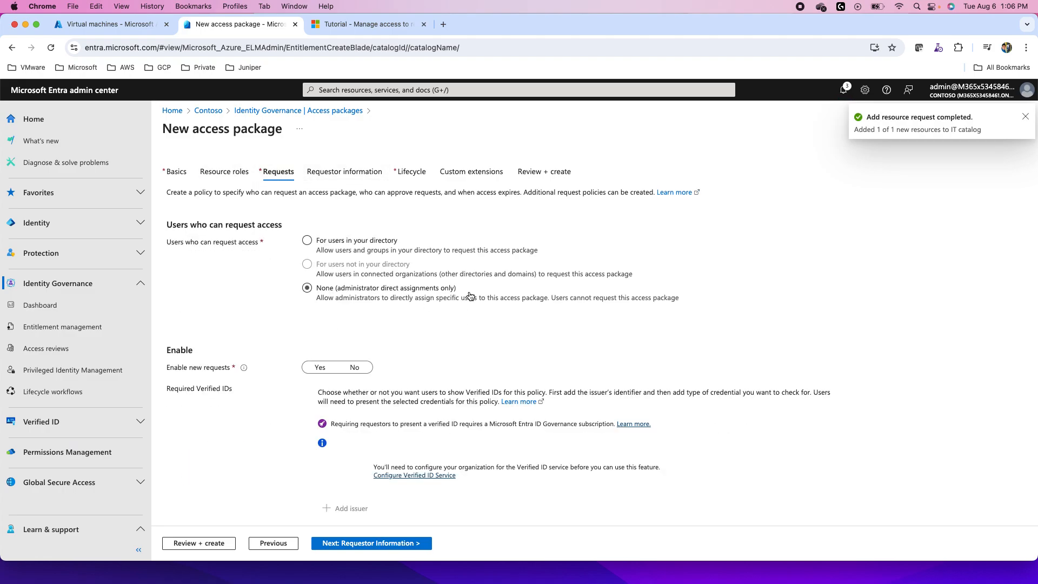
left_click(307, 240)
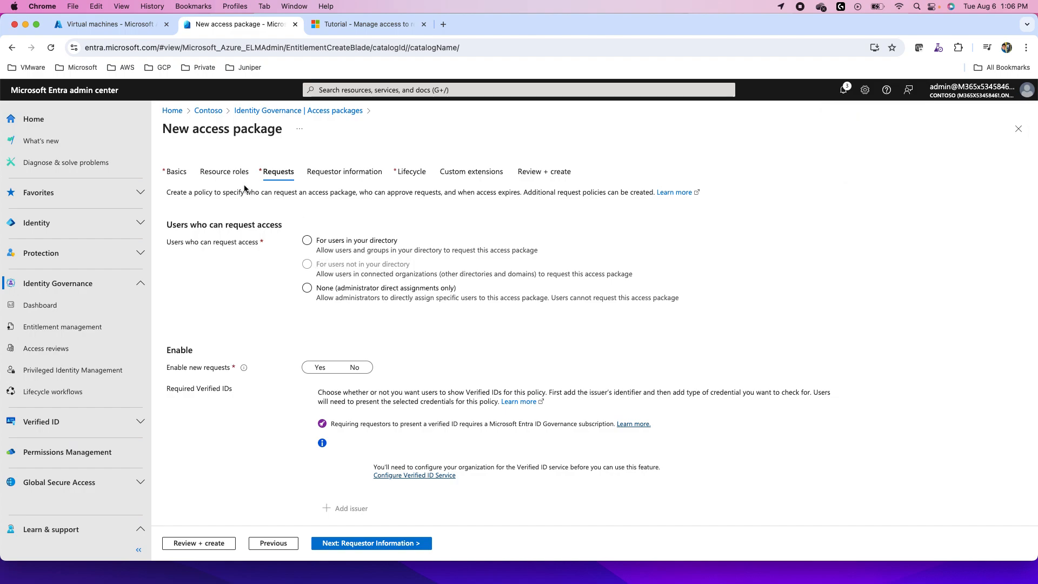
left_click(307, 240)
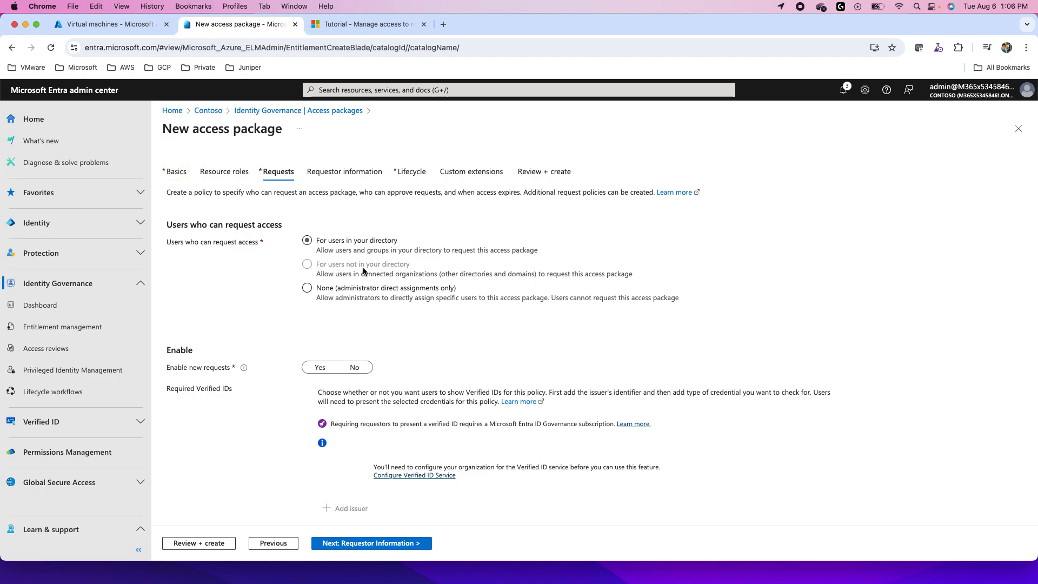
left_click(307, 287)
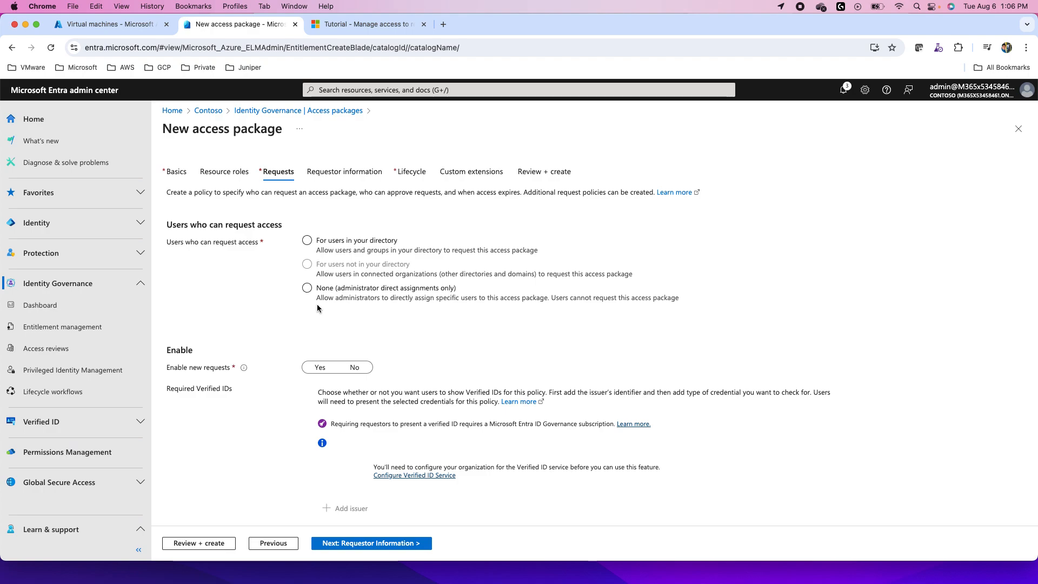
left_click(306, 287)
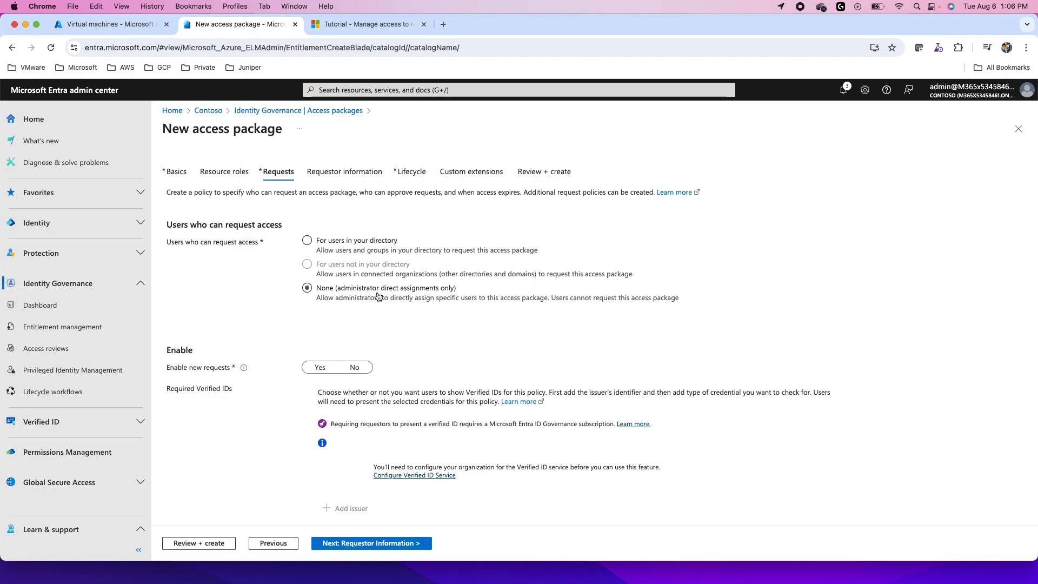
left_click(307, 287)
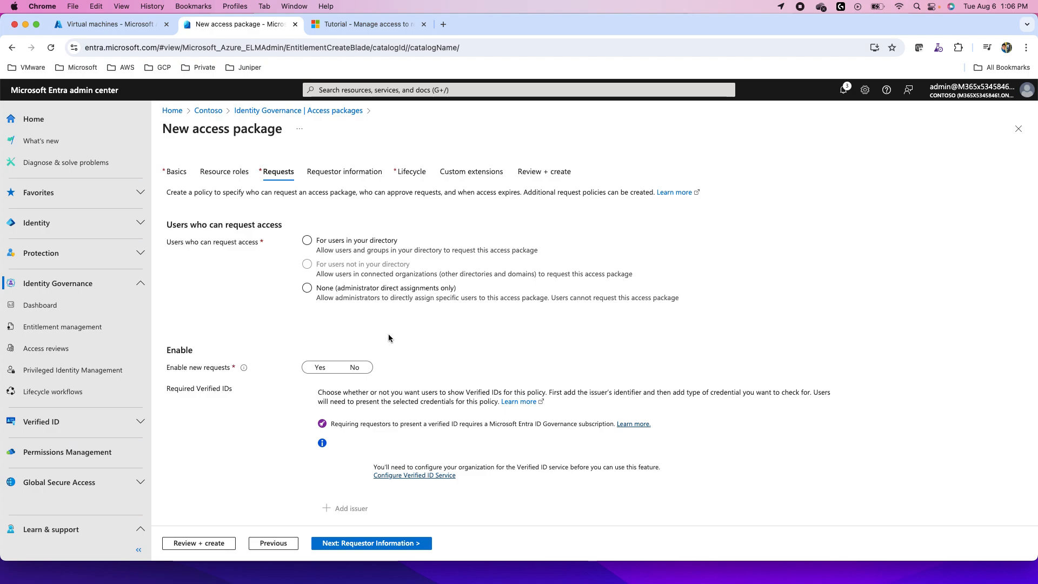
mouse_move(227, 278)
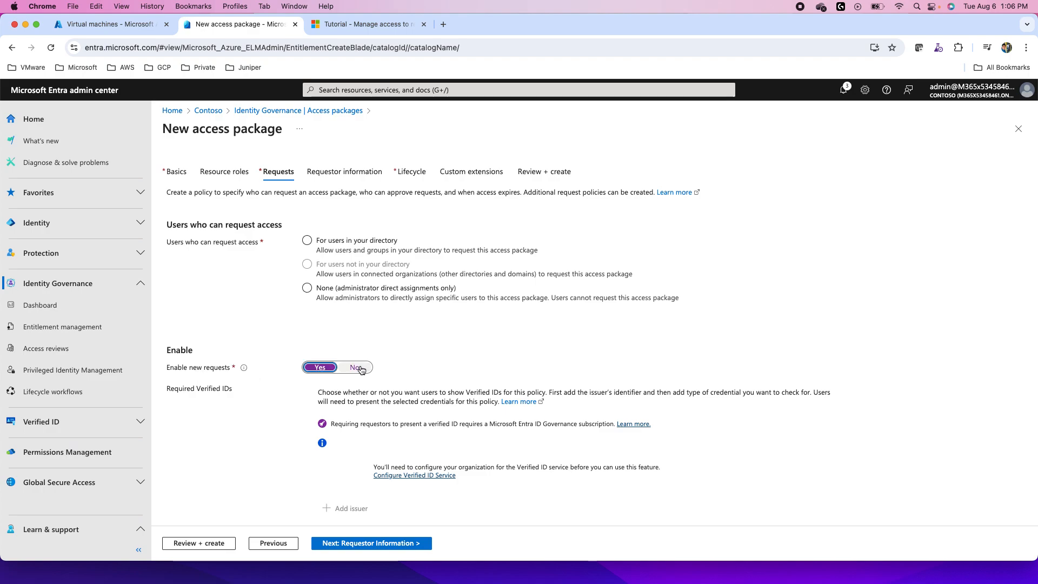
mouse_move(260, 453)
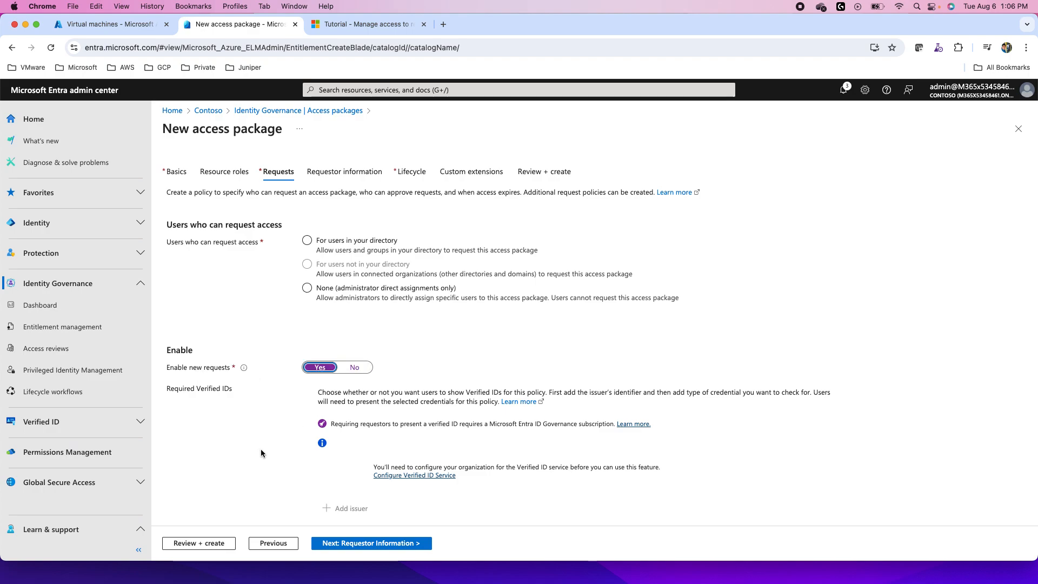
scroll("down", 3)
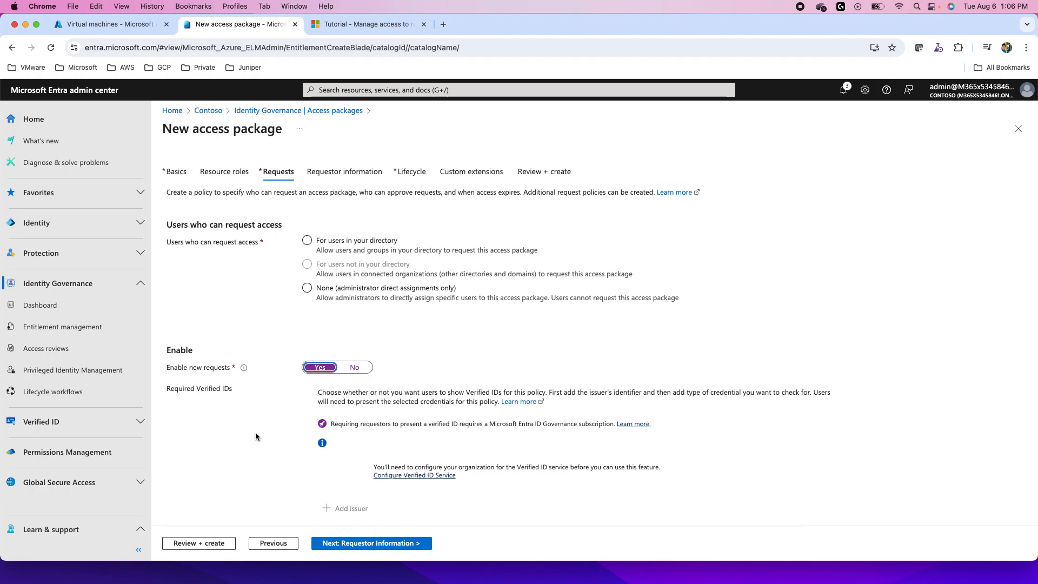
left_click(306, 239)
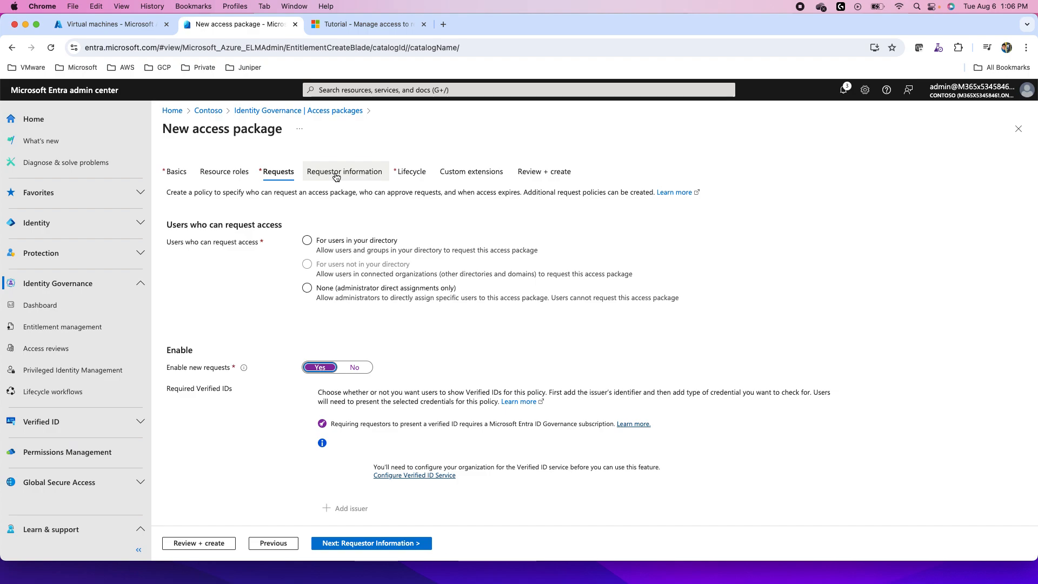
left_click(345, 171)
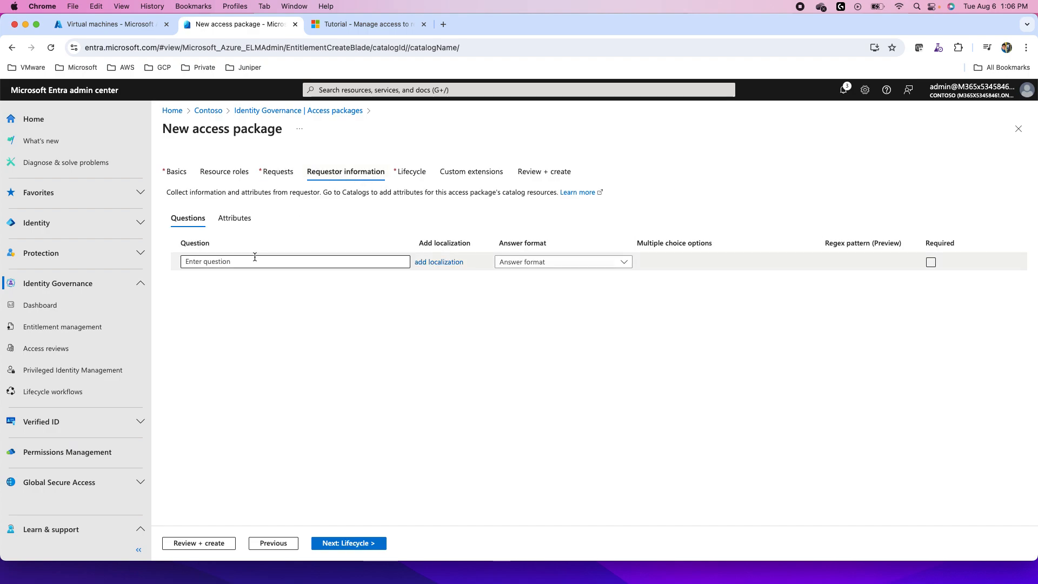
mouse_move(528, 273)
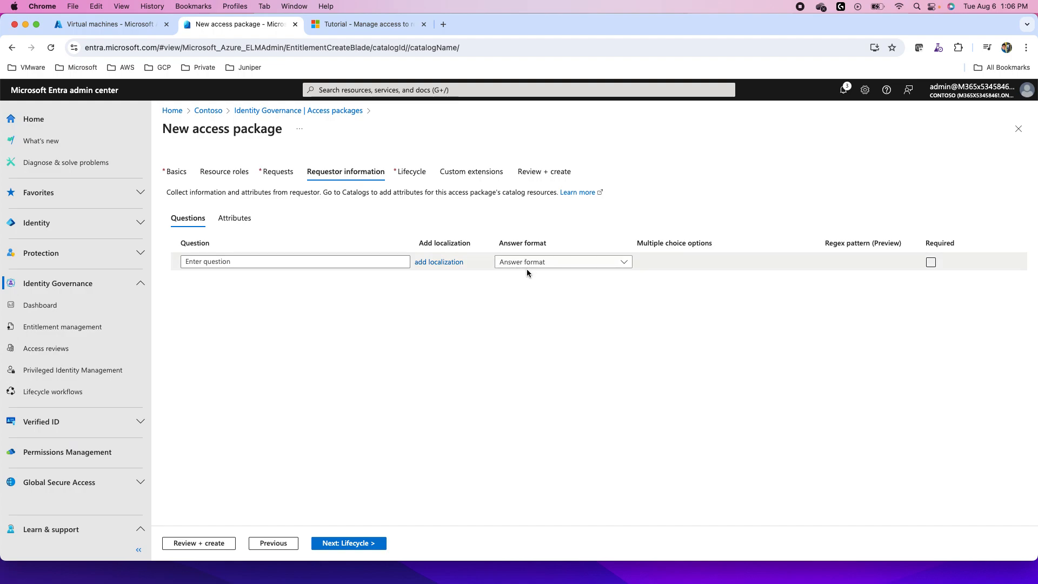
mouse_move(308, 257)
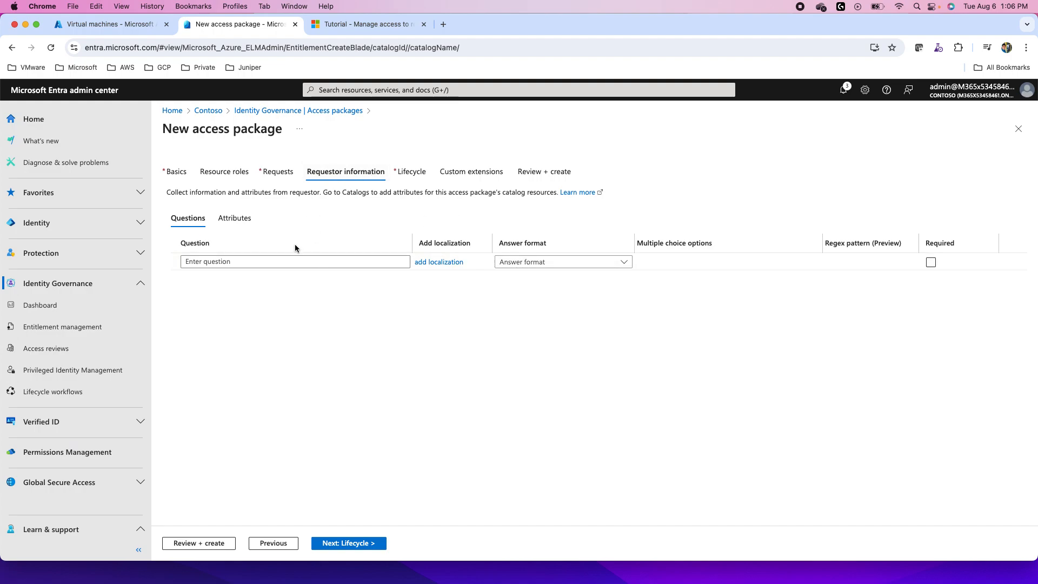
mouse_move(412, 175)
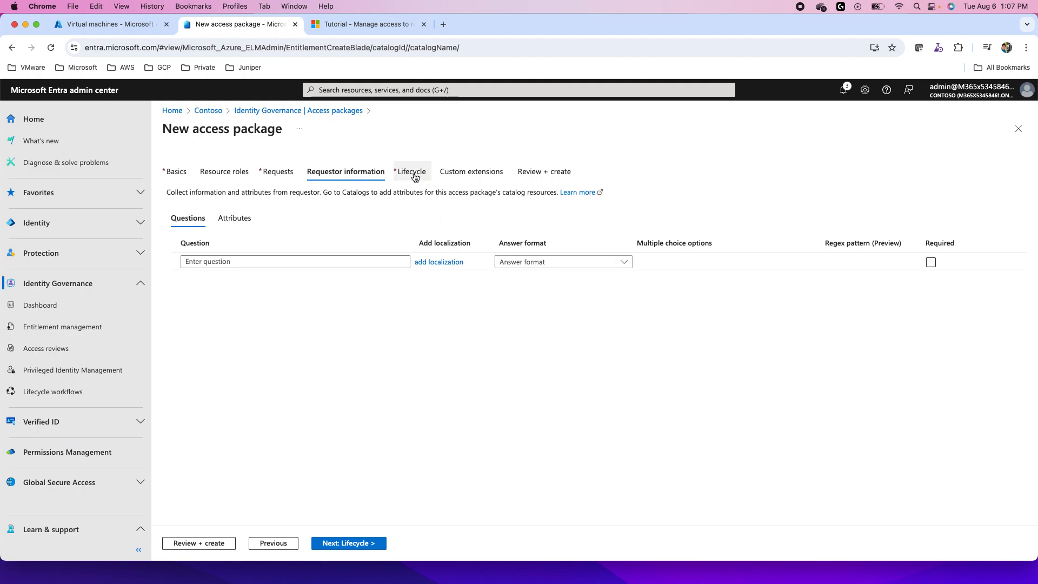
- Skip the requestor questions and go to the Lifecycle step
left_click(411, 171)
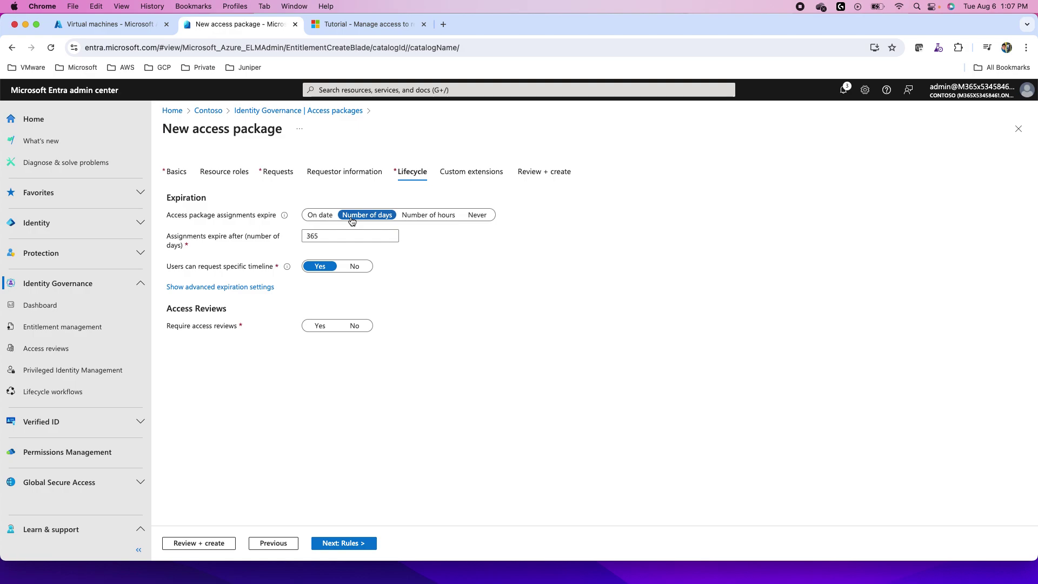
- Keep 365-day expiry and require monthly self-review access reviews
left_click(350, 235)
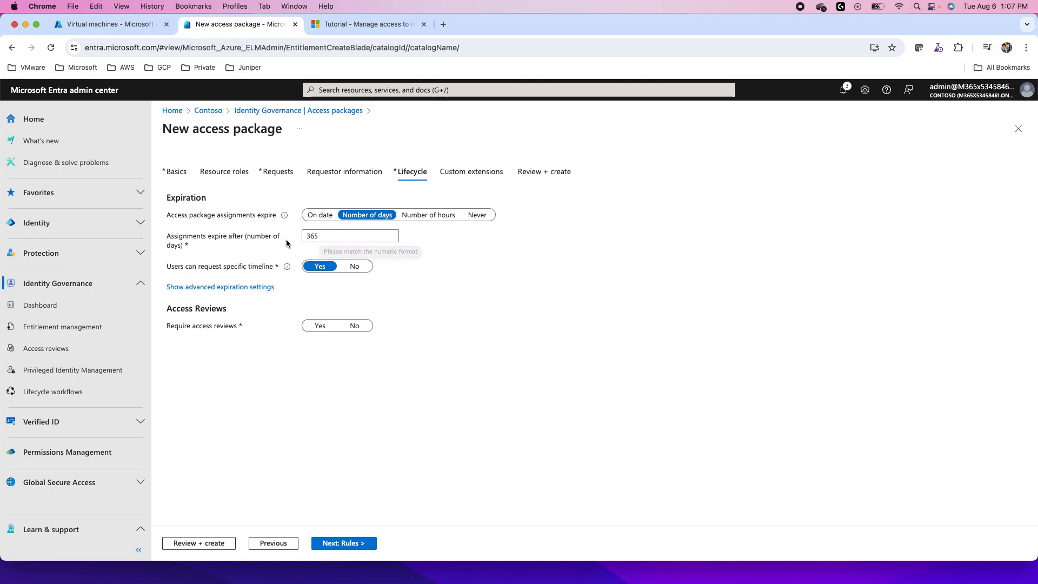
mouse_move(320, 214)
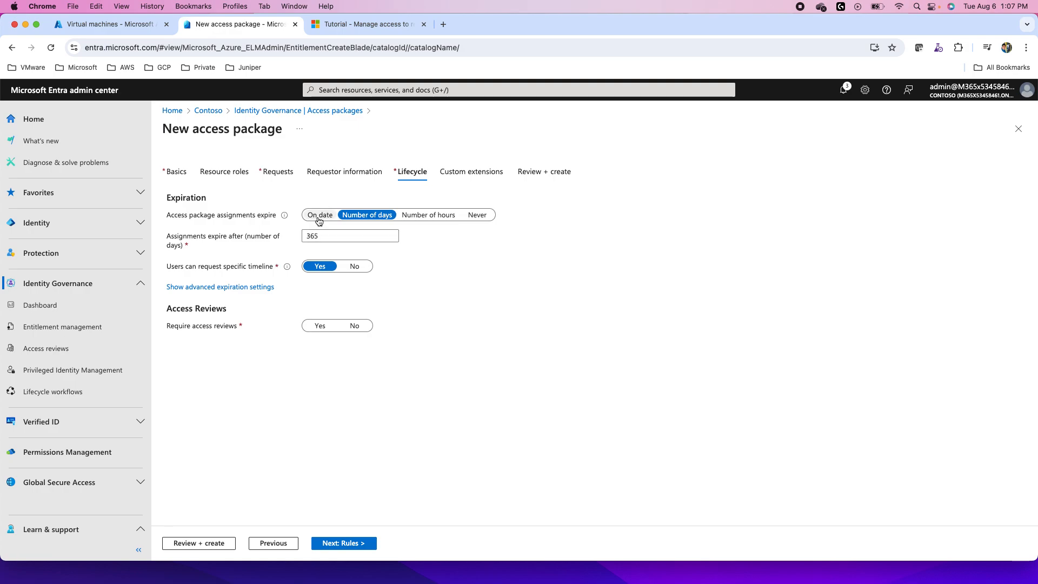
mouse_move(476, 215)
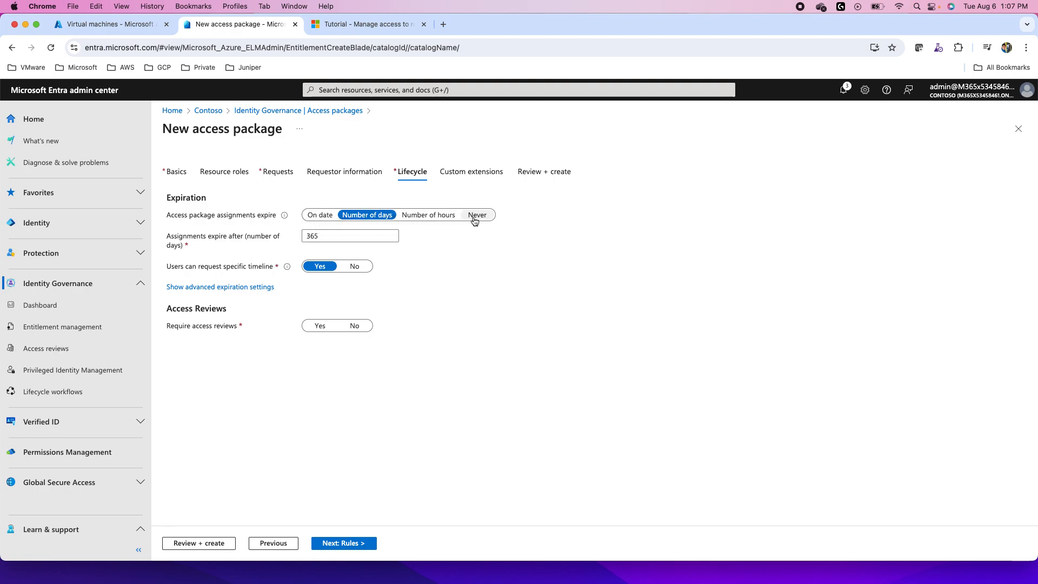
mouse_move(332, 281)
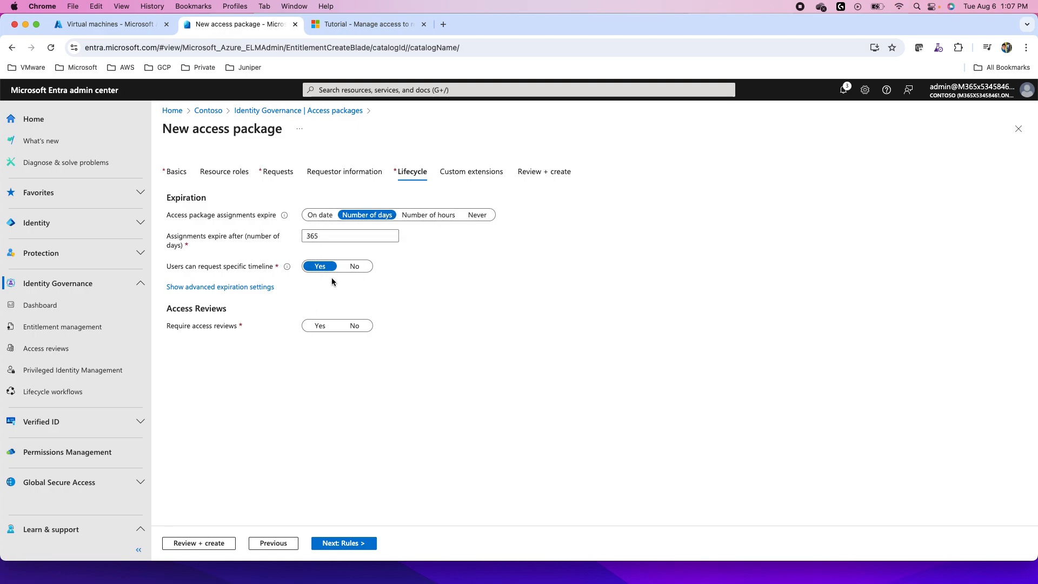
mouse_move(299, 345)
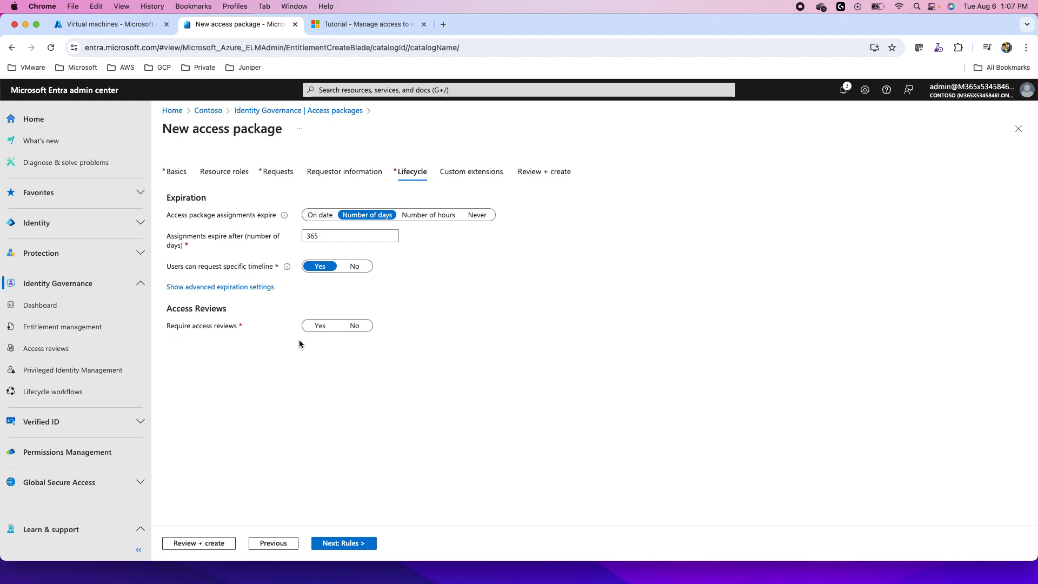
left_click(319, 325)
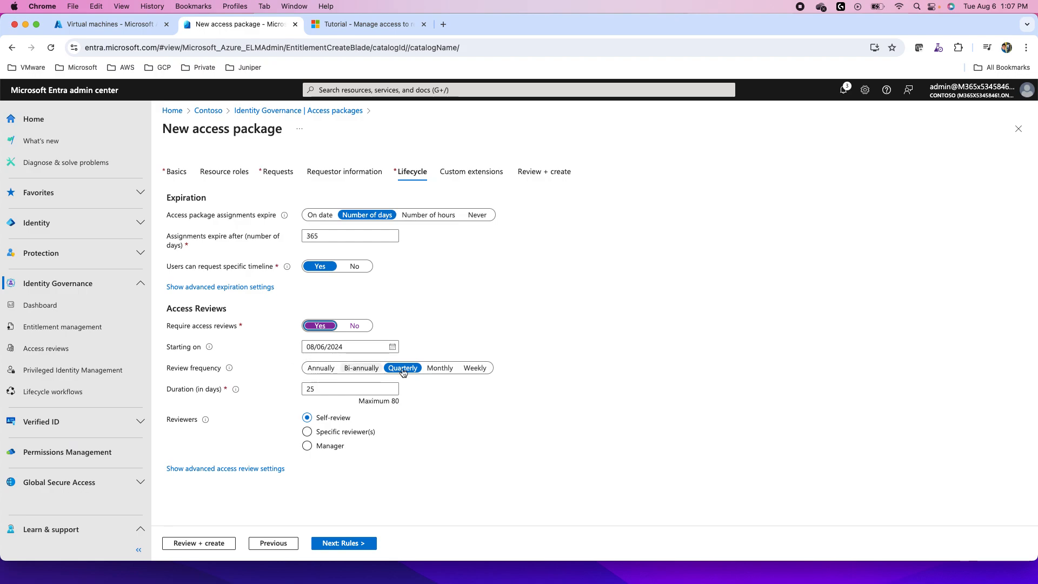
mouse_move(440, 368)
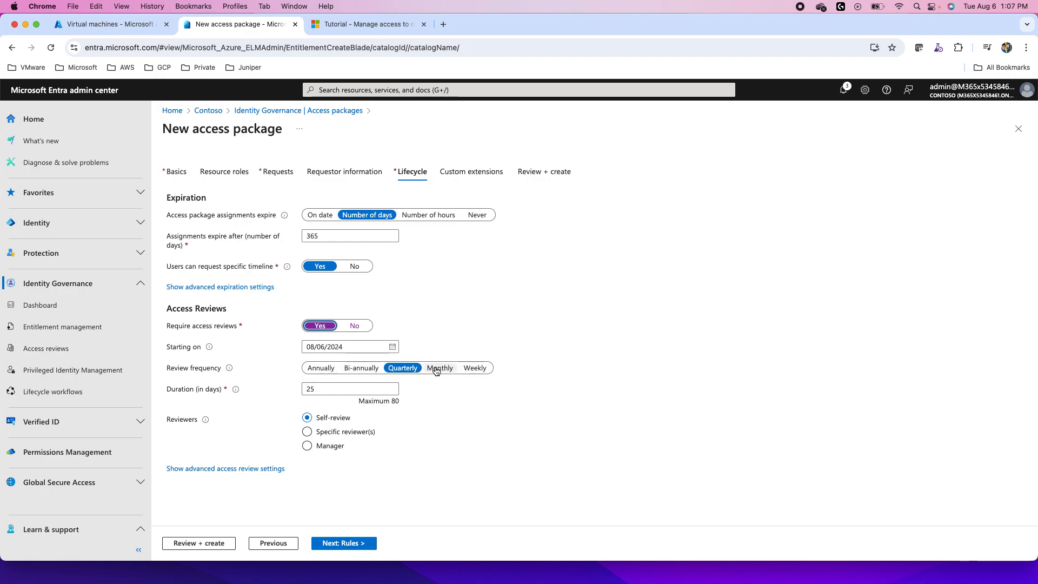
left_click(439, 367)
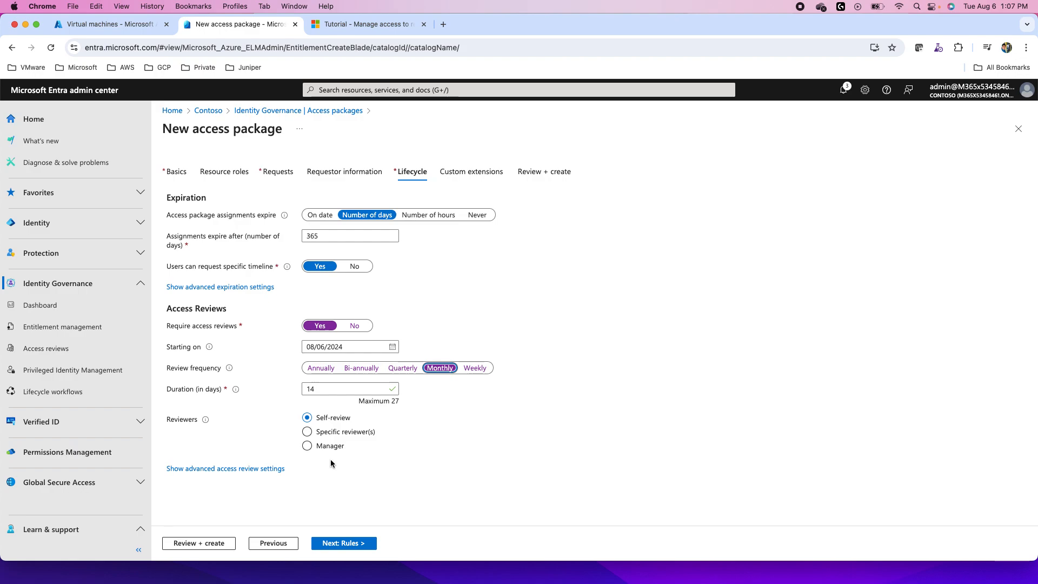
mouse_move(283, 445)
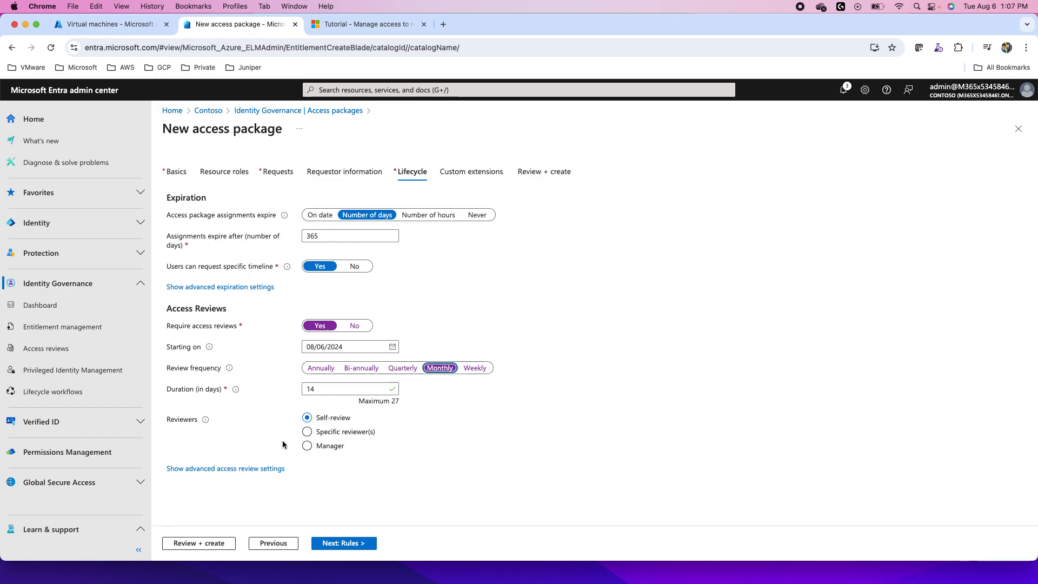
left_click(306, 432)
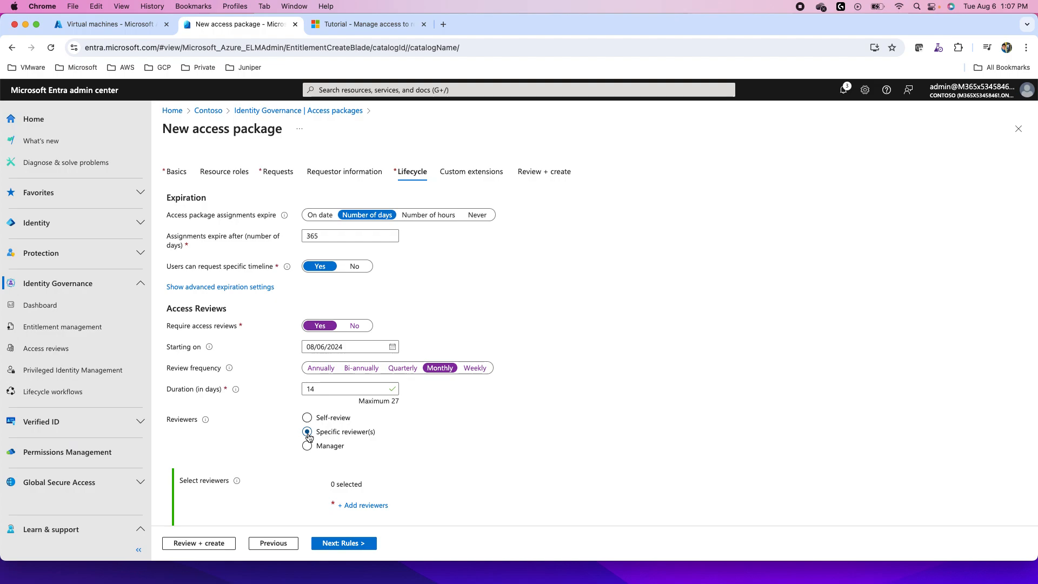
left_click(306, 416)
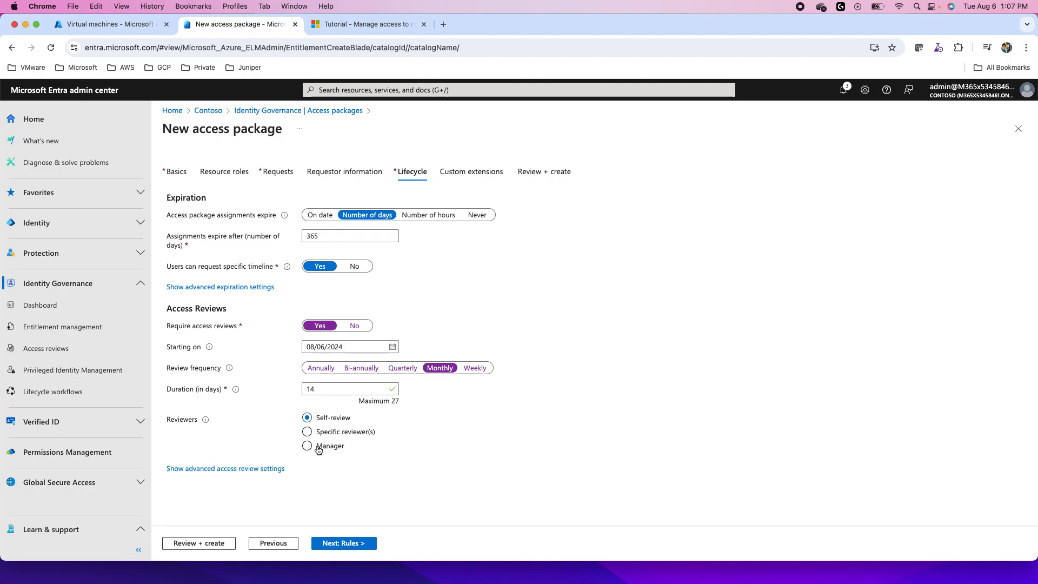
left_click(306, 445)
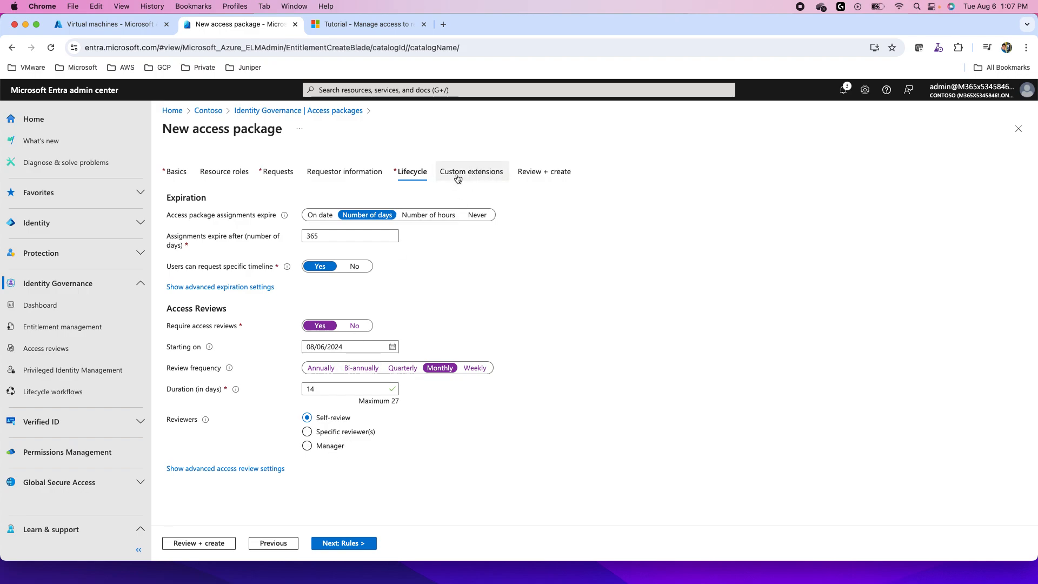
left_click(471, 171)
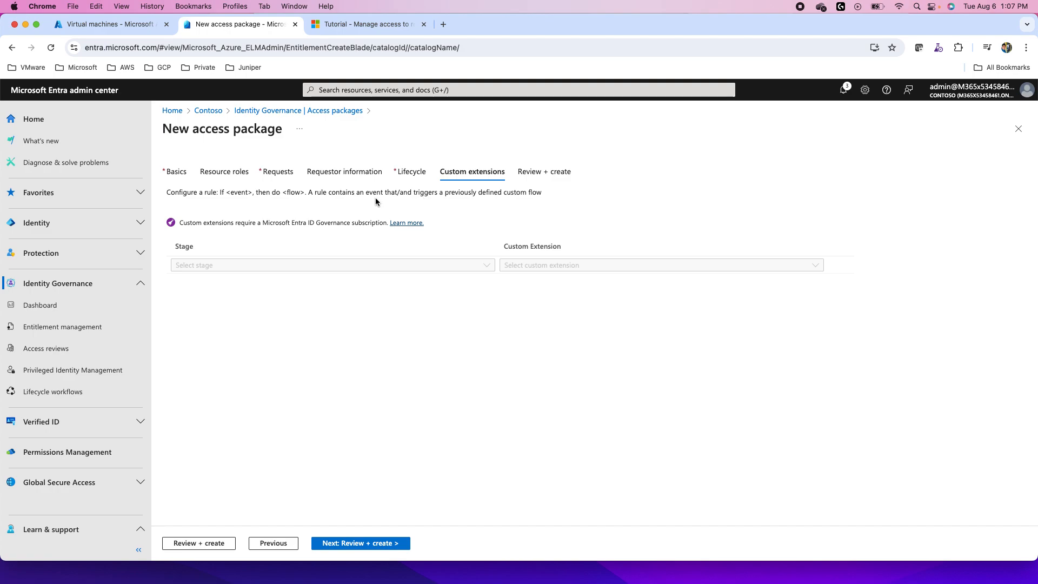
mouse_move(544, 171)
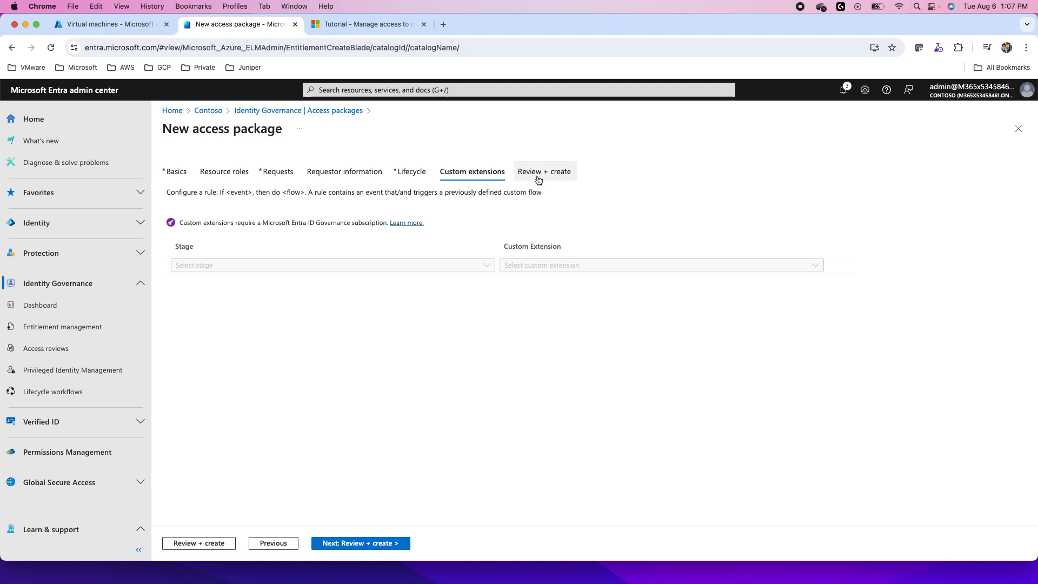
- Attempt to create the IT Support Desk package, then open the error-flagged Resource roles
left_click(545, 171)
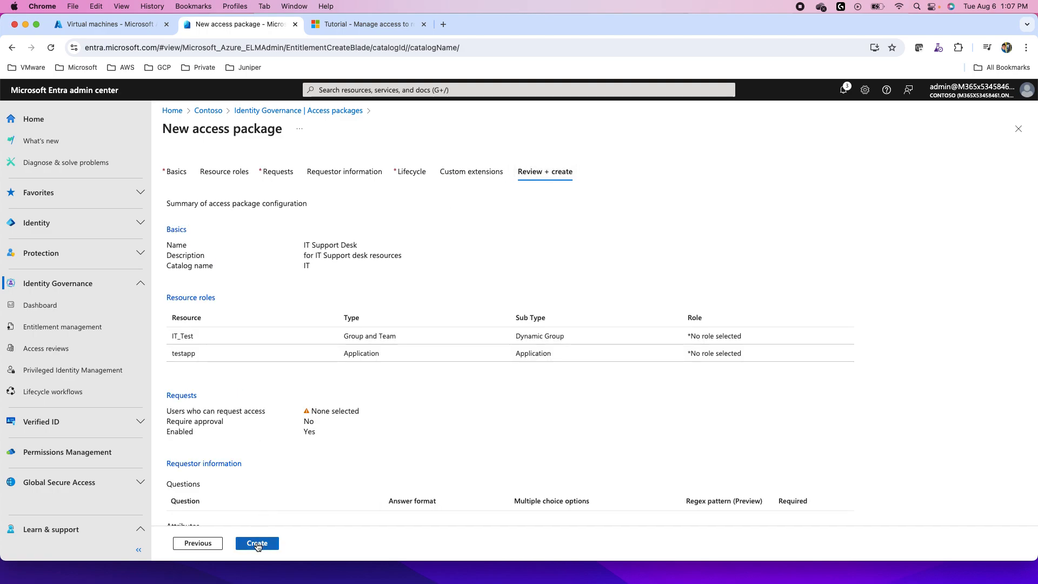
left_click(257, 543)
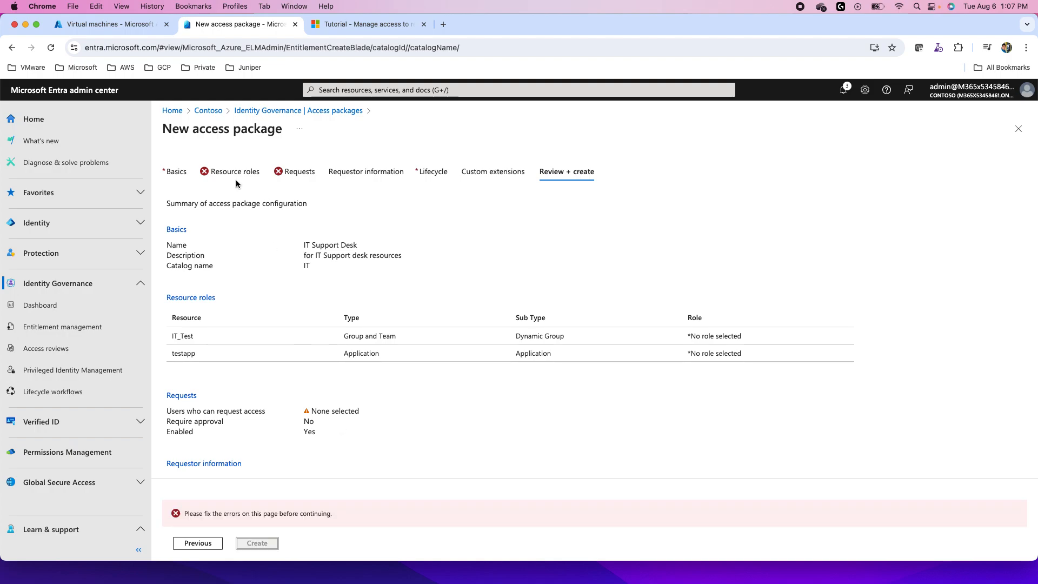
left_click(233, 172)
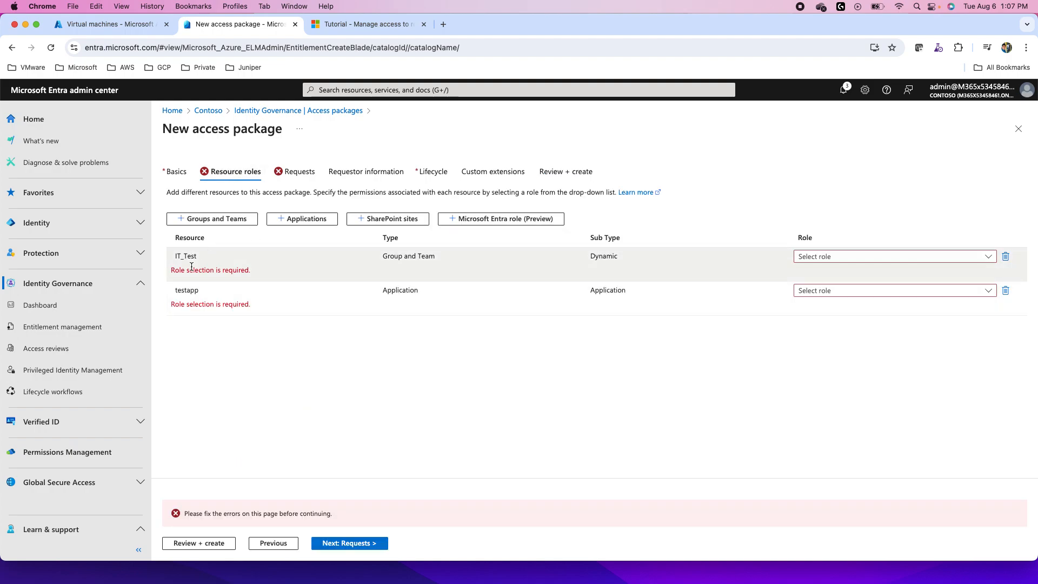
mouse_move(826, 256)
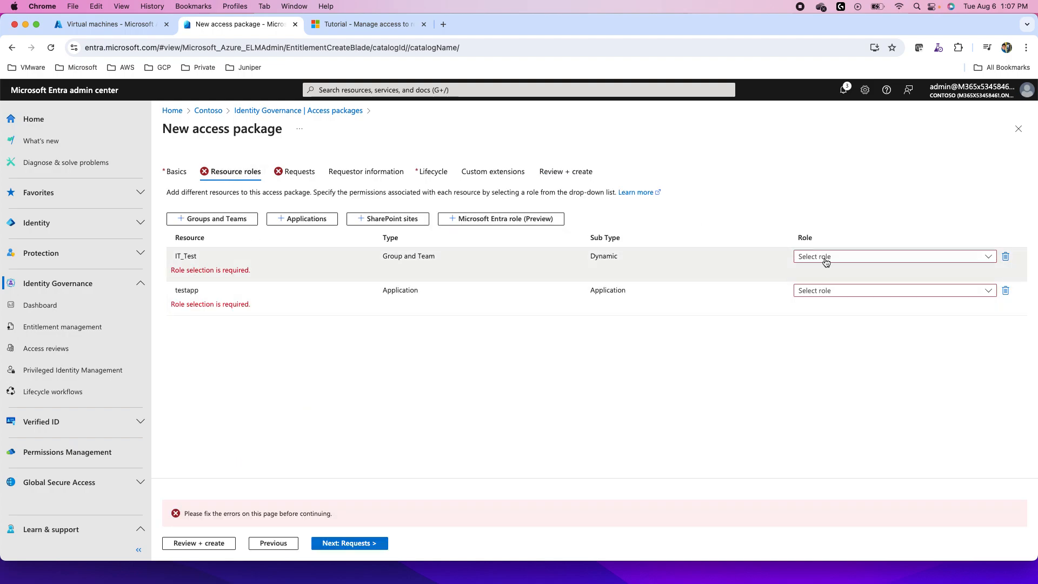
- Give IT_Test the Owner role and testapp Default Access, then let specific directory users request
left_click(891, 256)
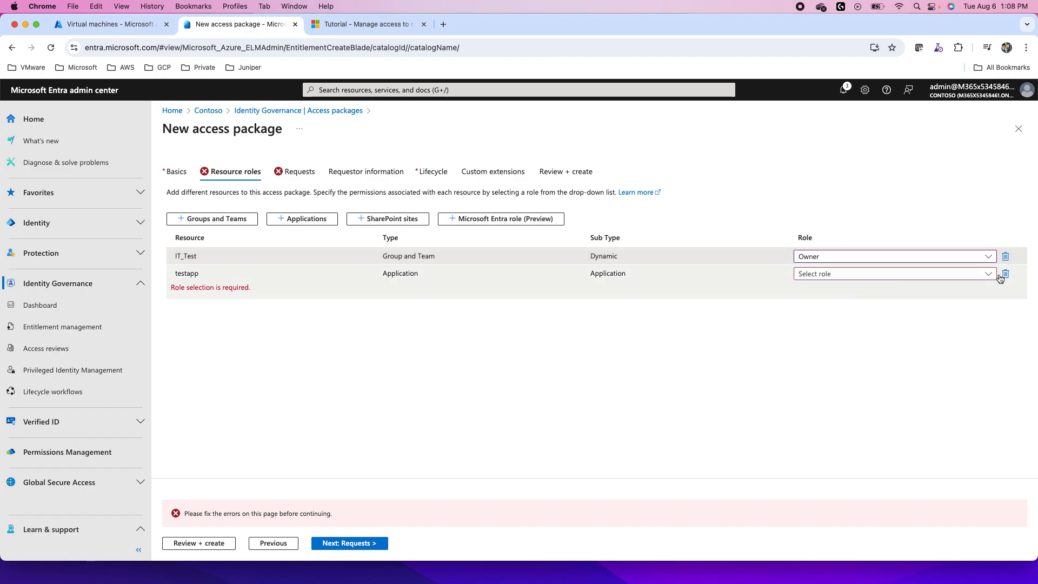
left_click(894, 273)
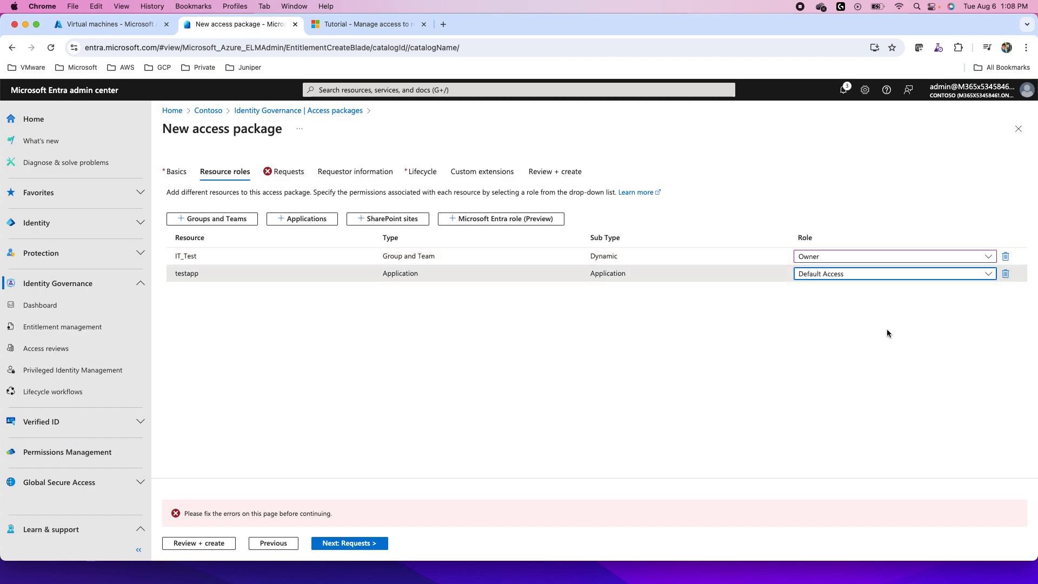
mouse_move(295, 179)
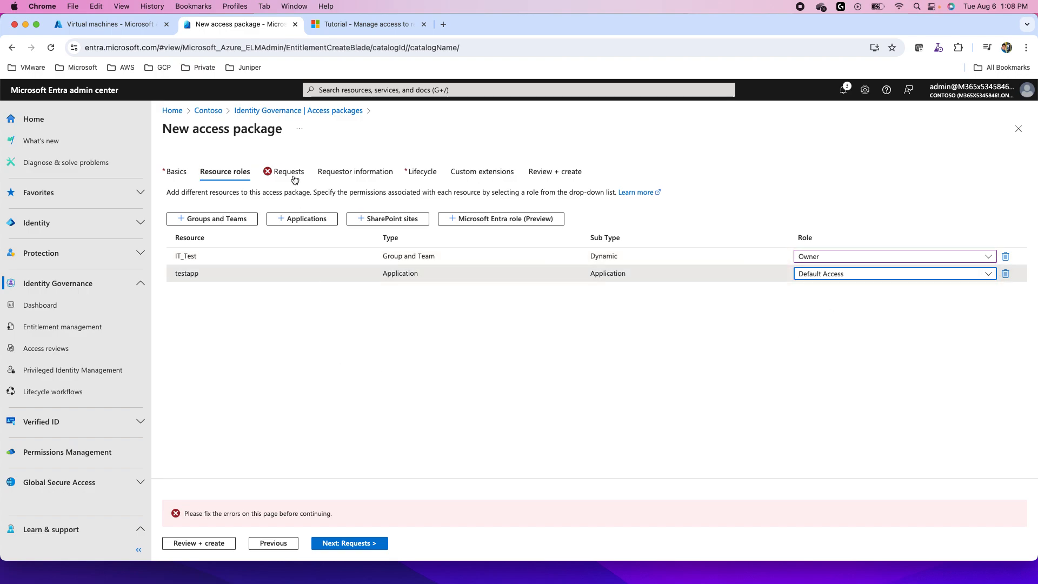
left_click(287, 171)
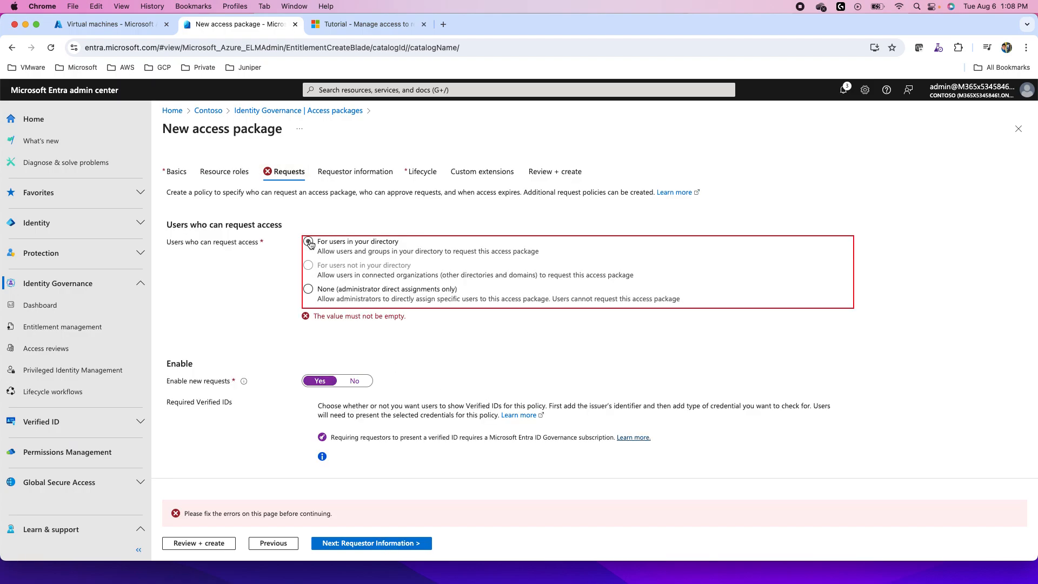
left_click(307, 241)
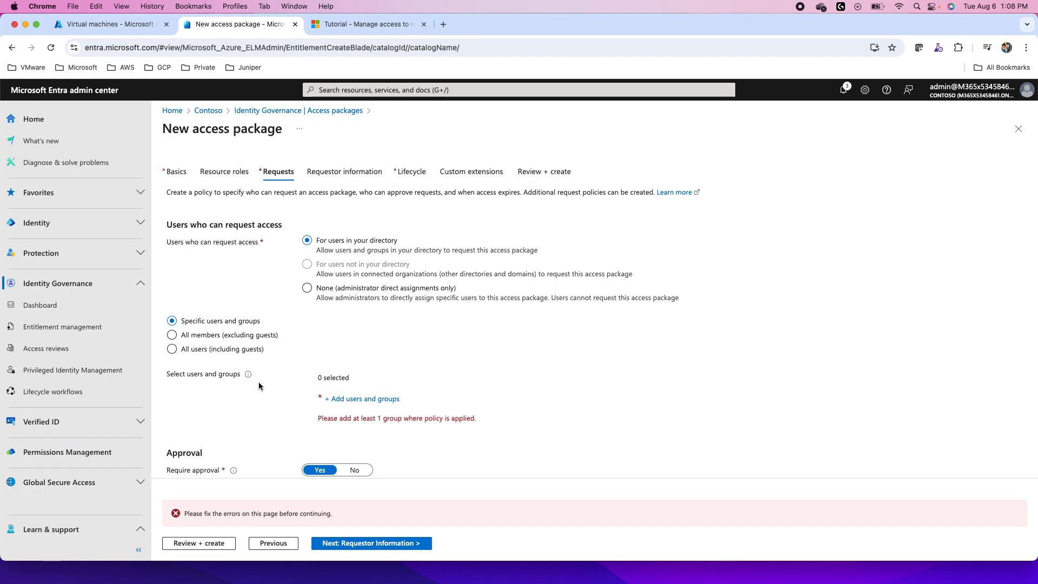
left_click(362, 399)
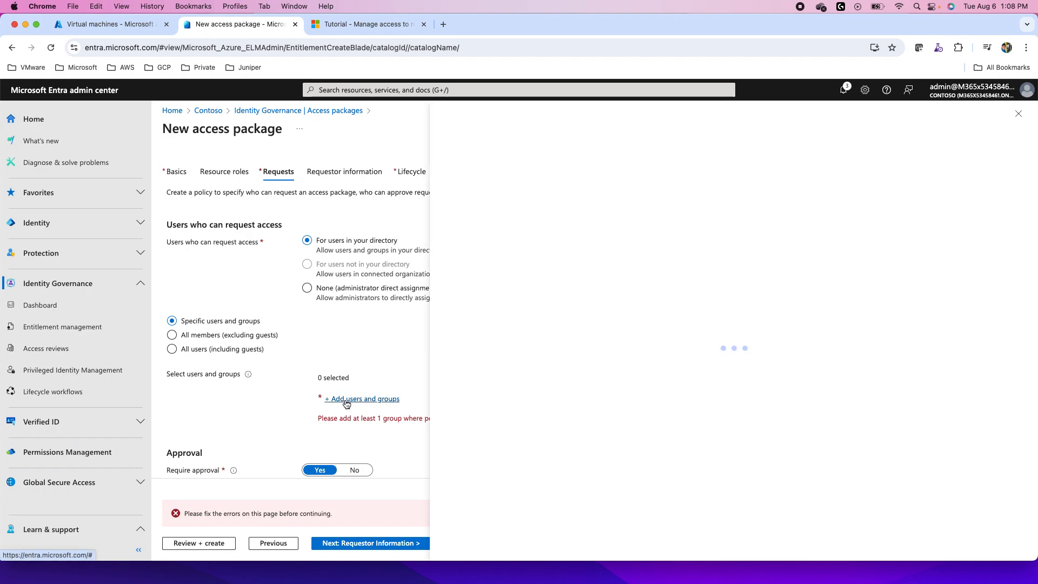
- Search for and select the IT_Test group as the allowed requesters, then continue to Requestor information
left_click(362, 398)
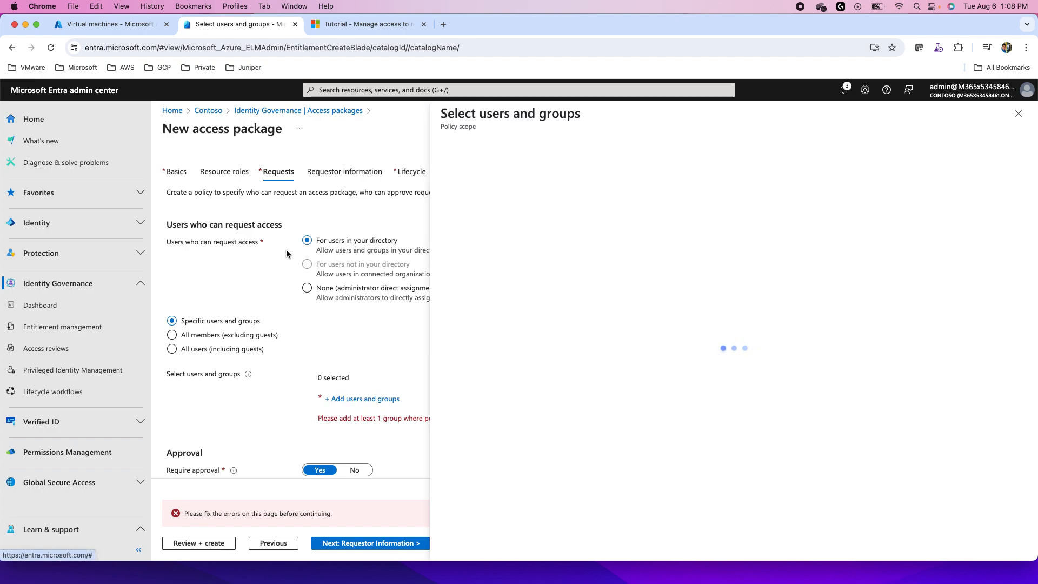
left_click(363, 399)
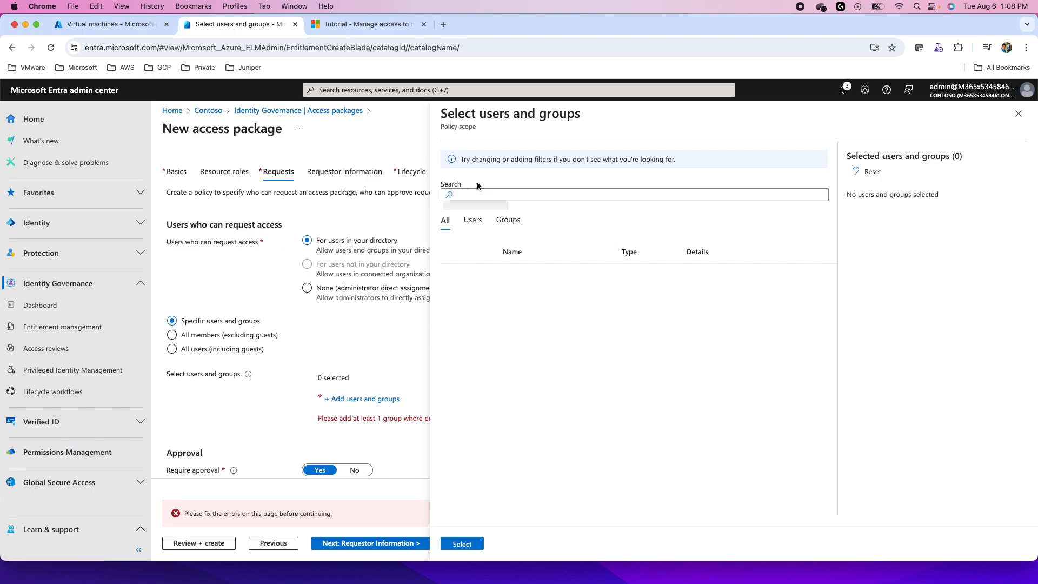
mouse_move(504, 228)
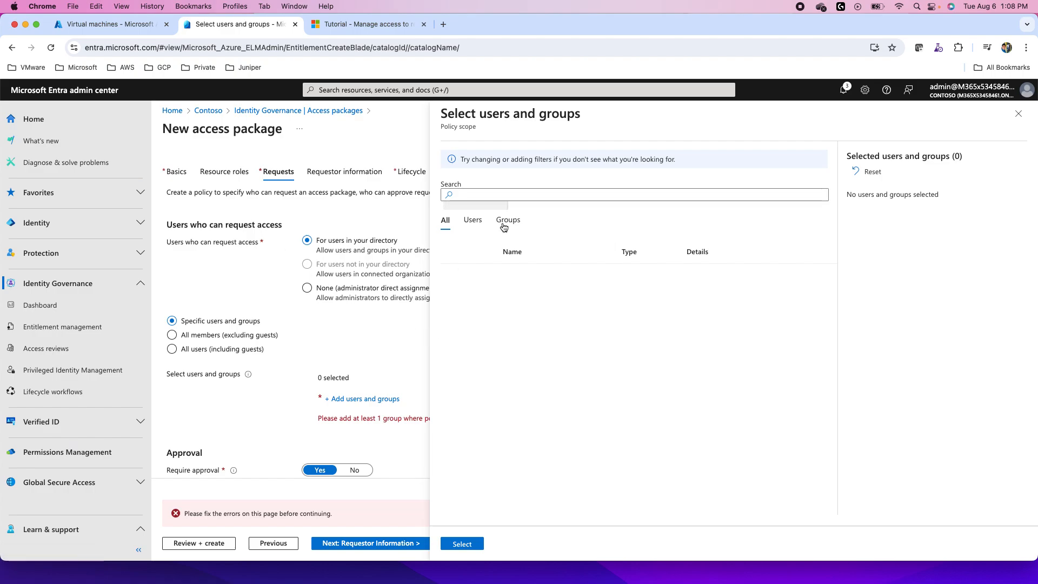
left_click(632, 194)
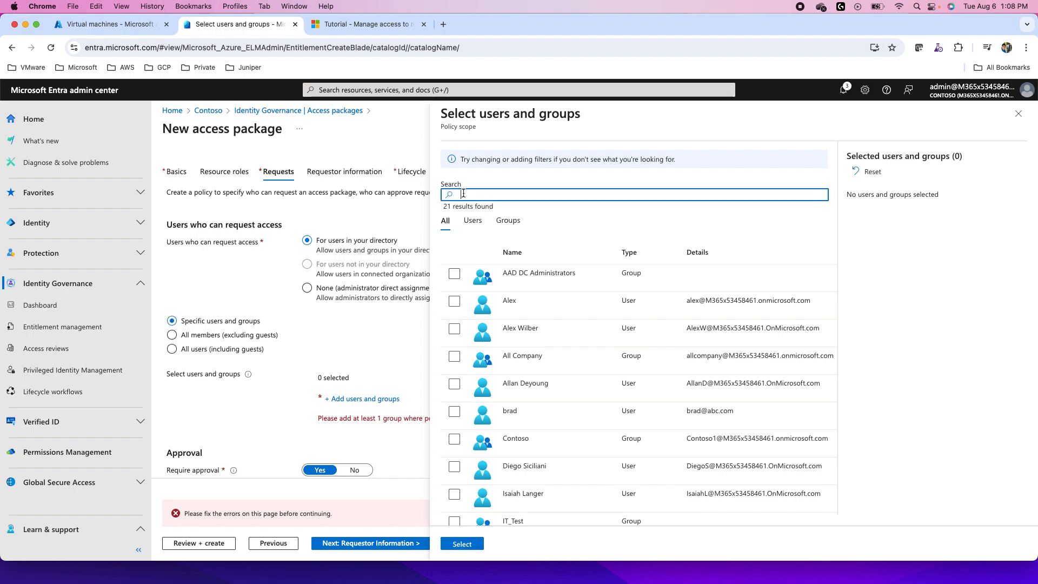
type("brad")
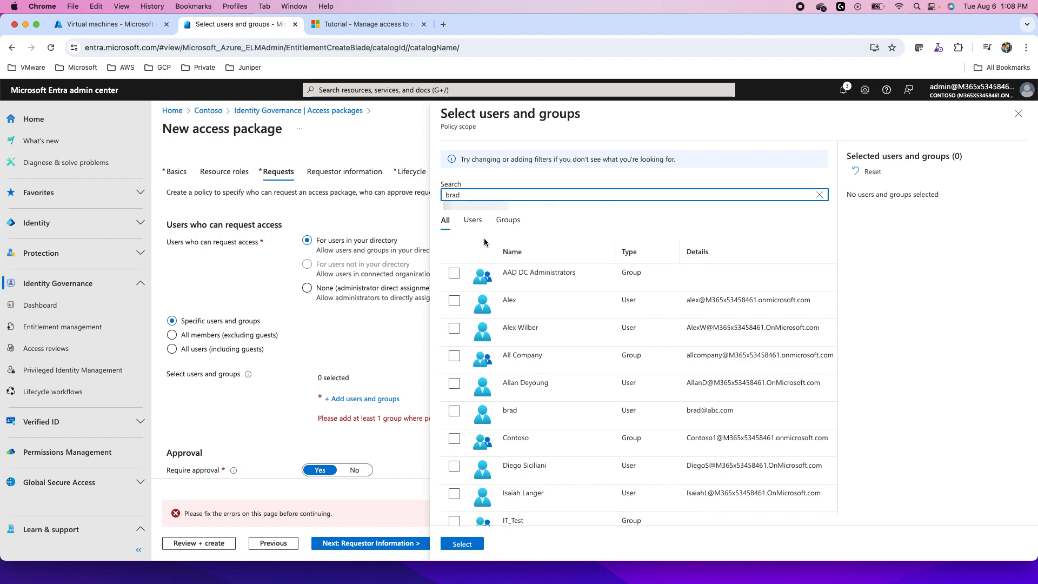
left_click(820, 195)
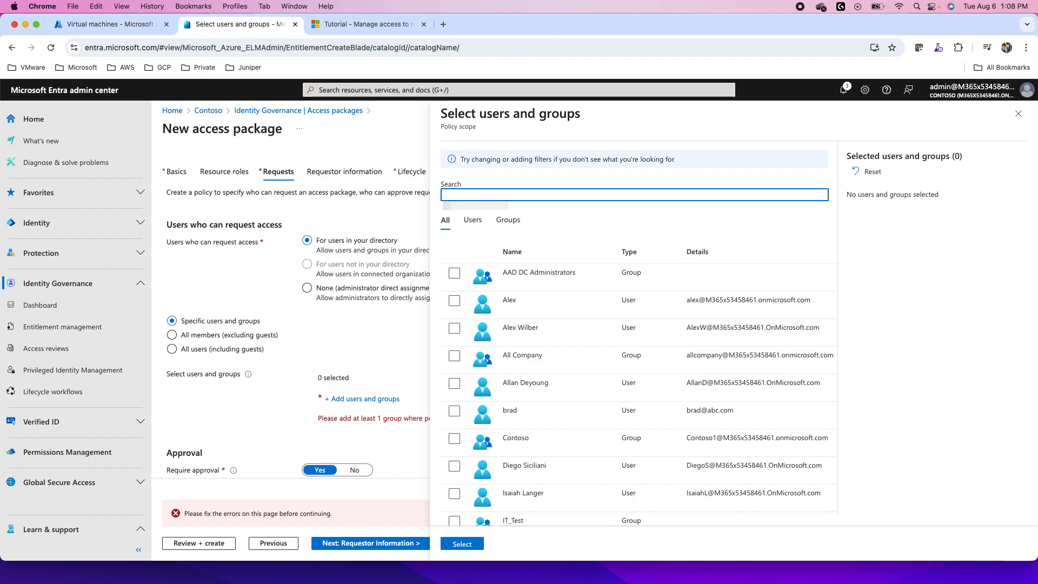
type("IT")
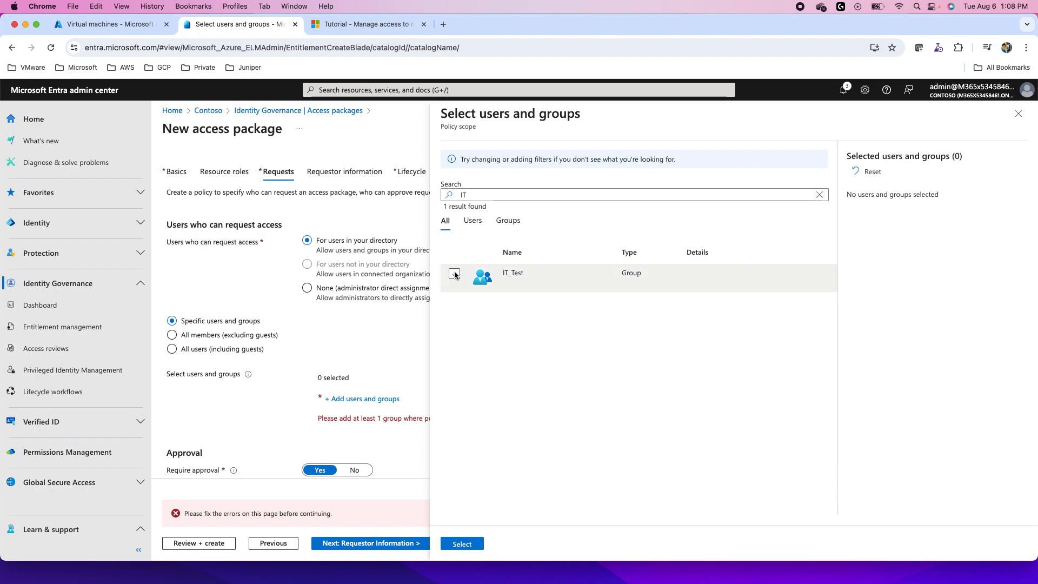
left_click(461, 543)
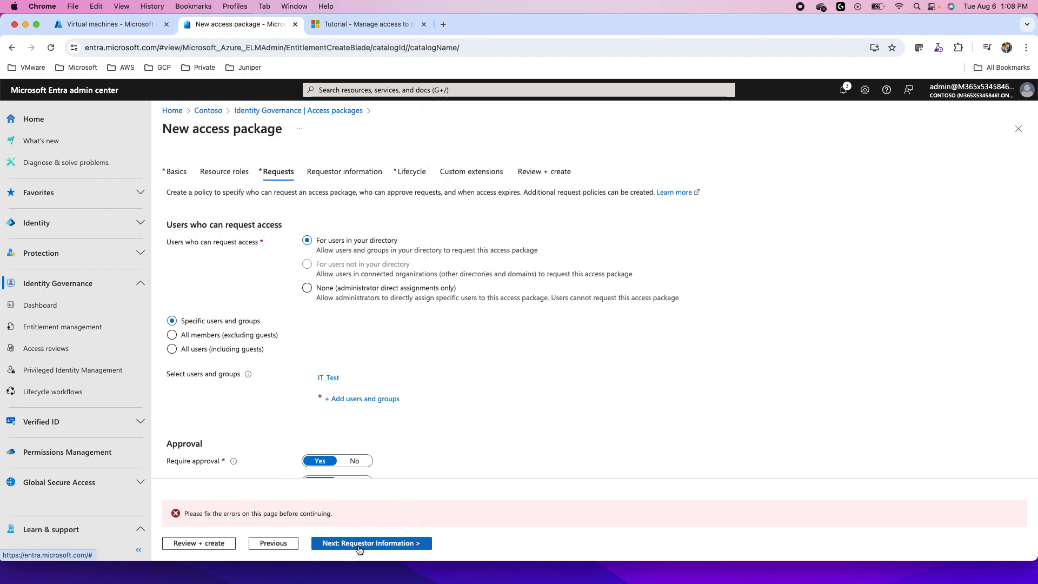
left_click(371, 543)
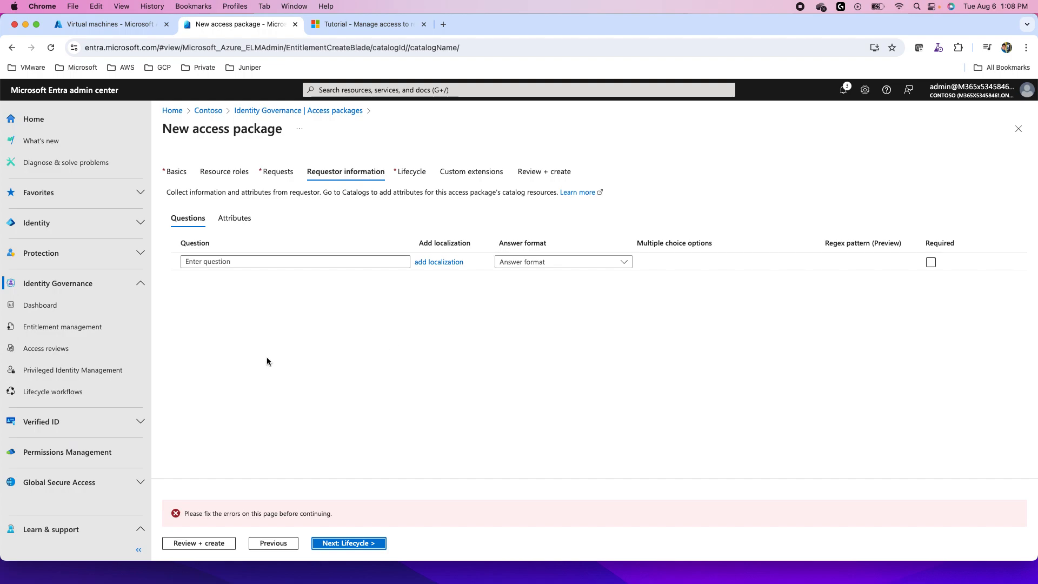
mouse_move(397, 204)
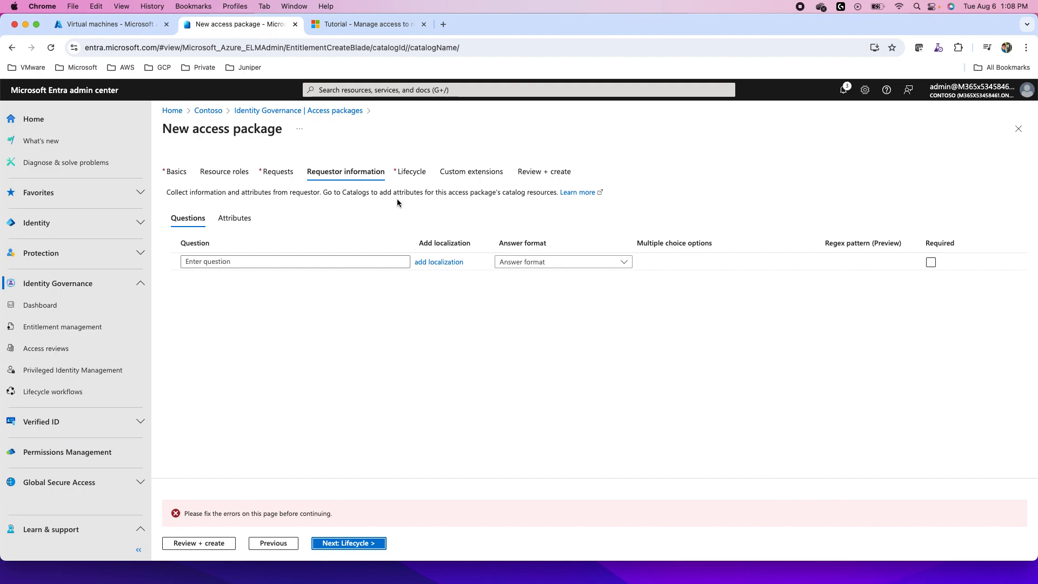
mouse_move(310, 530)
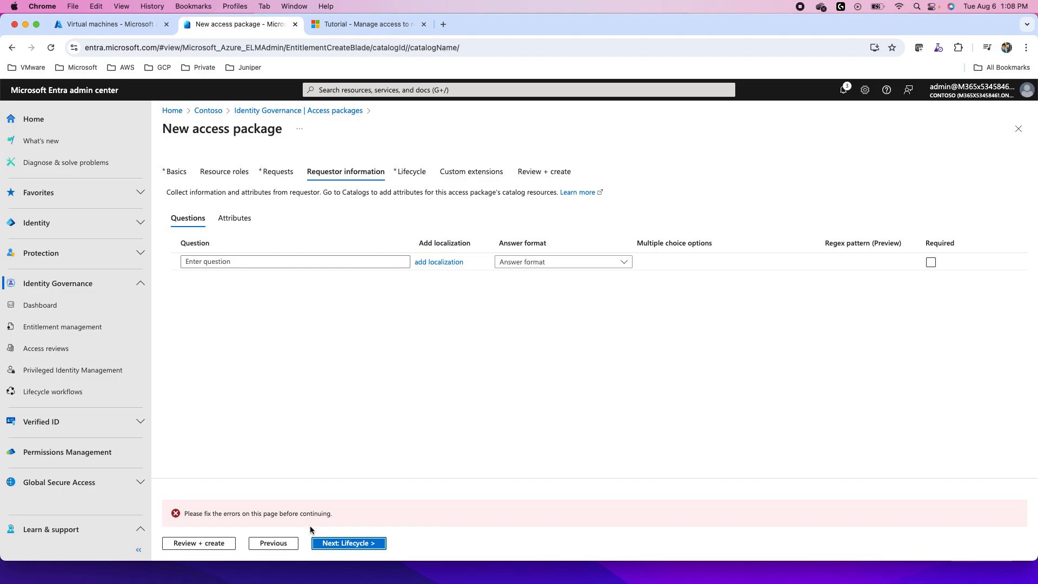
- Step through Lifecycle and Rules to the error-flagged summary, then return to Requests
left_click(348, 543)
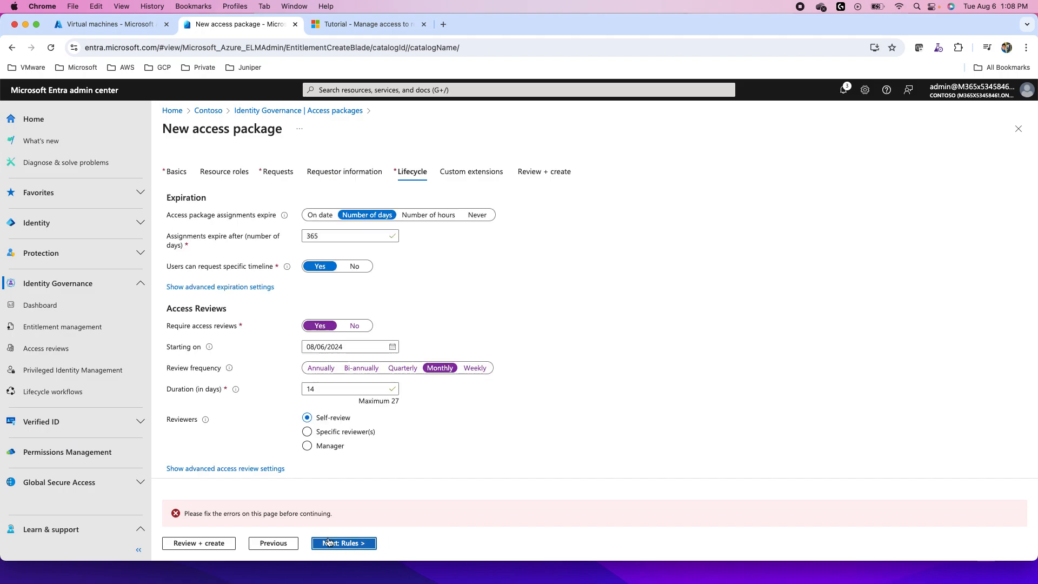
left_click(344, 543)
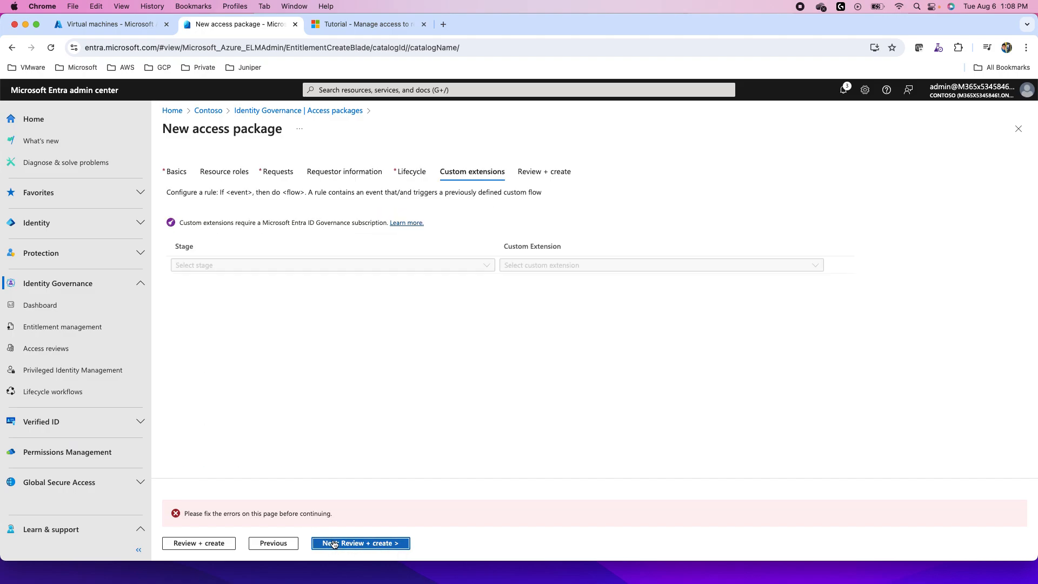
left_click(359, 543)
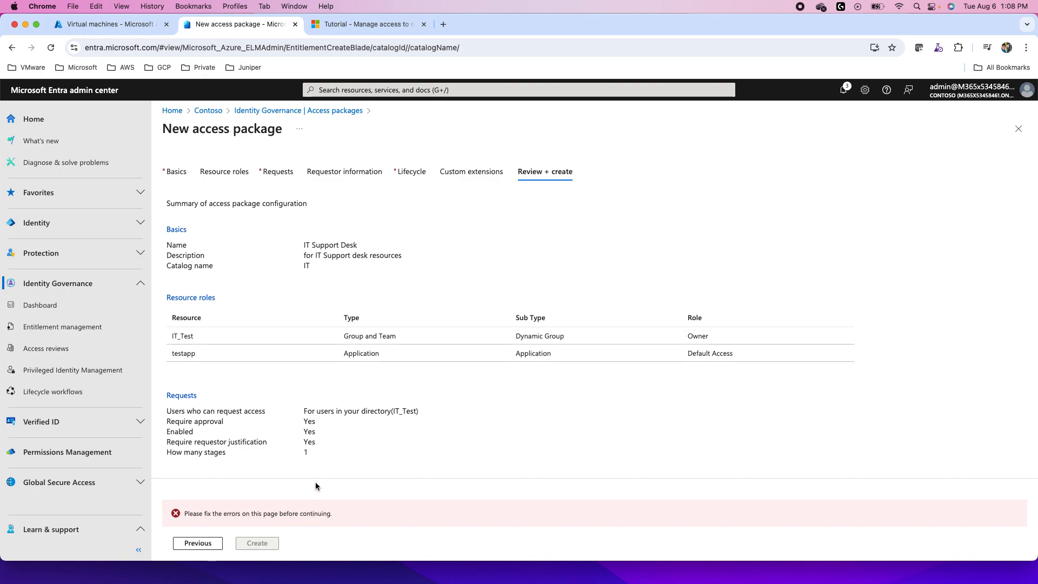
mouse_move(358, 415)
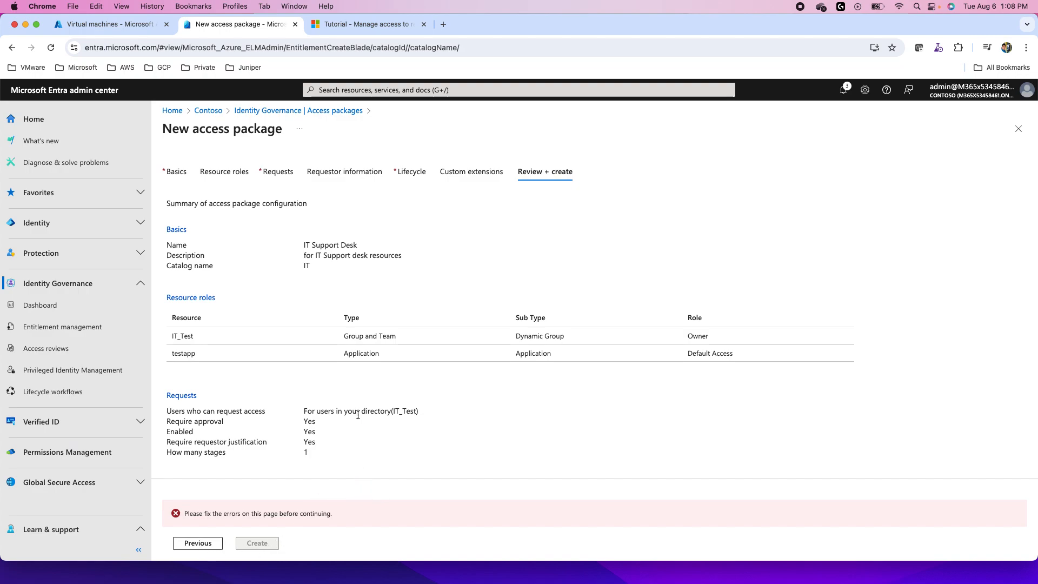
scroll("down", 3)
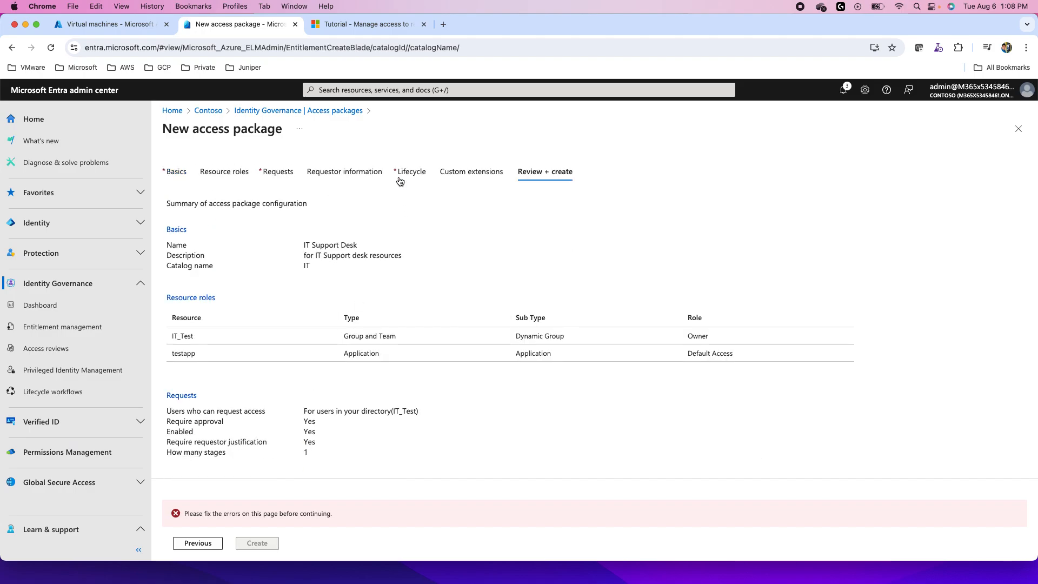
left_click(344, 172)
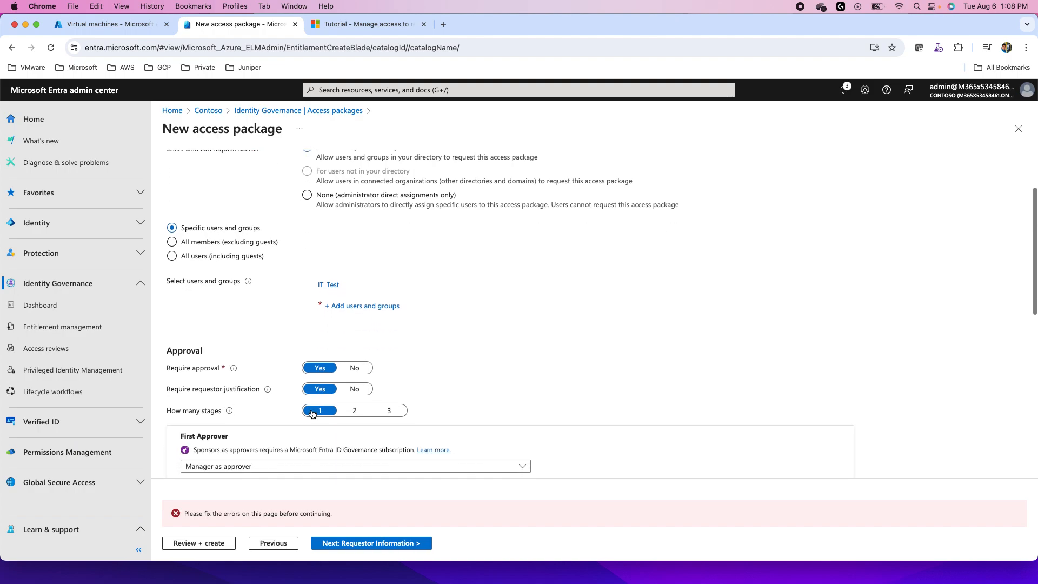
mouse_move(331, 380)
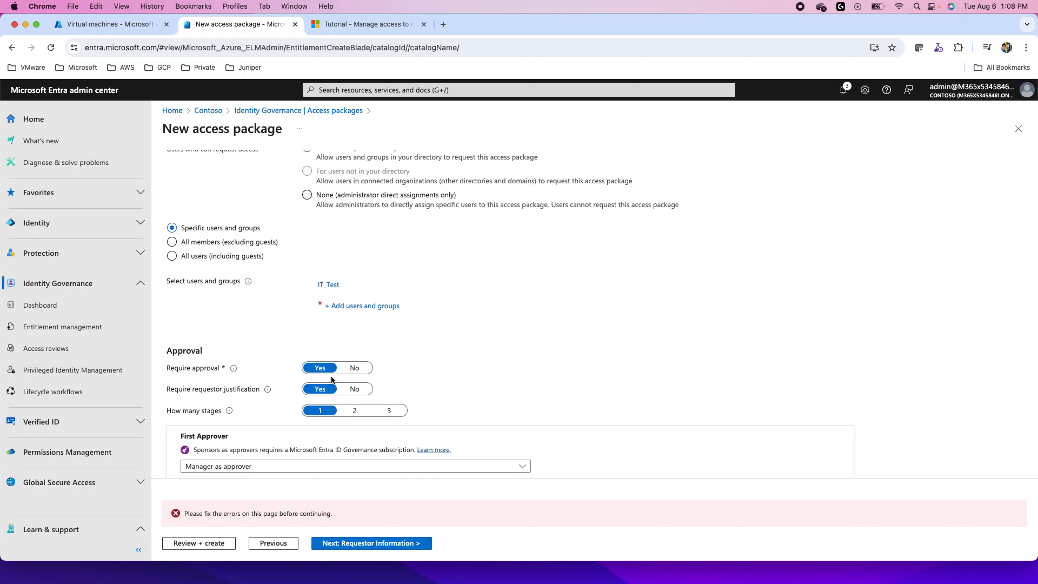
- Set the First Approver option to 'Choose specific approvers'
scroll("down", 3)
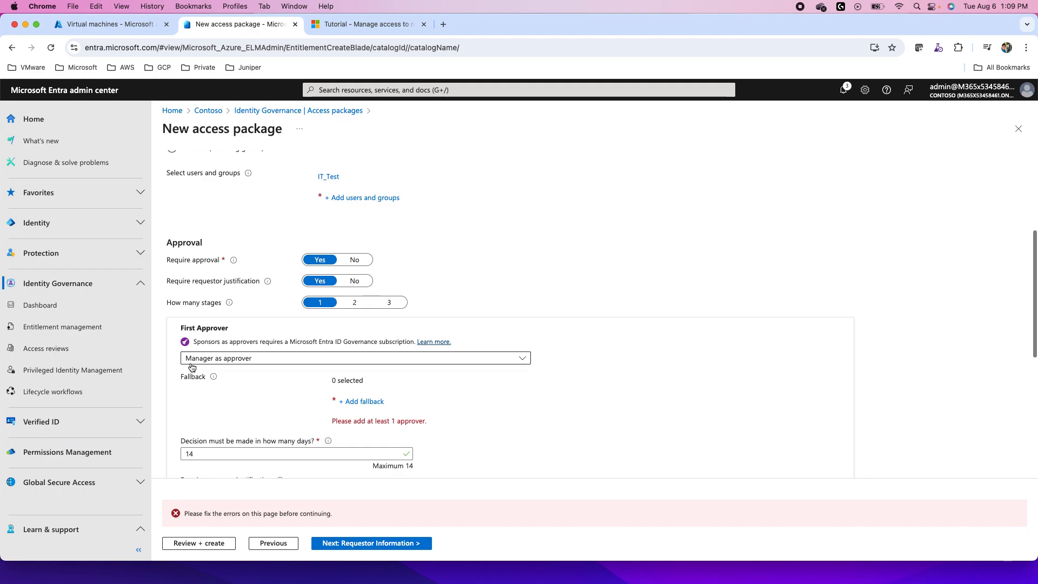
mouse_move(295, 390)
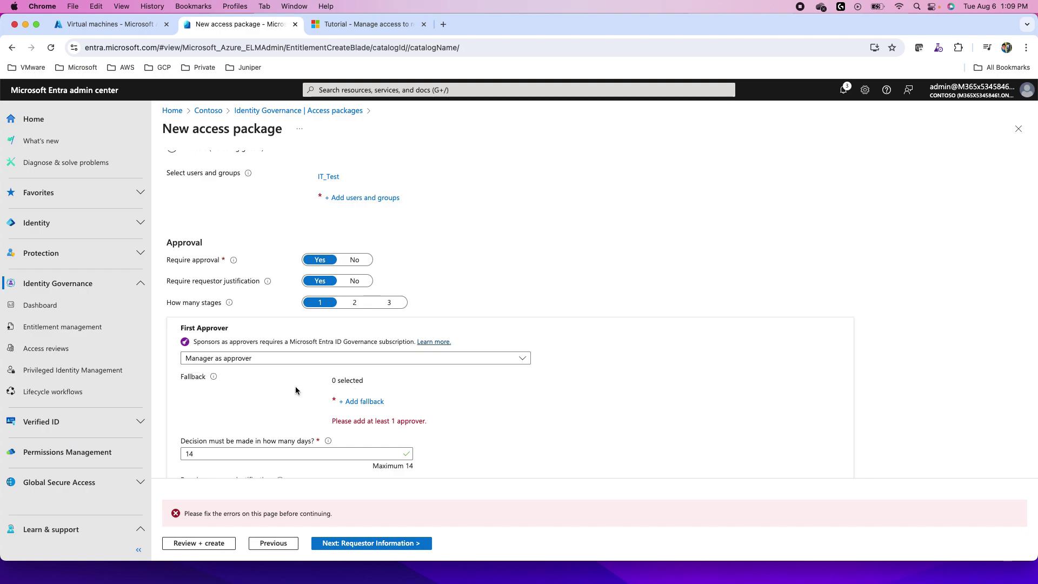
scroll("down", 3)
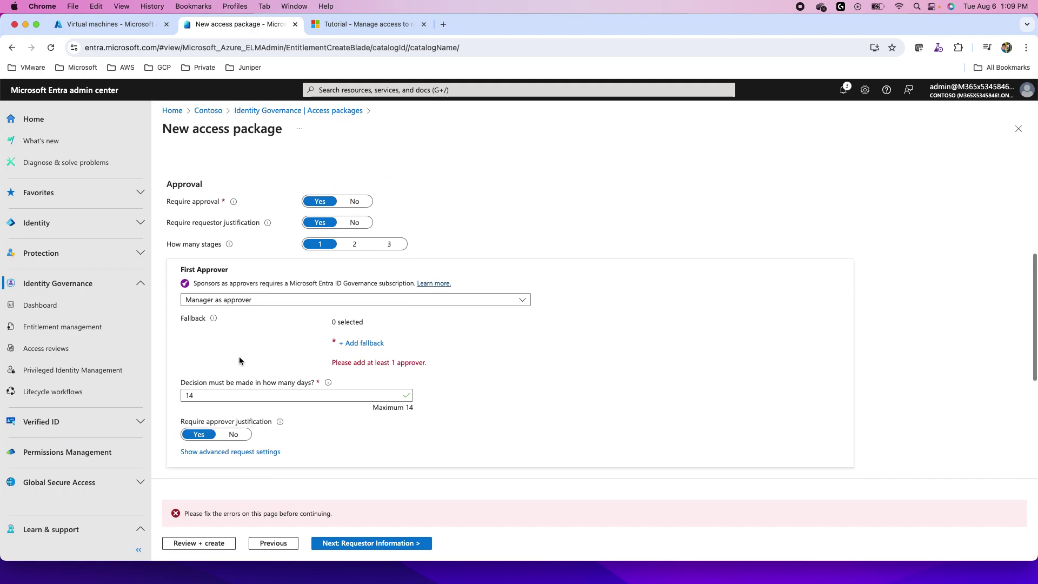
scroll("up", 3)
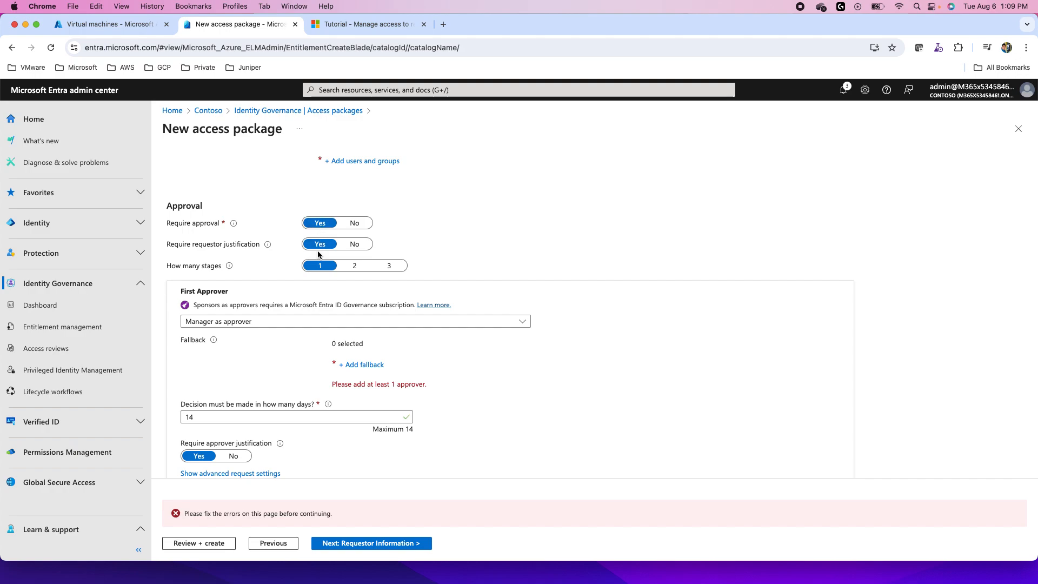
mouse_move(260, 291)
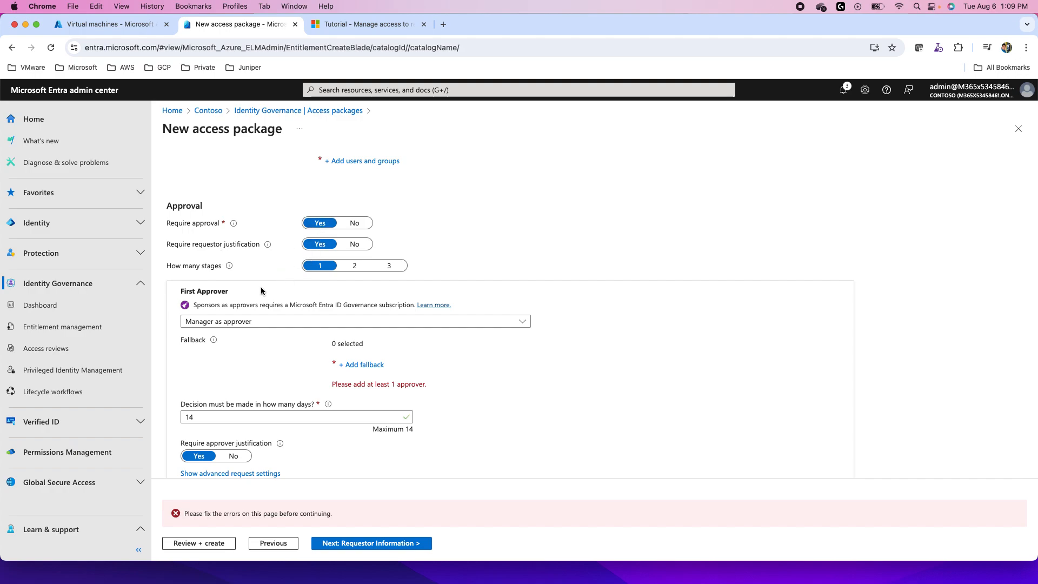
mouse_move(226, 330)
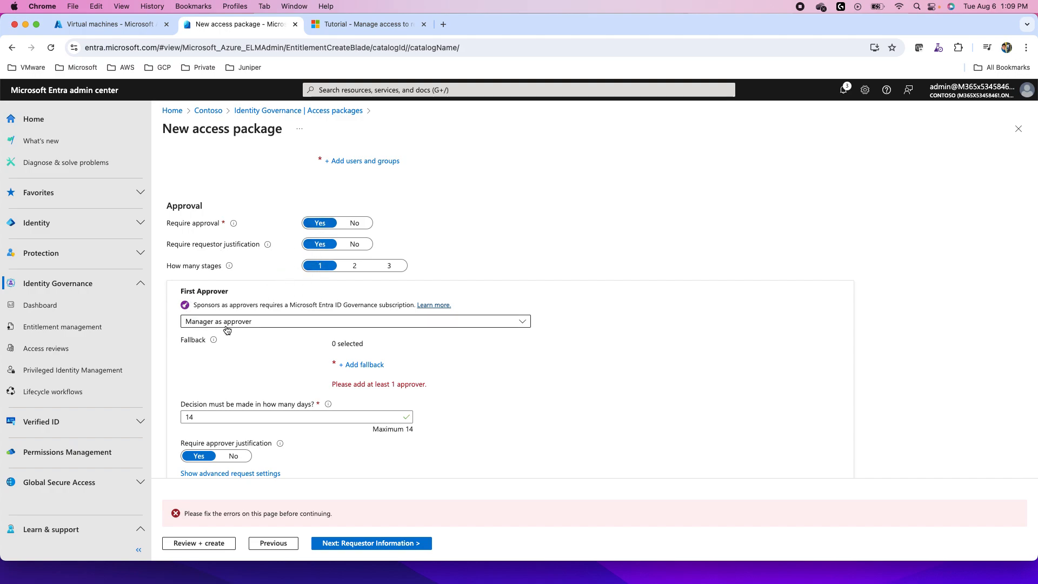
left_click(354, 321)
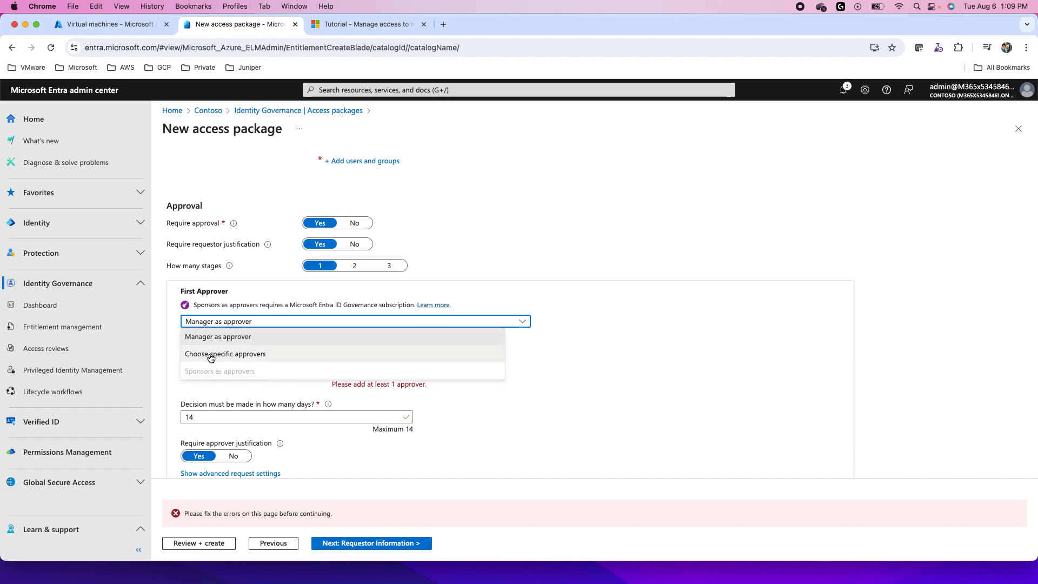
left_click(225, 354)
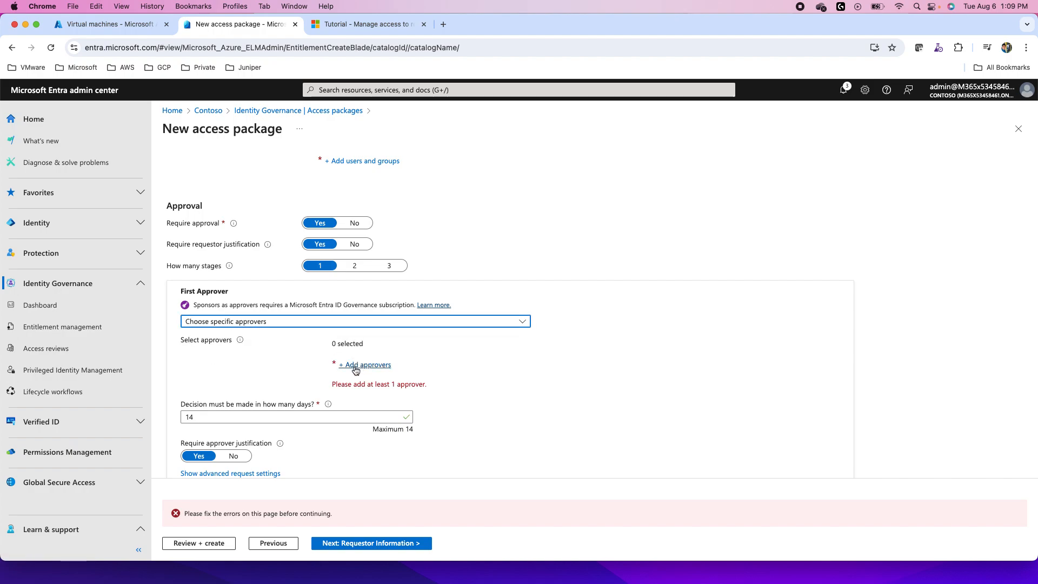
- Add MOD Administrator, found by searching 'admin' among users, as the first-stage approver
left_click(365, 365)
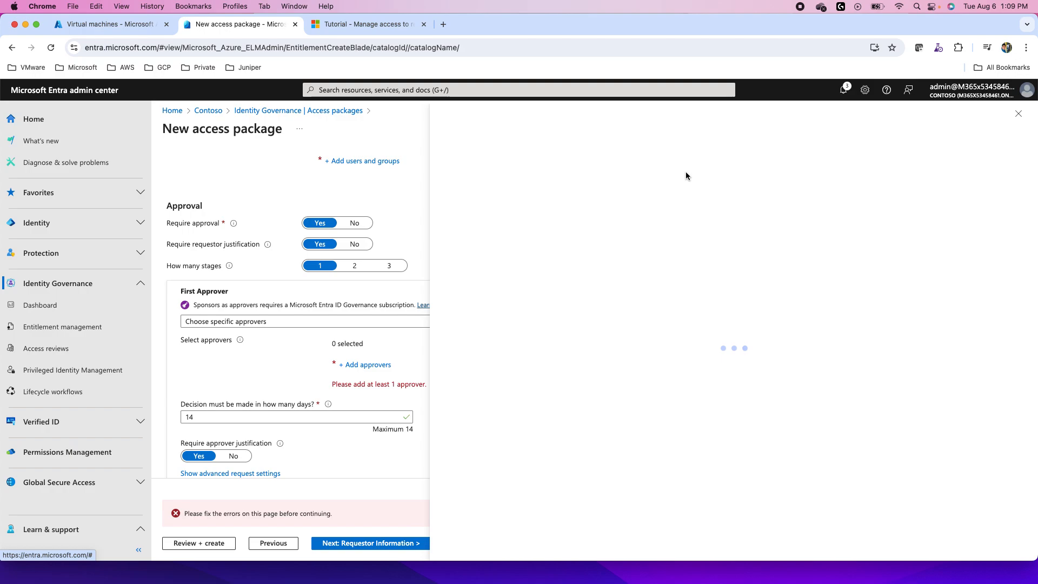
mouse_move(534, 206)
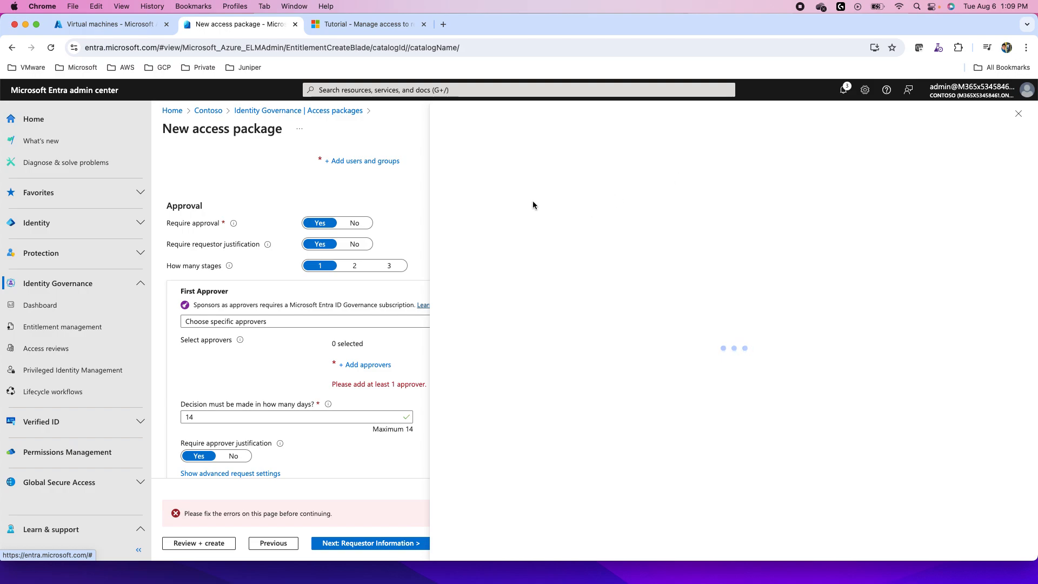
left_click(366, 364)
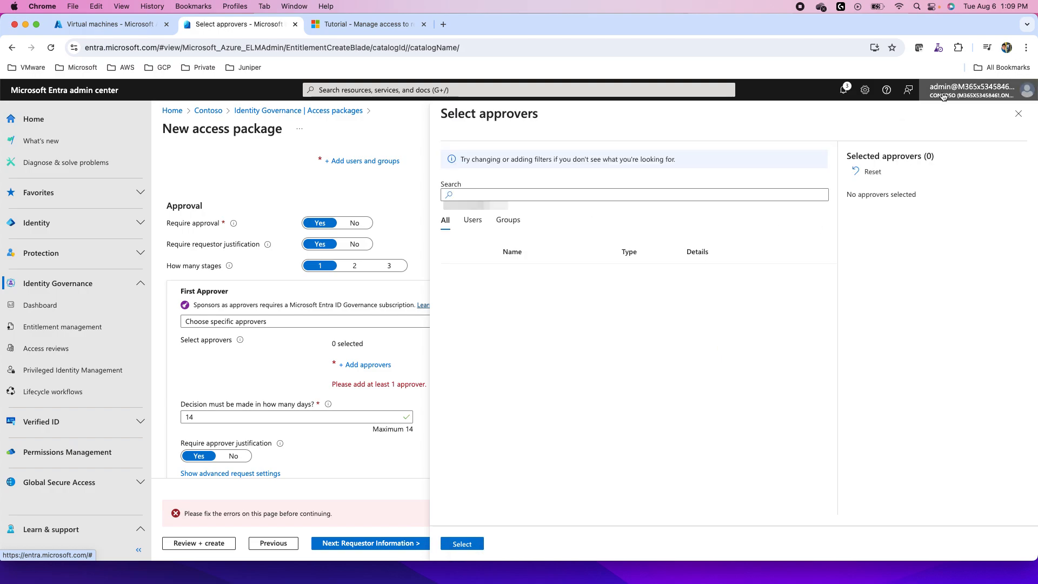
left_click(633, 194)
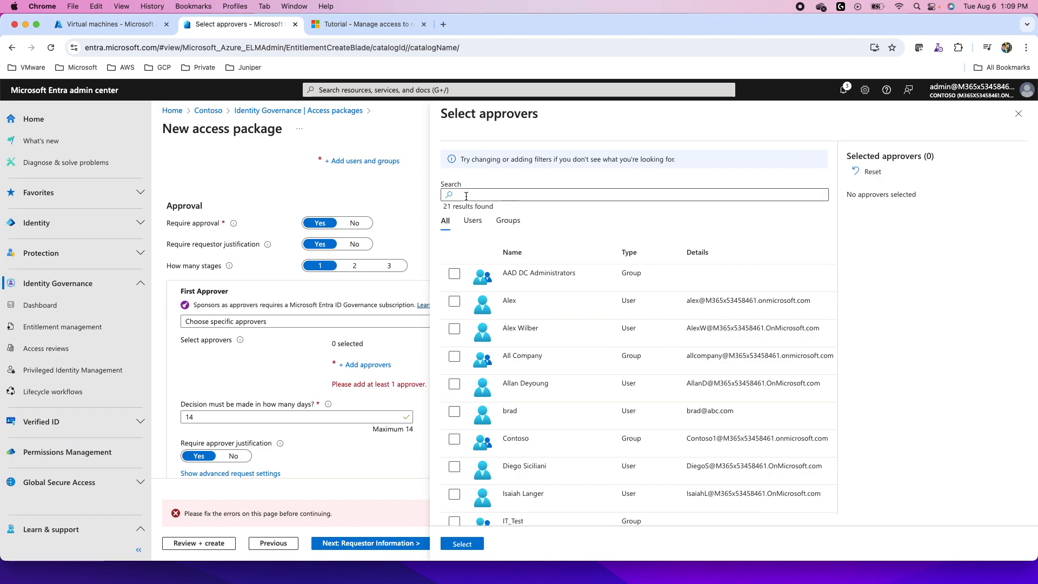
type("admin")
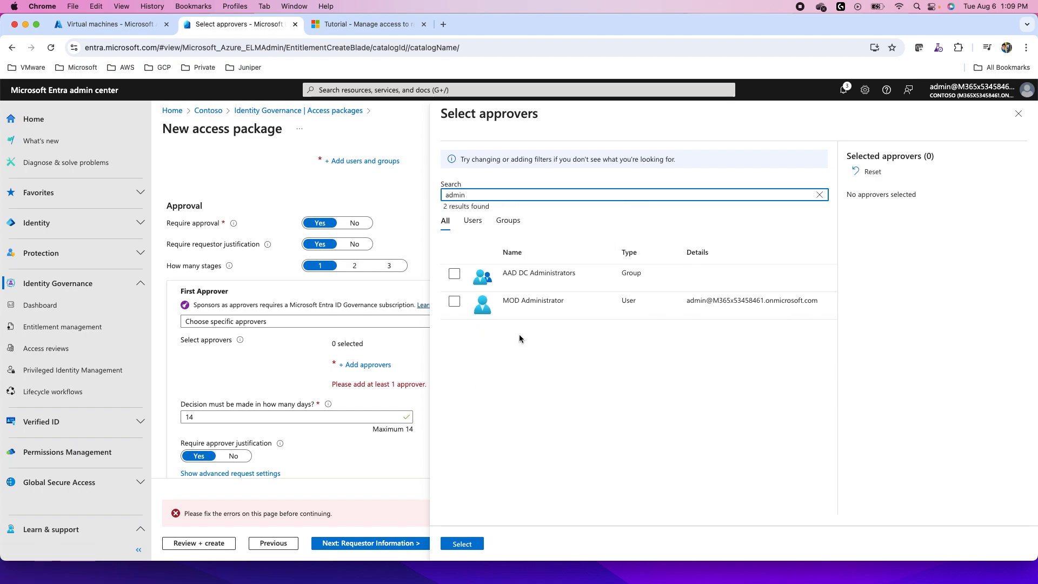
left_click(472, 221)
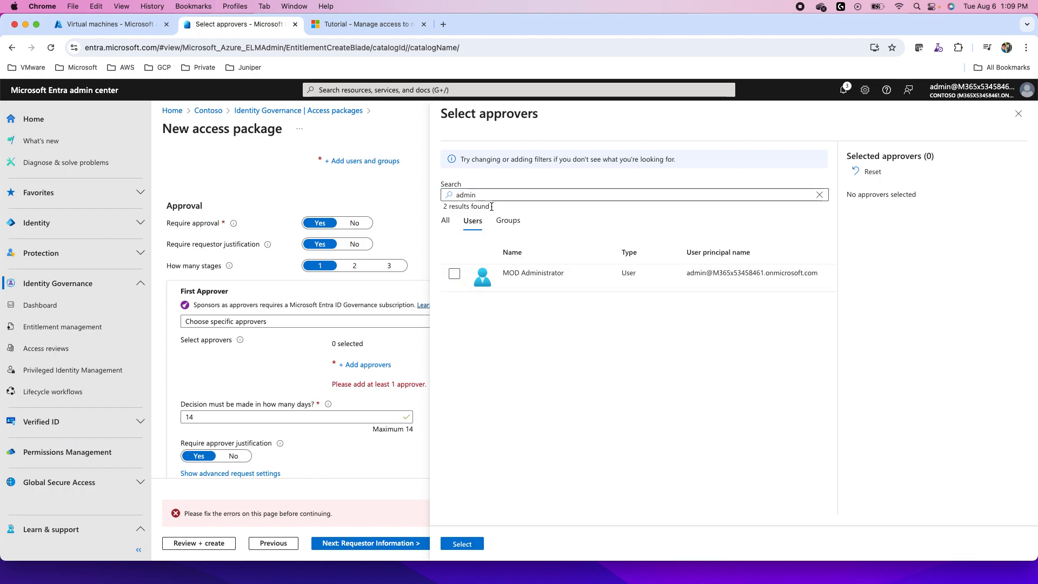
left_click(461, 544)
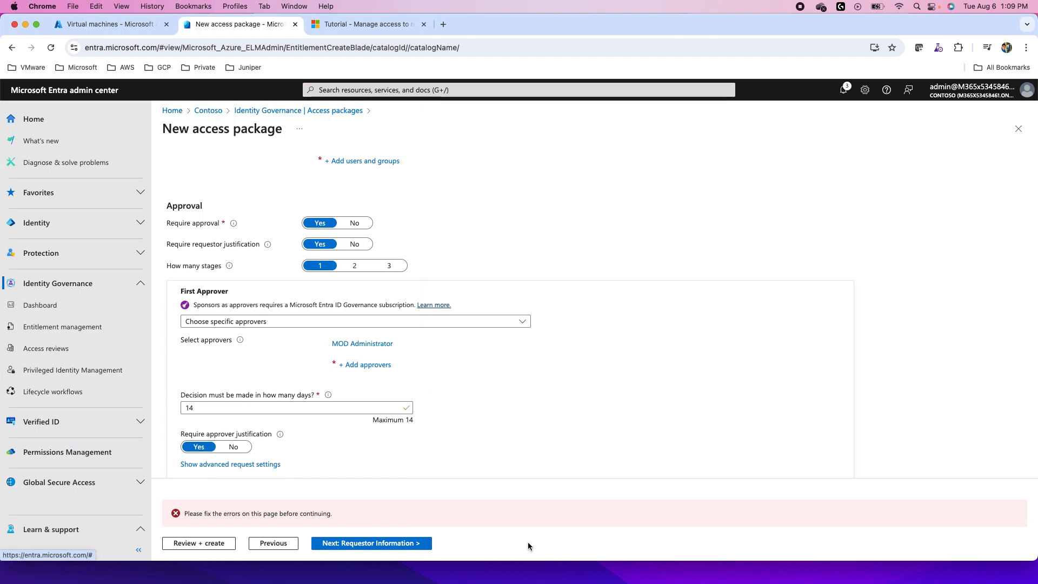
mouse_move(371, 543)
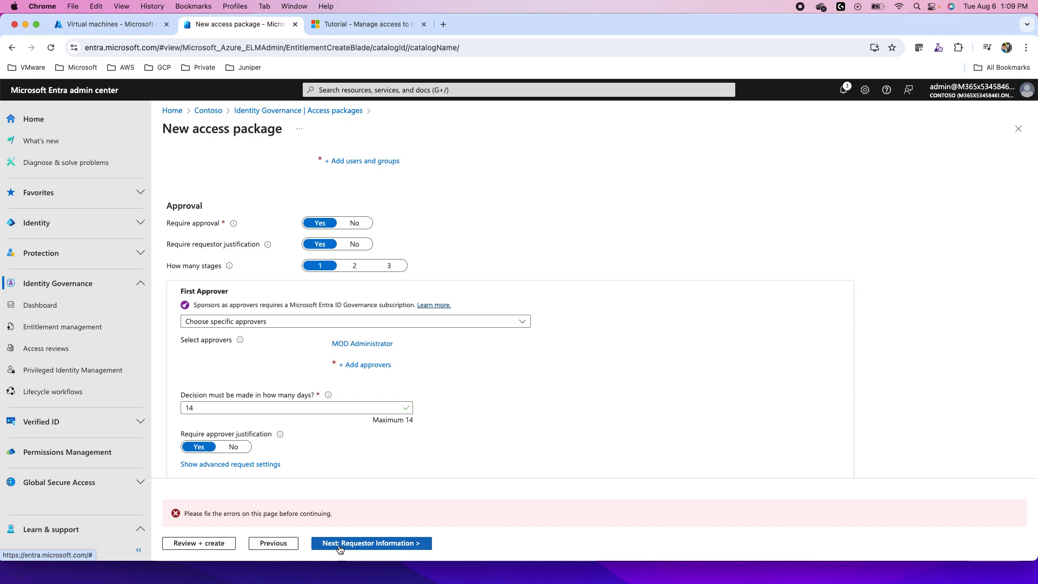
- Step through to the summary listing MOD Administrator as approver, then go back to Requests
left_click(371, 543)
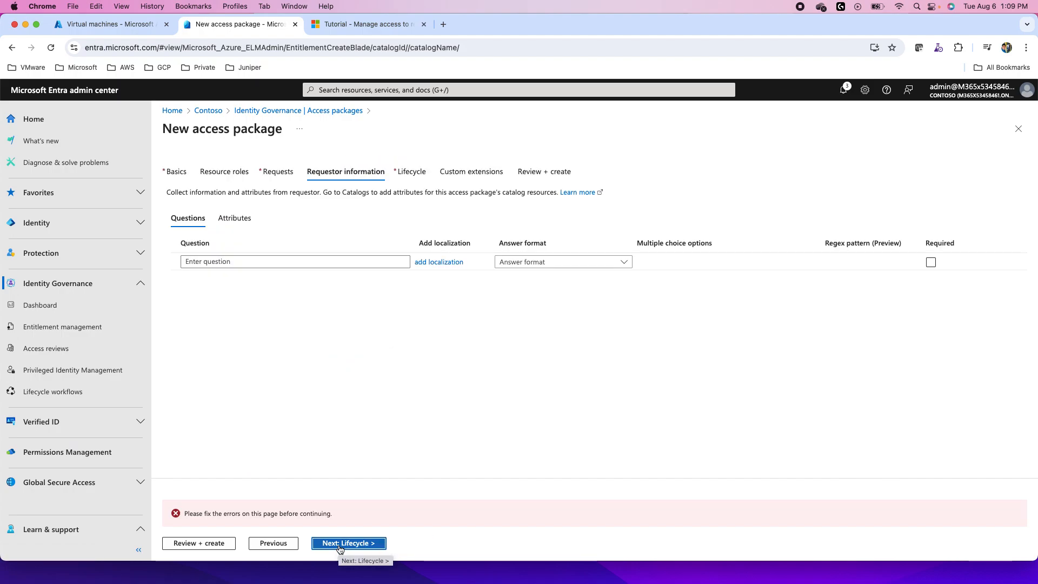
left_click(348, 543)
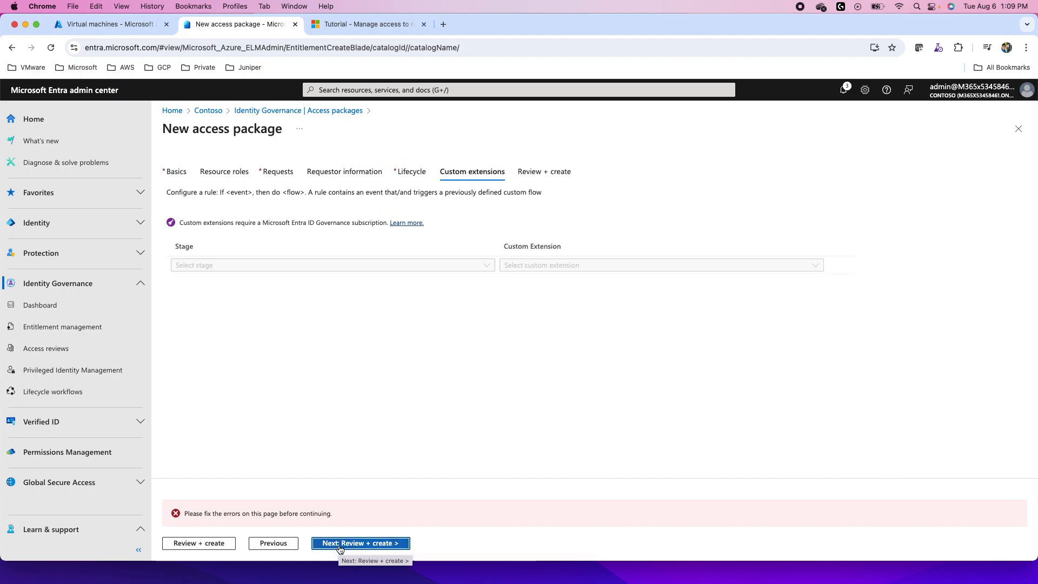
left_click(360, 543)
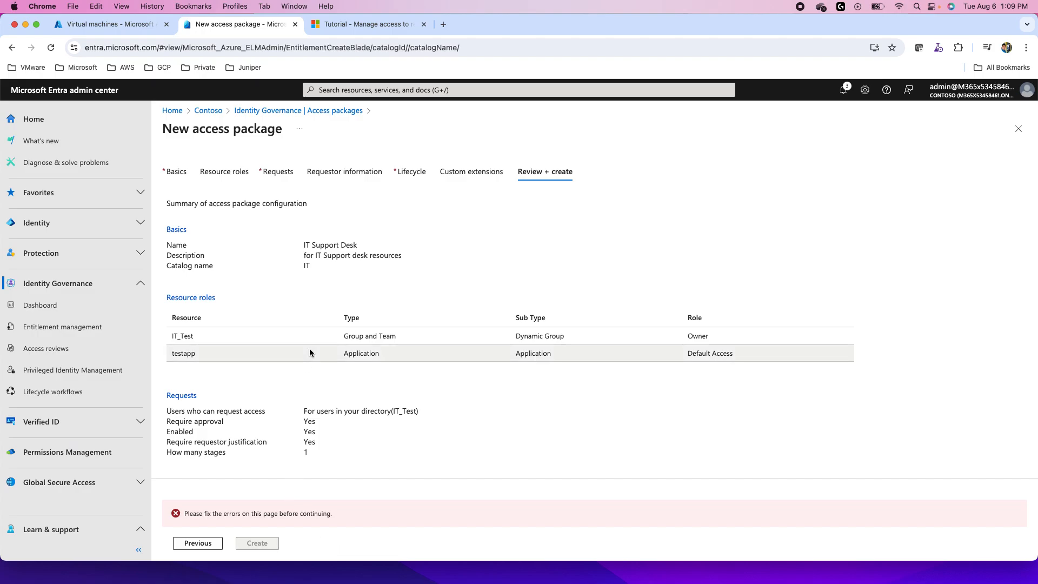
scroll("down", 3)
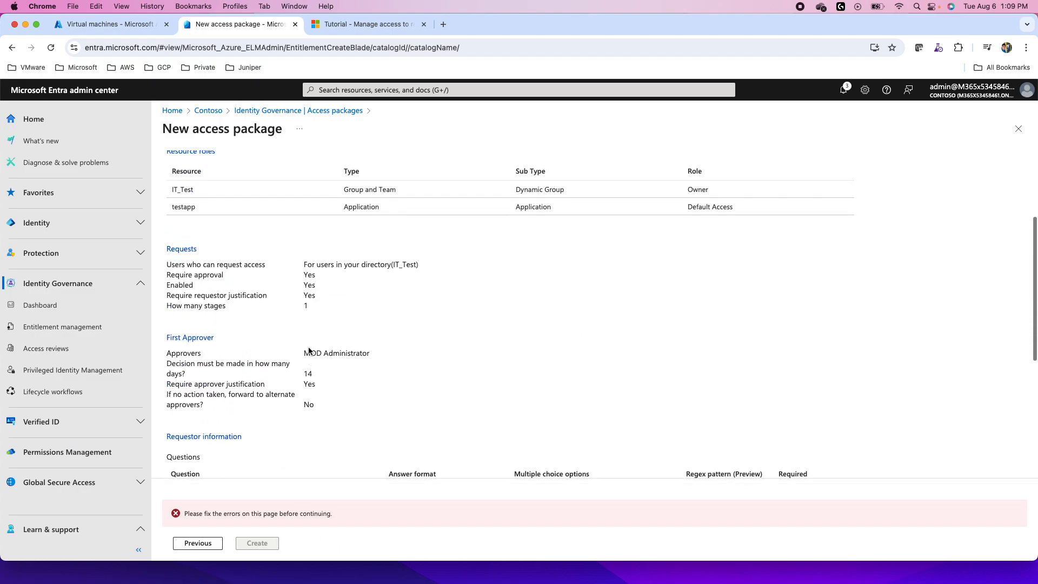
left_click(411, 171)
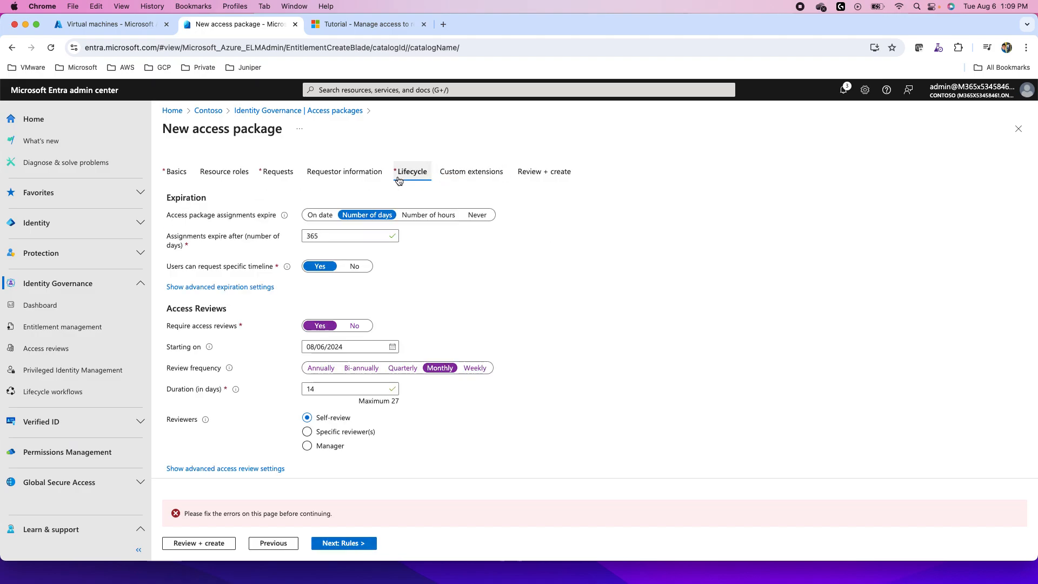
mouse_move(351, 153)
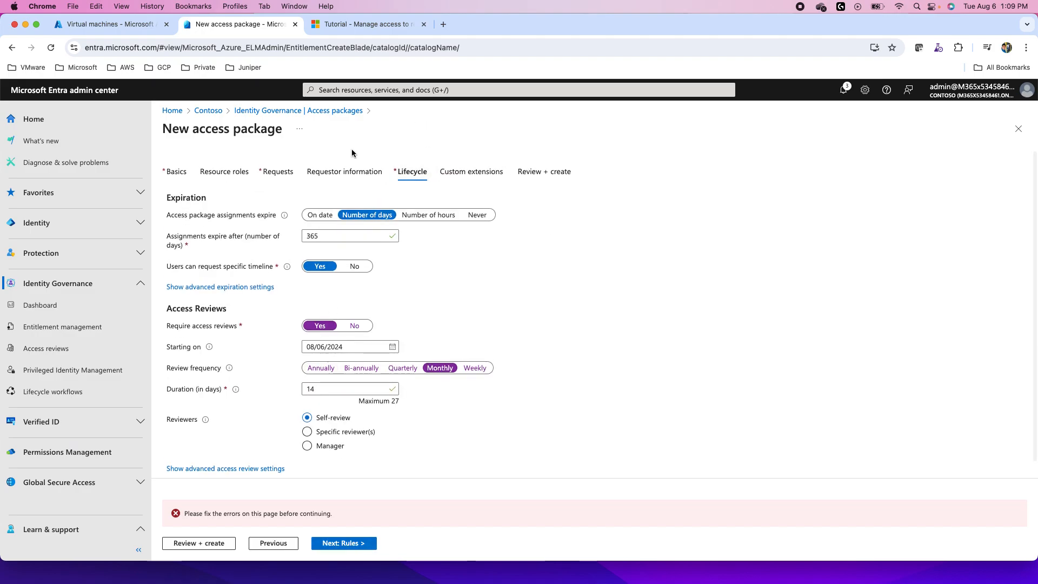
left_click(345, 171)
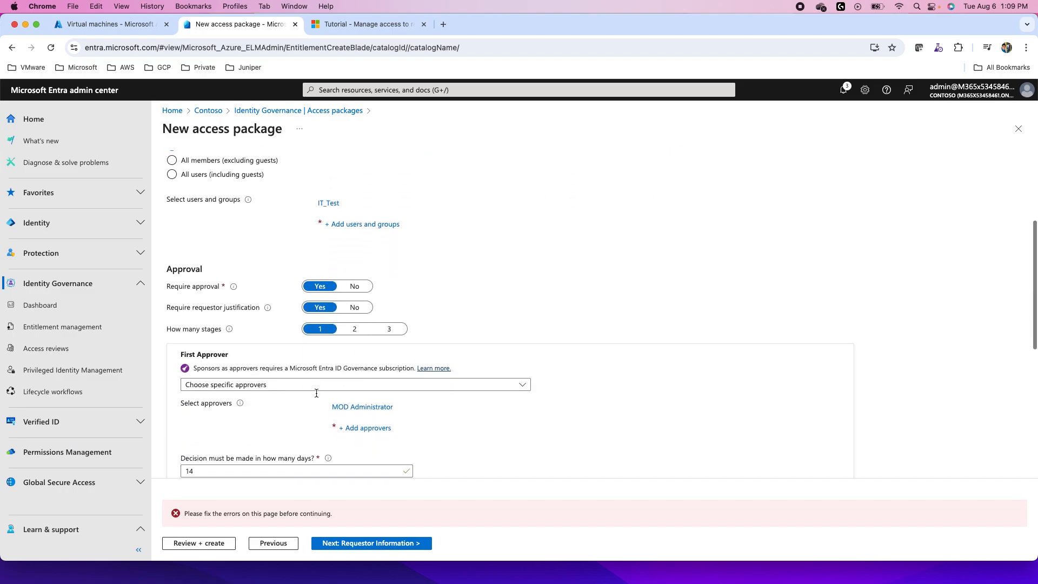
- Switch requesters to 'All members (excluding guests)' and scroll through the approval and enable settings
scroll("up", 3)
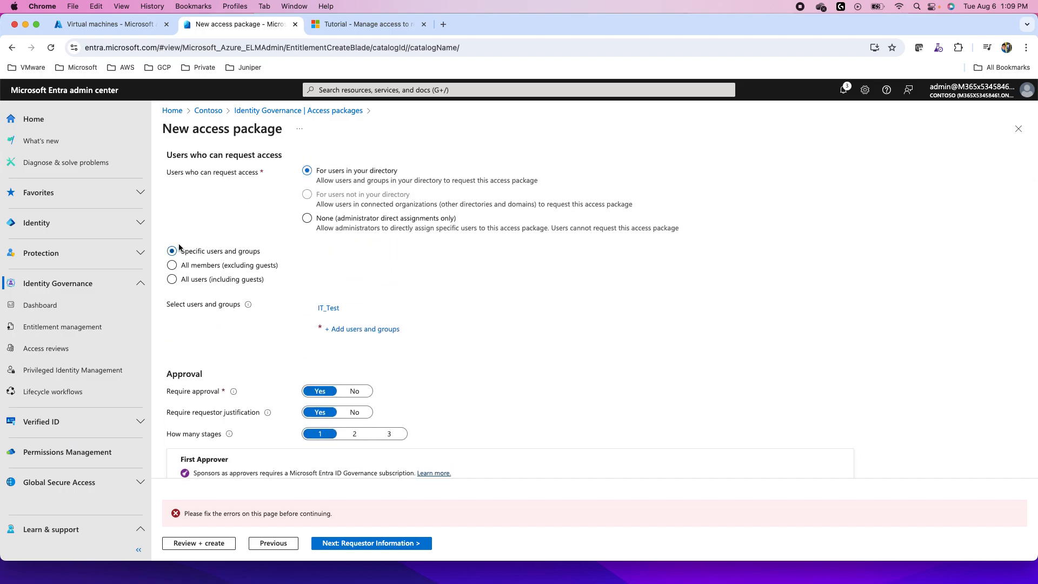
scroll("up", 3)
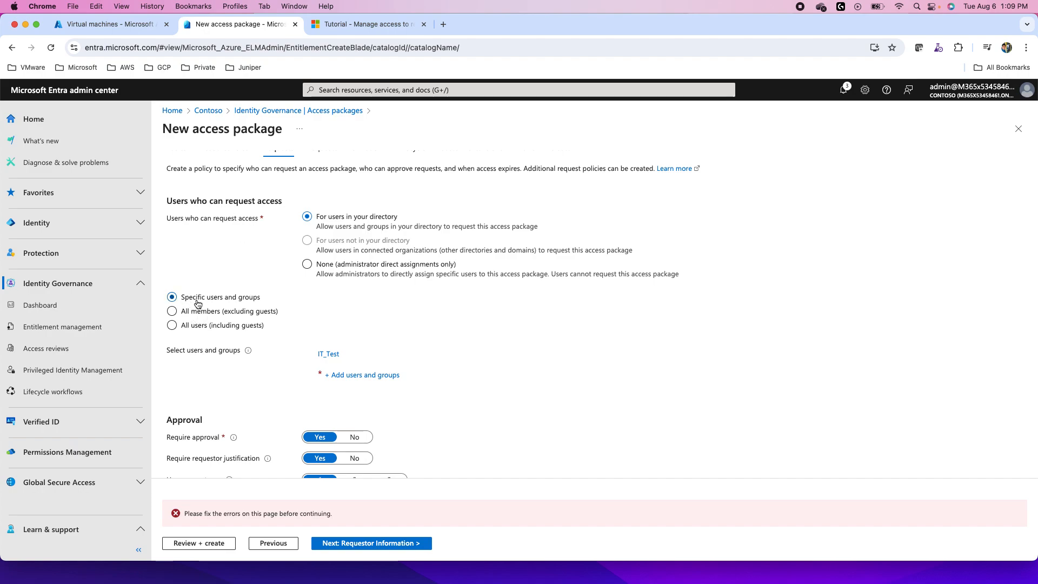
left_click(172, 312)
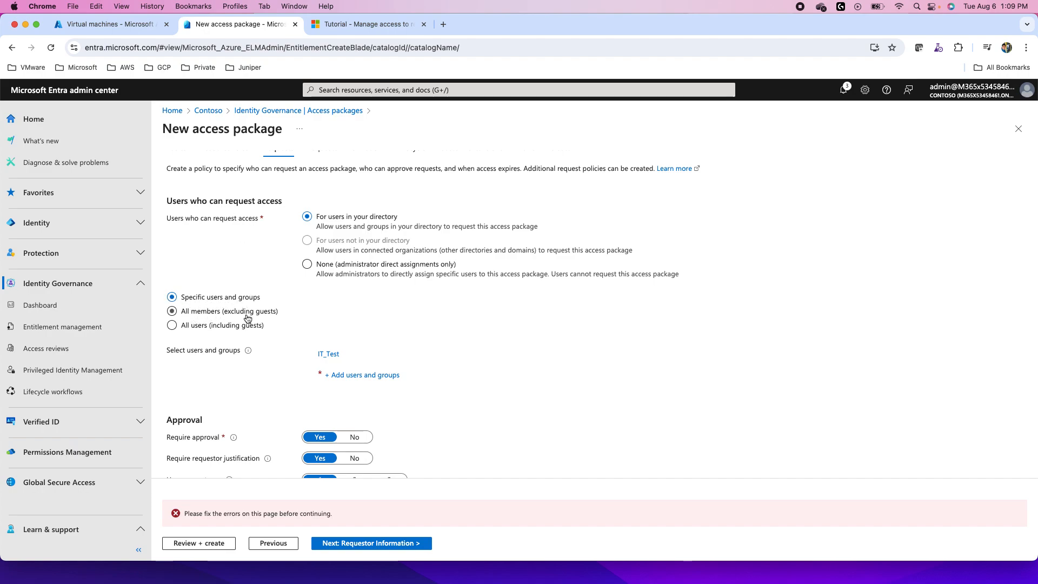
left_click(171, 311)
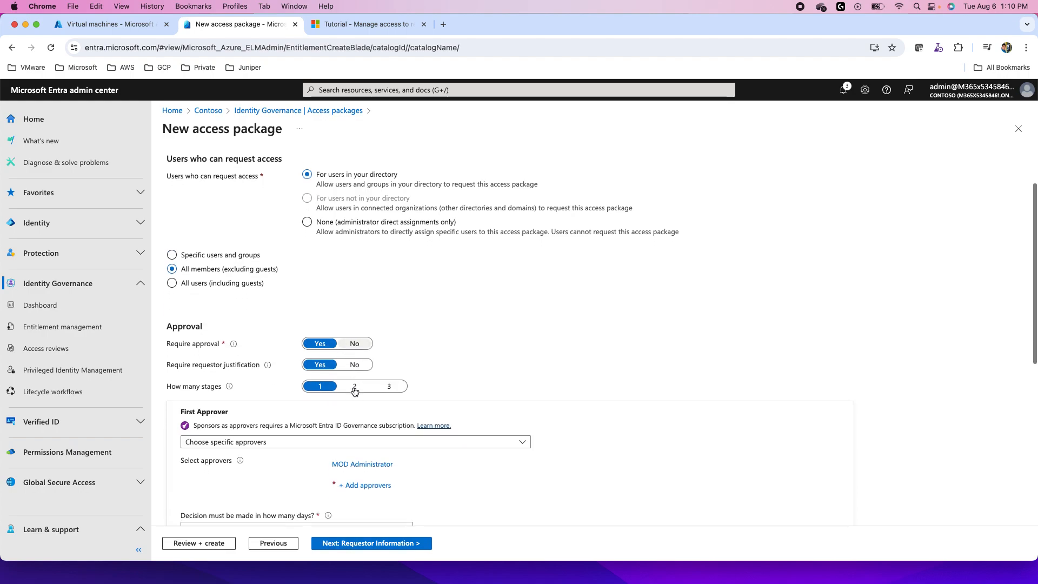
scroll("down", 3)
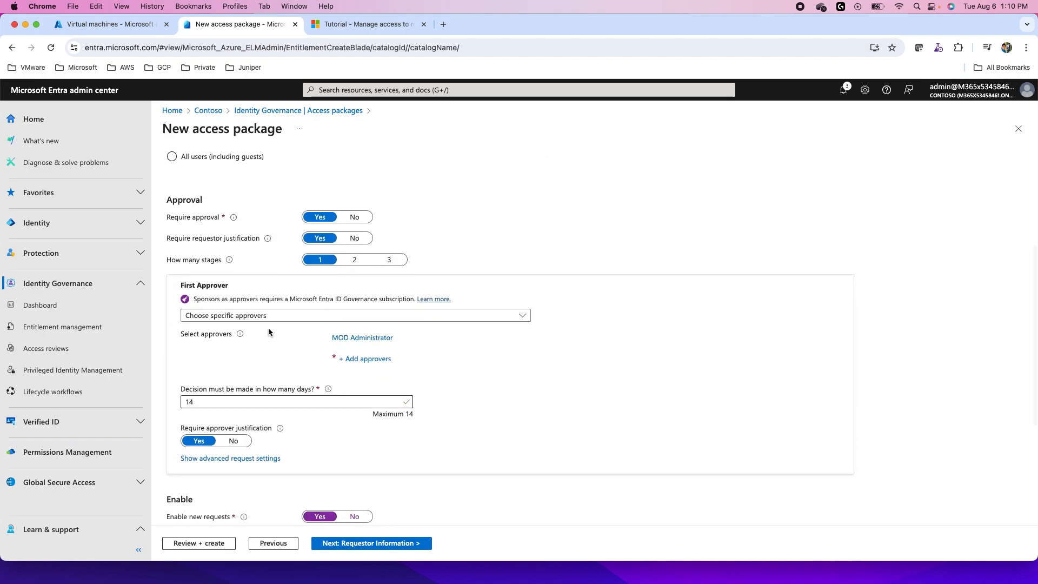
scroll("down", 3)
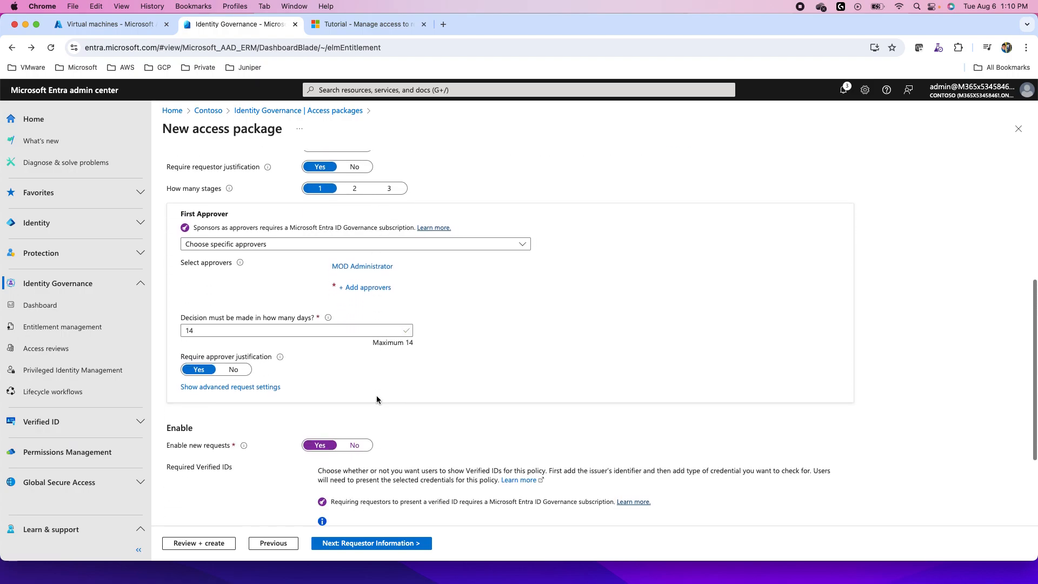
scroll("down", 3)
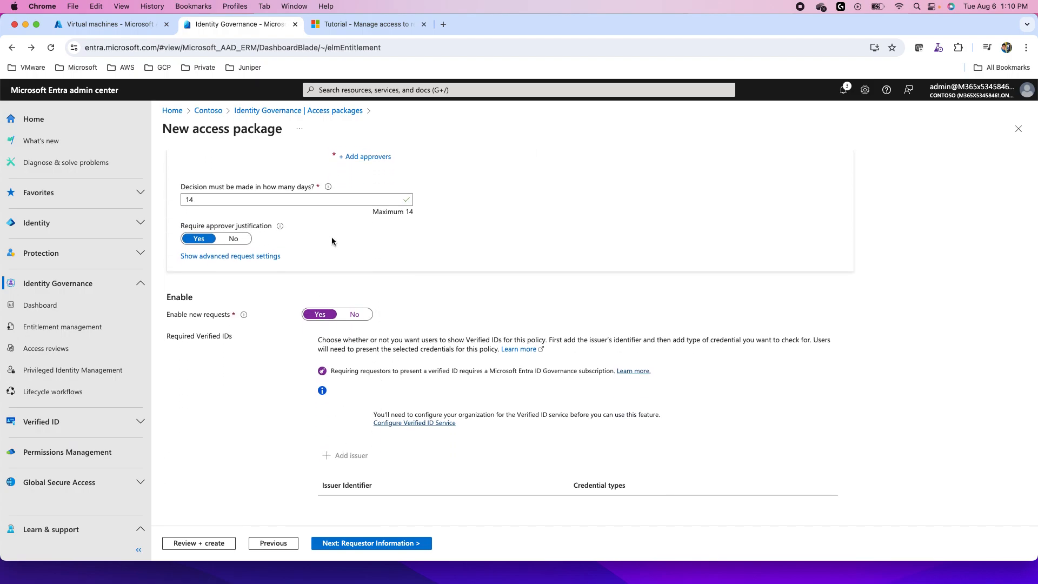
scroll("up", 3)
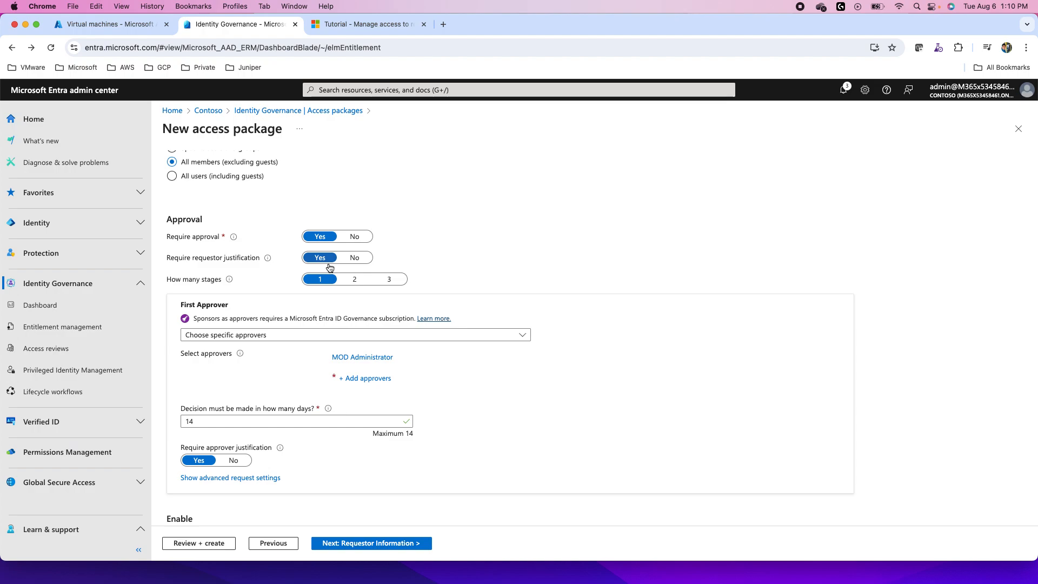
scroll("up", 3)
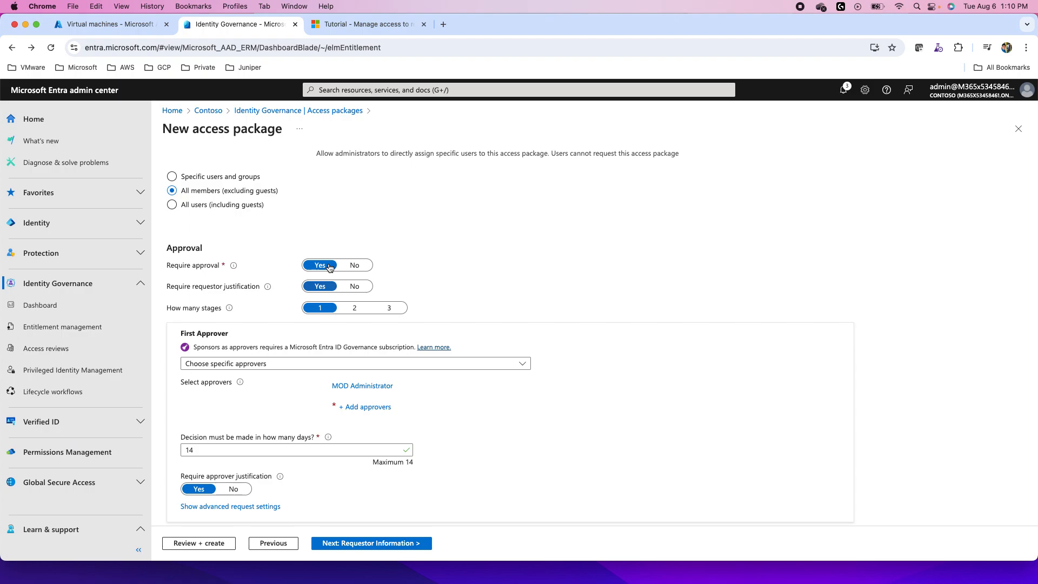
scroll("up", 3)
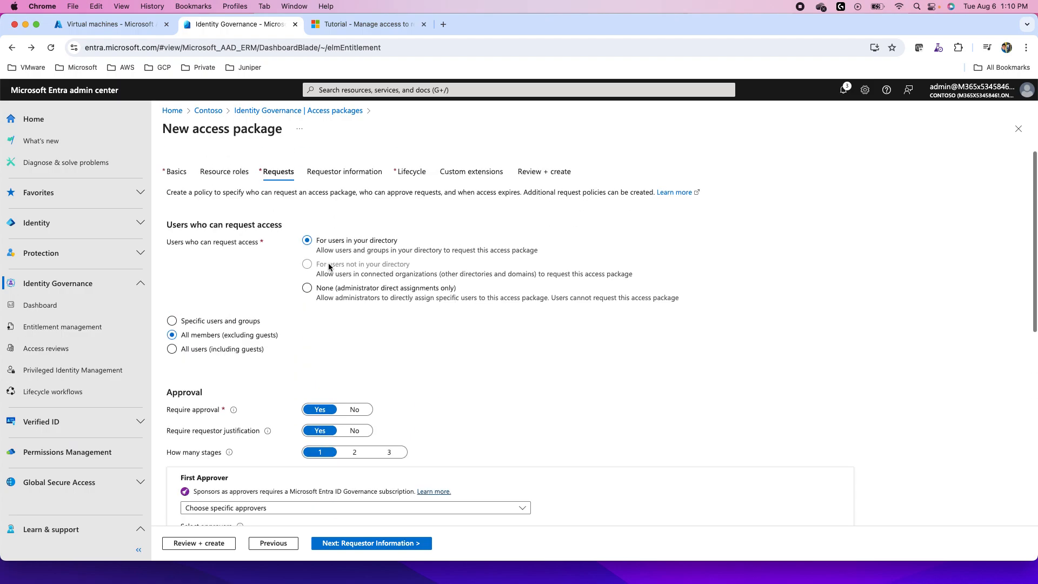
- Revisit Resource roles and Basics, then open the error-free Review + create summary
left_click(224, 172)
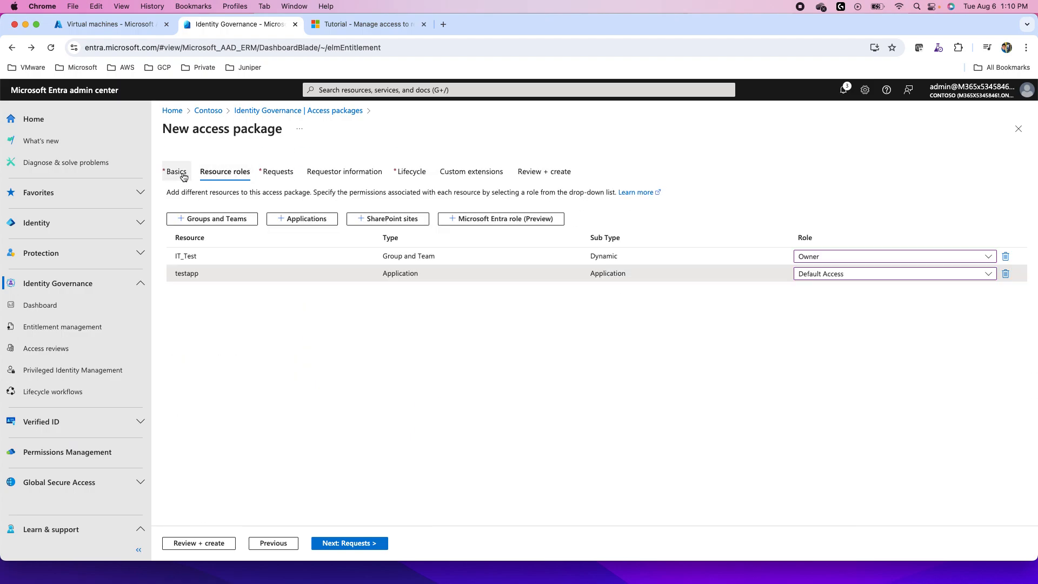
left_click(177, 171)
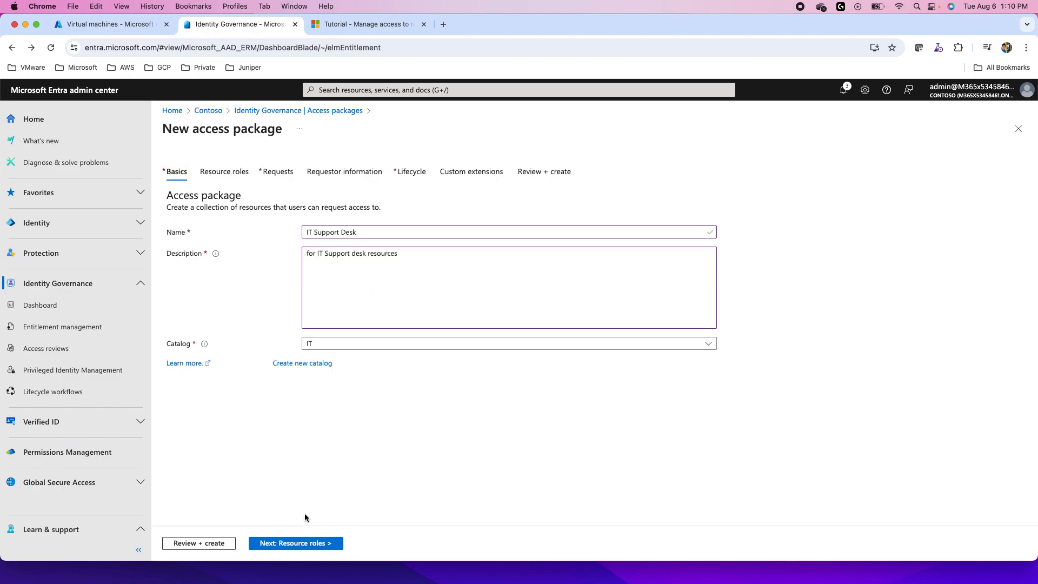
left_click(295, 543)
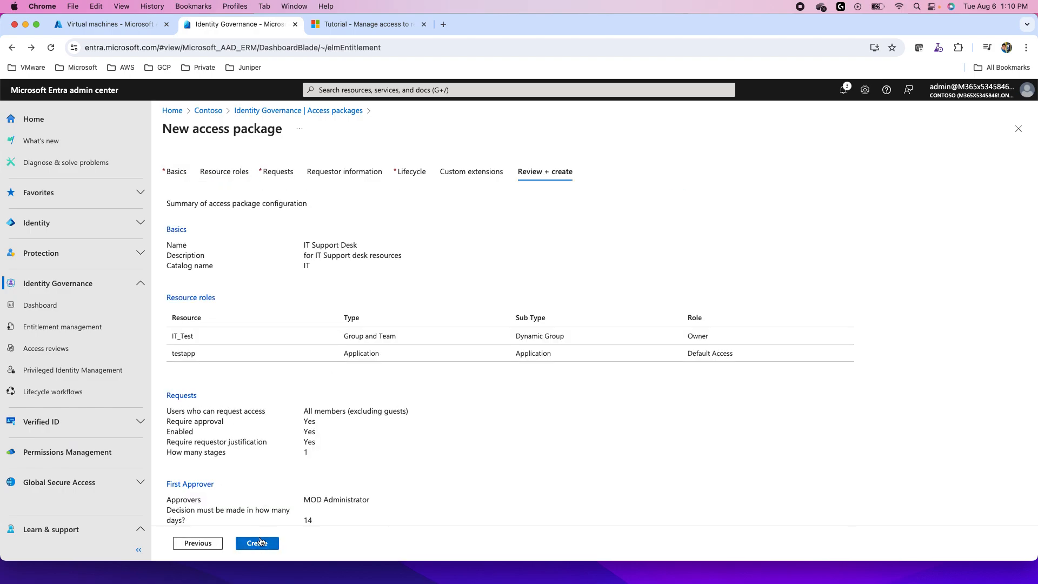
- Create the IT Support Desk package in the IT catalog and wait for its overview page
left_click(257, 543)
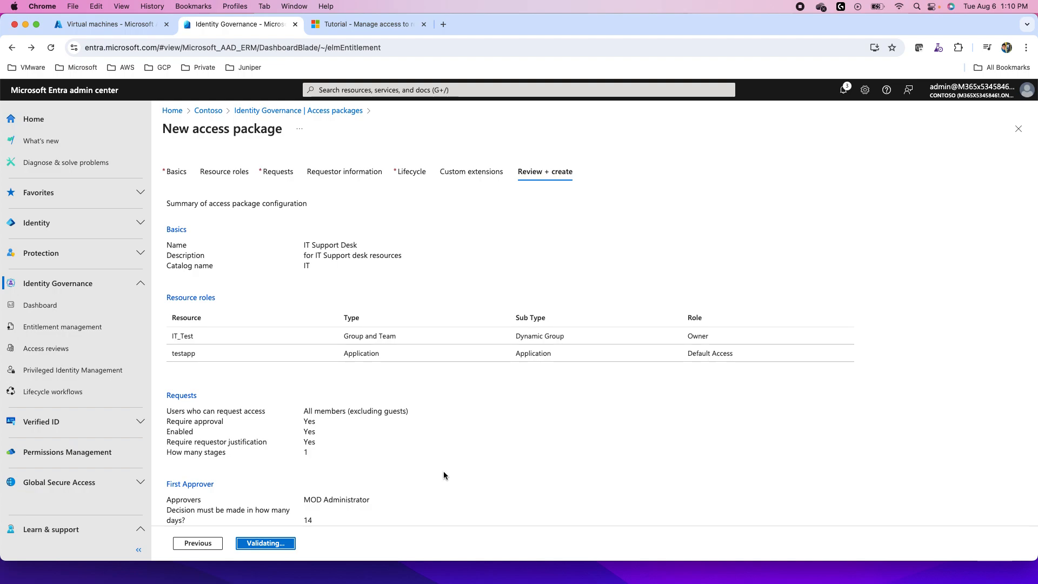
left_click(264, 543)
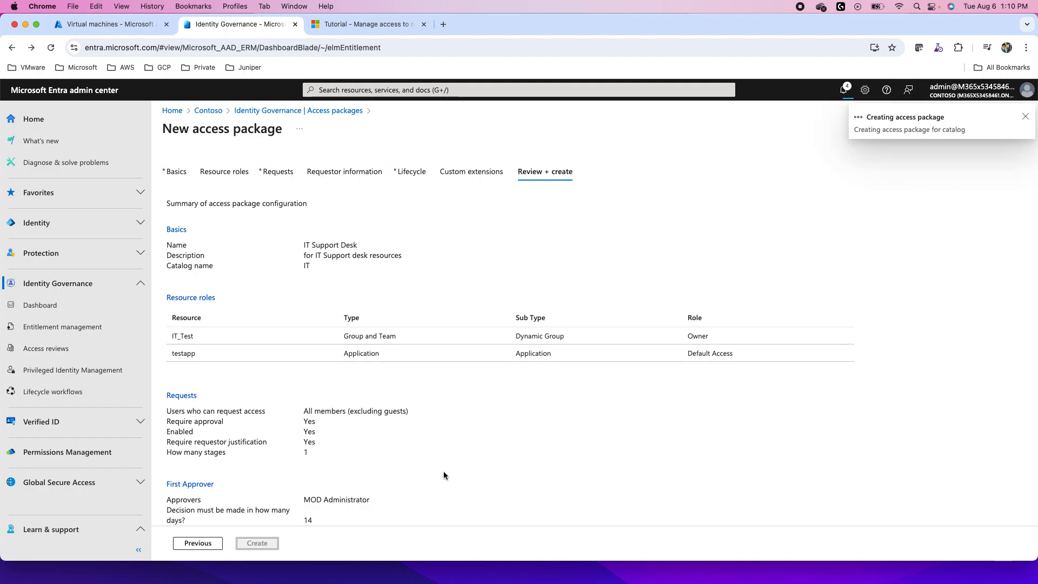
left_click(257, 543)
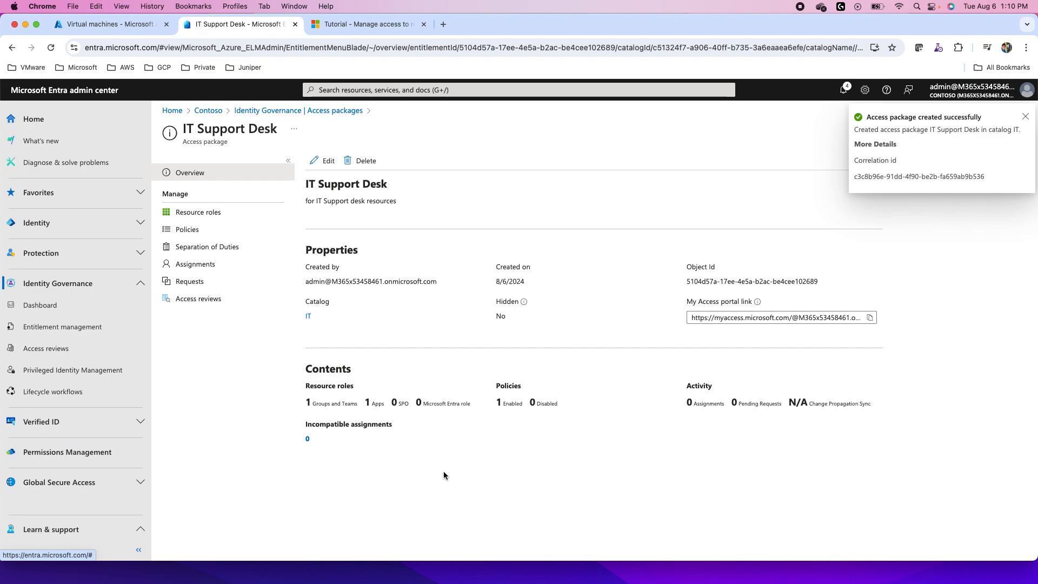
- Dismiss the creation notification and copy IT Support Desk's My Access portal link
left_click(1026, 117)
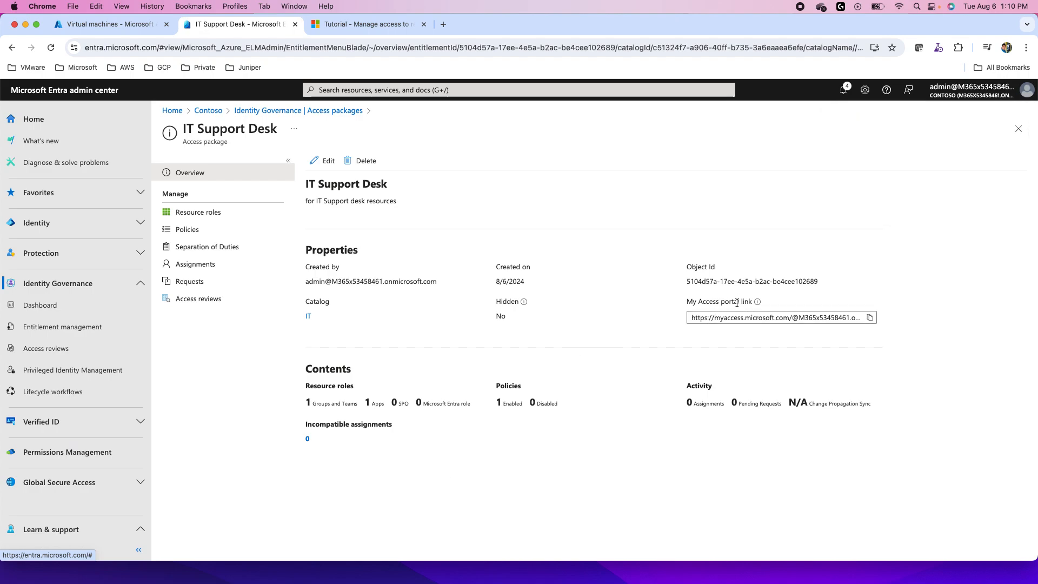
left_click(870, 318)
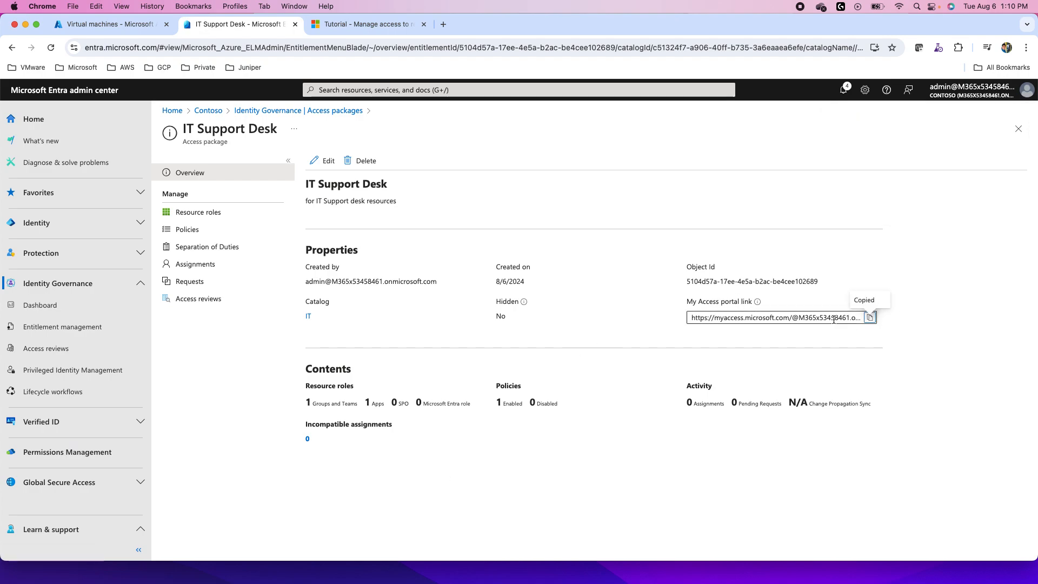
mouse_move(670, 335)
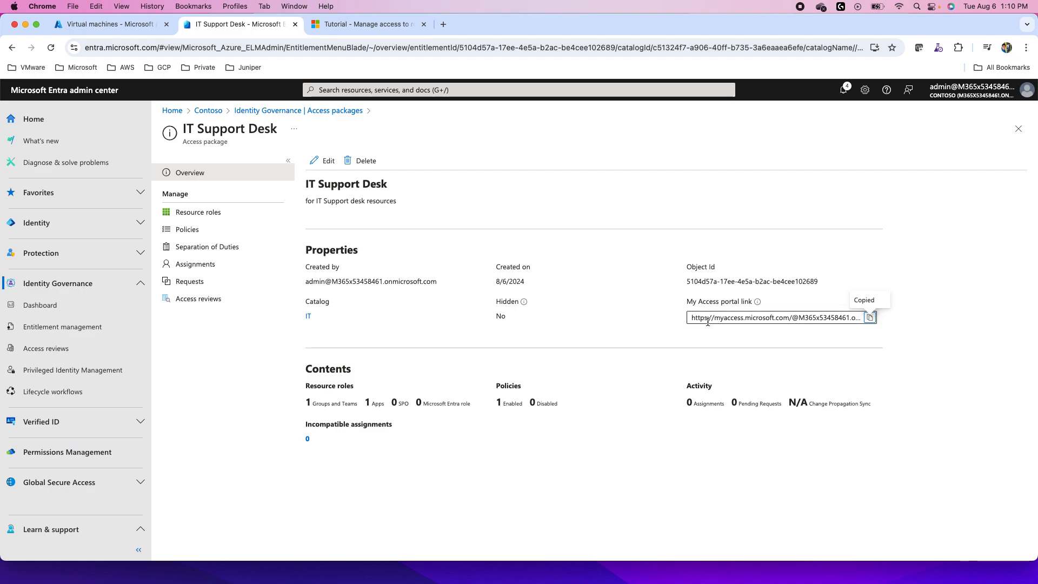
mouse_move(775, 317)
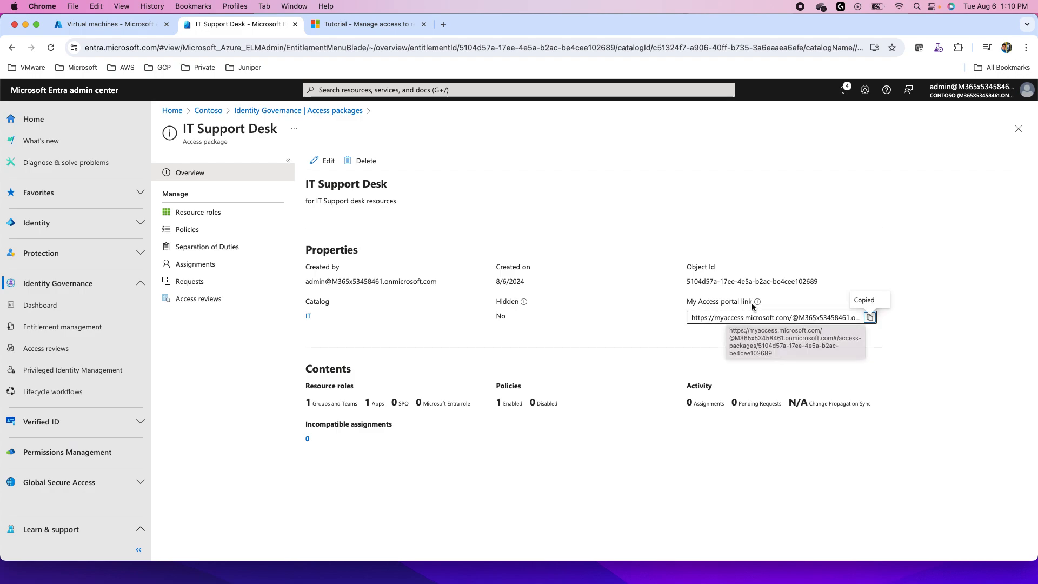
mouse_move(707, 357)
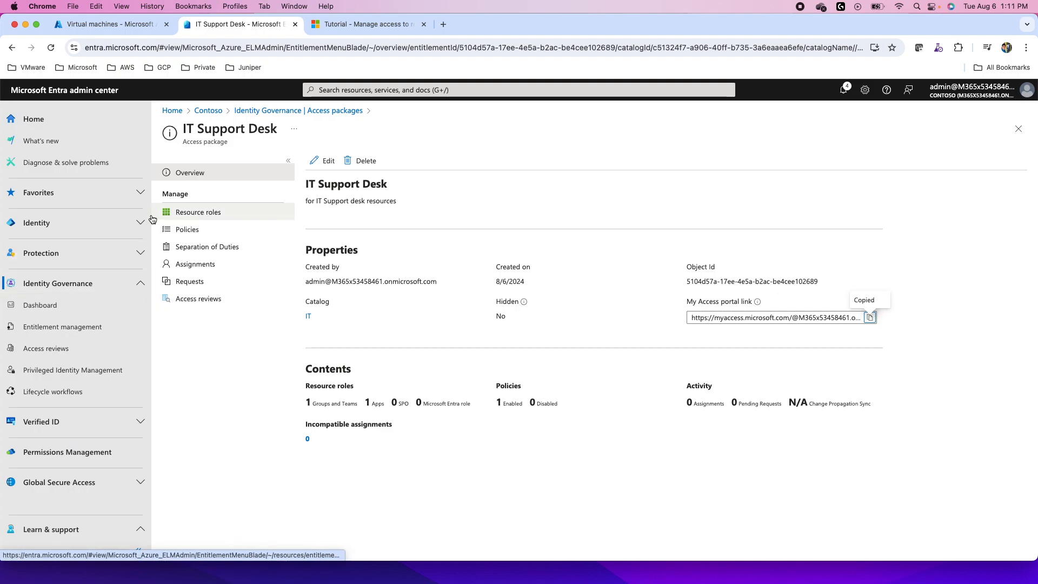
mouse_move(45, 348)
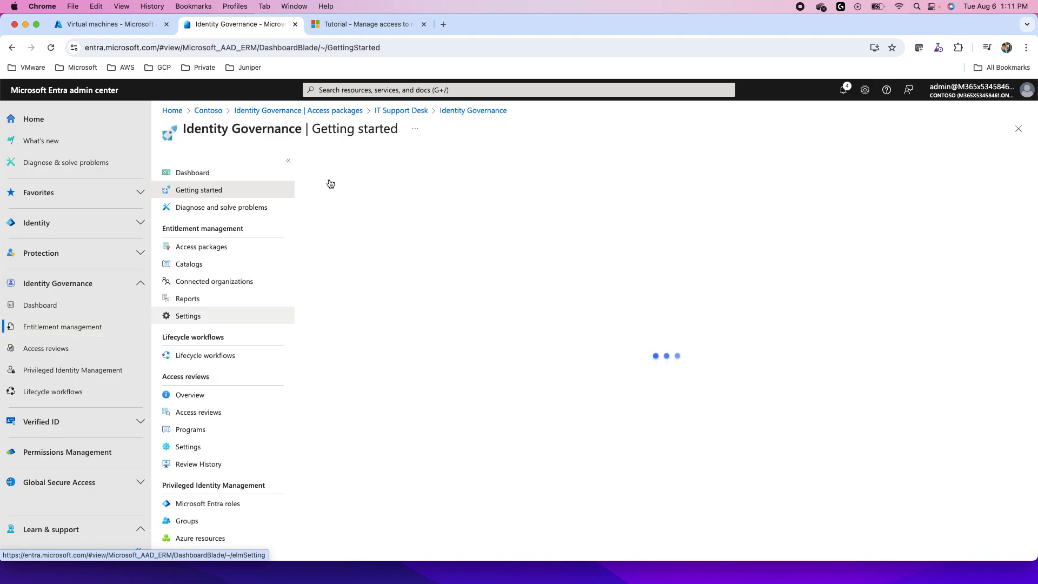
- Open the access packages list and reopen the IT Support Desk package
left_click(201, 247)
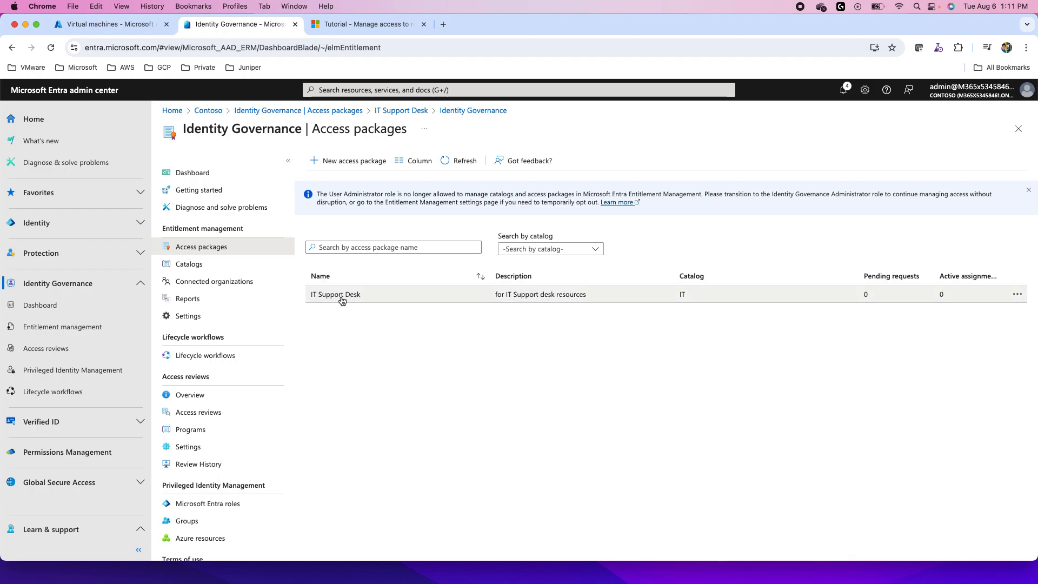
left_click(336, 294)
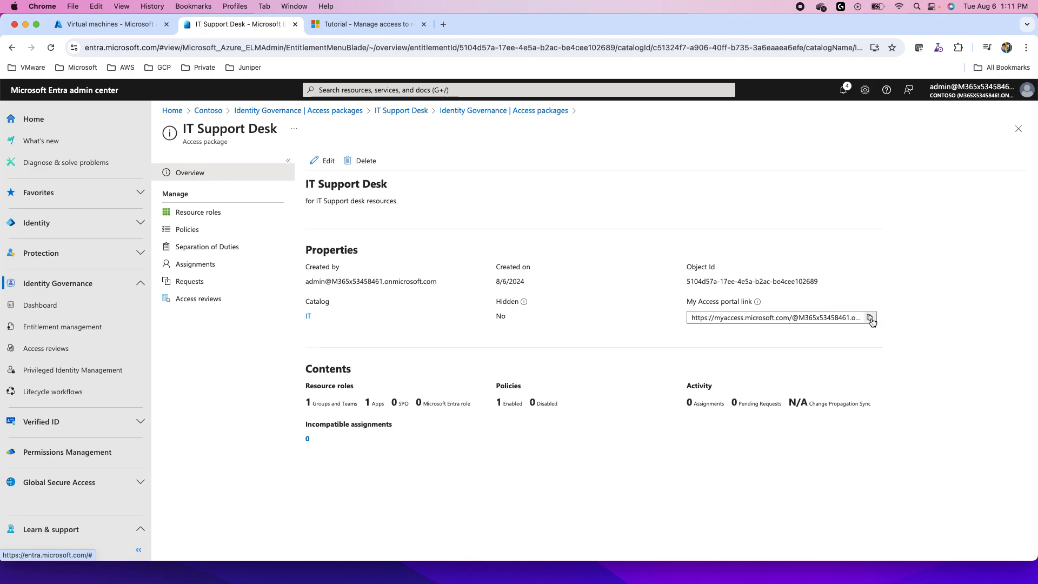
mouse_move(877, 273)
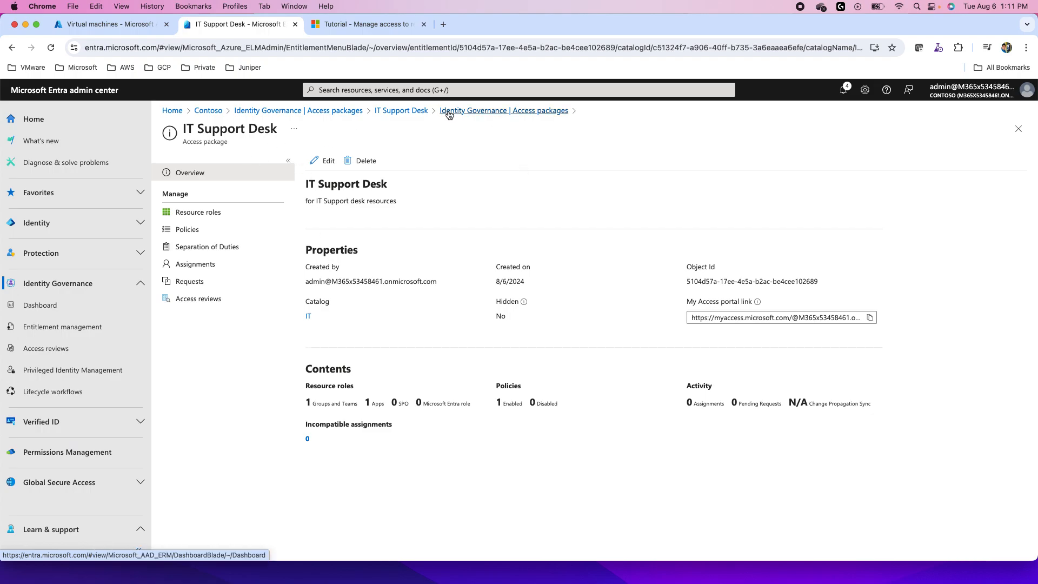
mouse_move(869, 317)
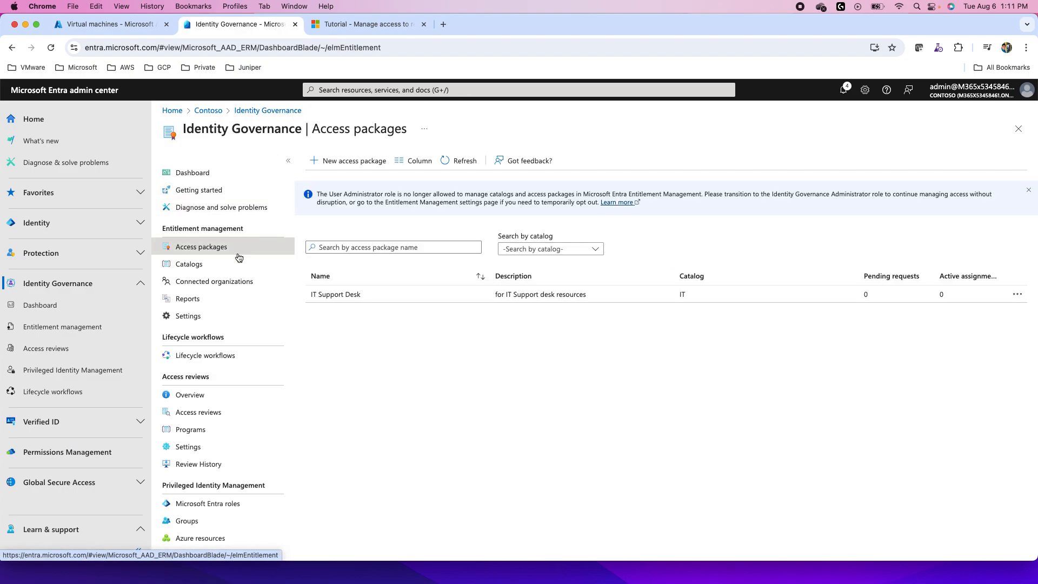
mouse_move(494, 375)
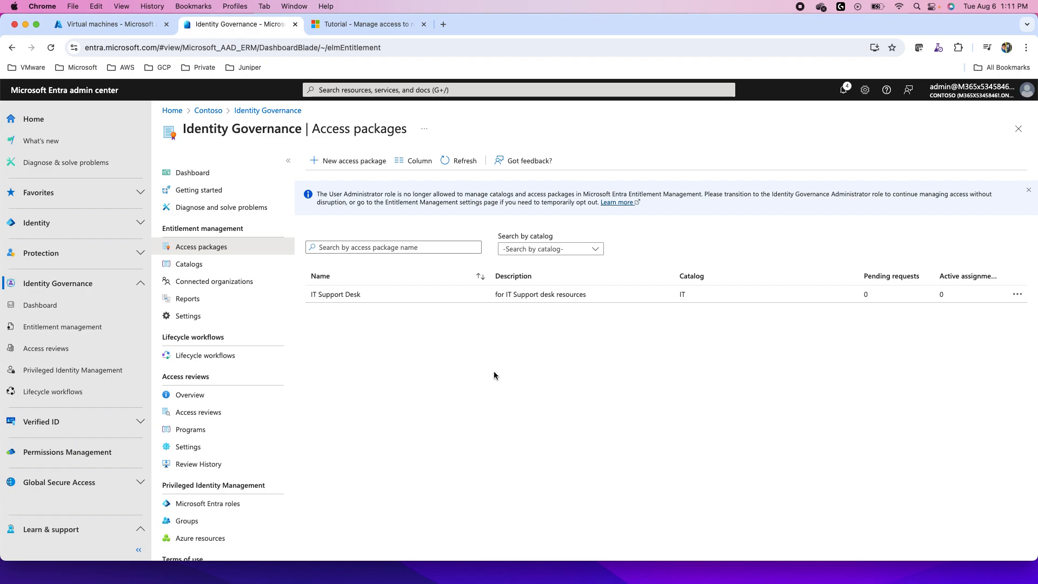
mouse_move(431, 362)
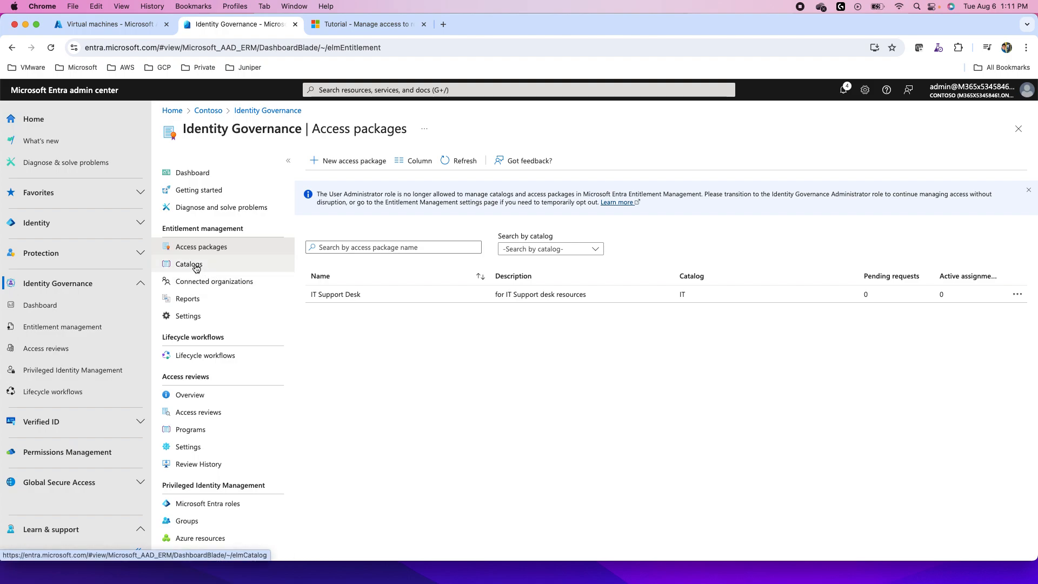
- From Catalogs, add a new catalog with name 'test' and description 'test'
left_click(188, 264)
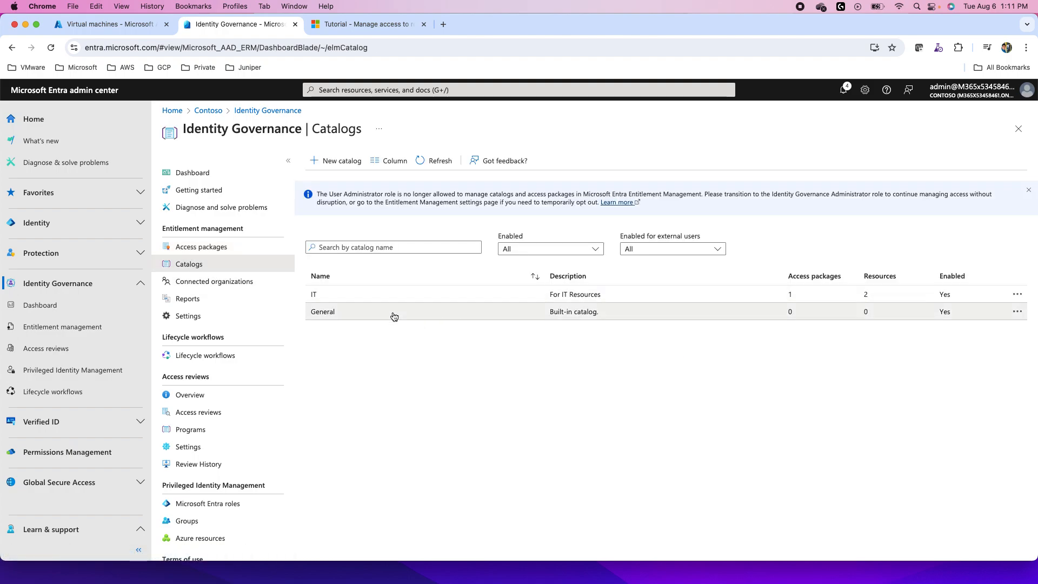
mouse_move(356, 295)
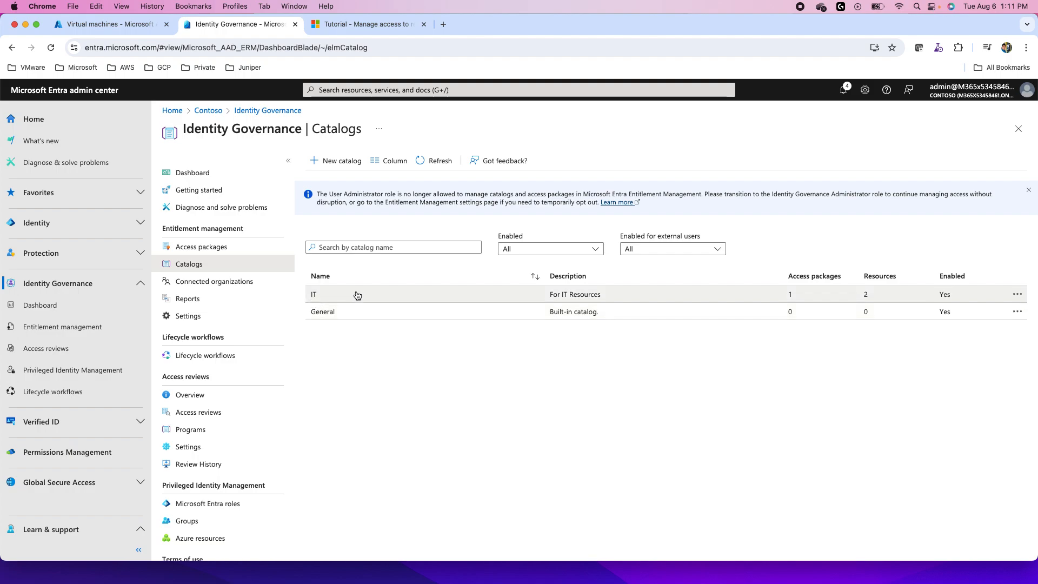
left_click(341, 160)
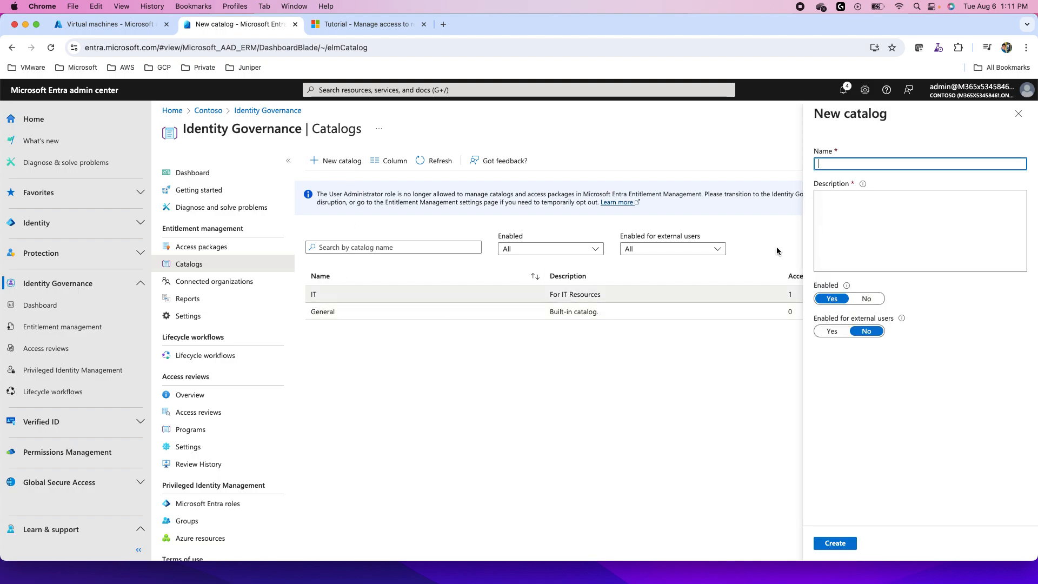
type("test")
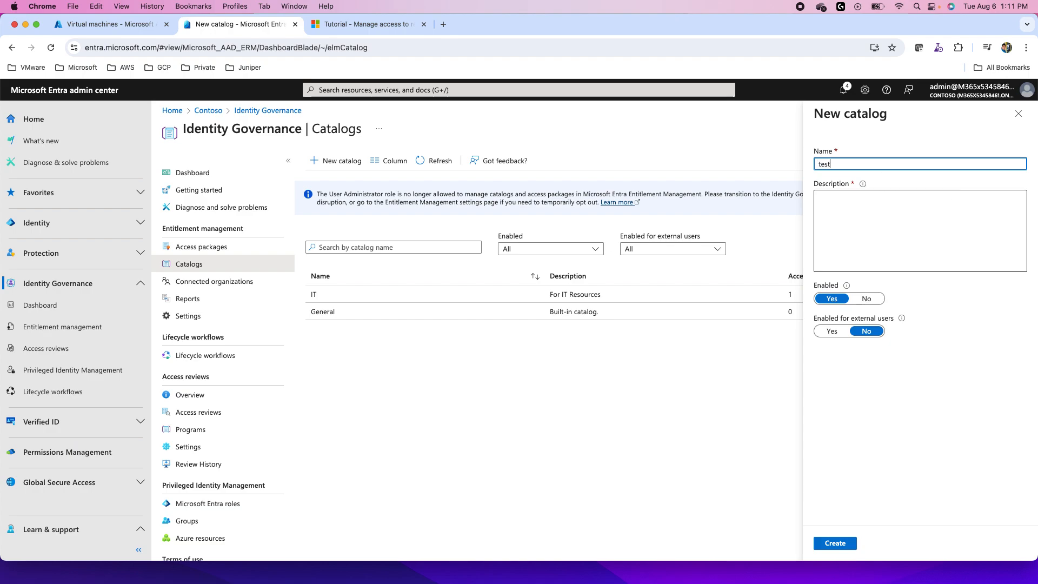
left_click(834, 543)
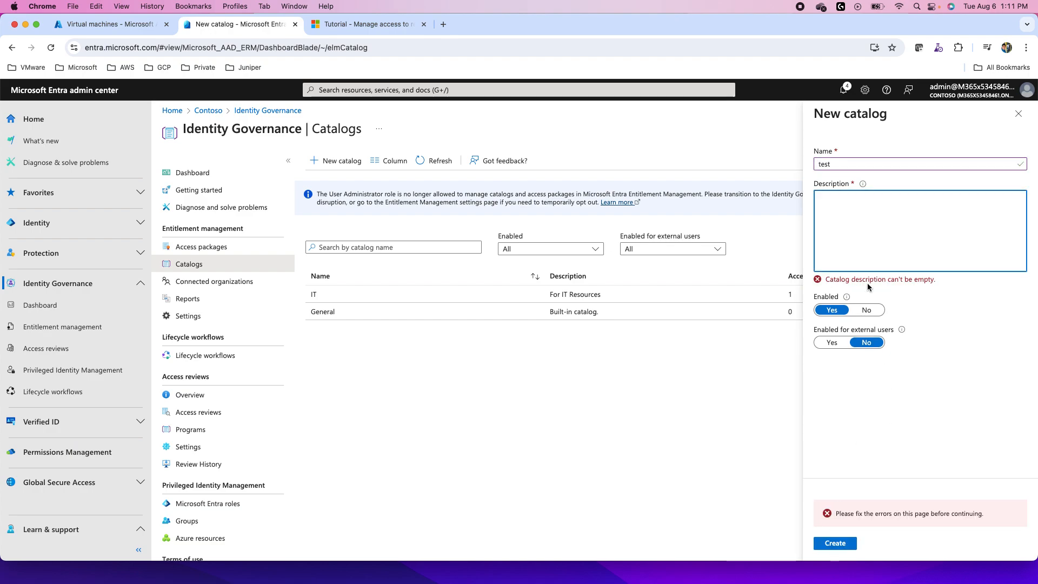
type("test")
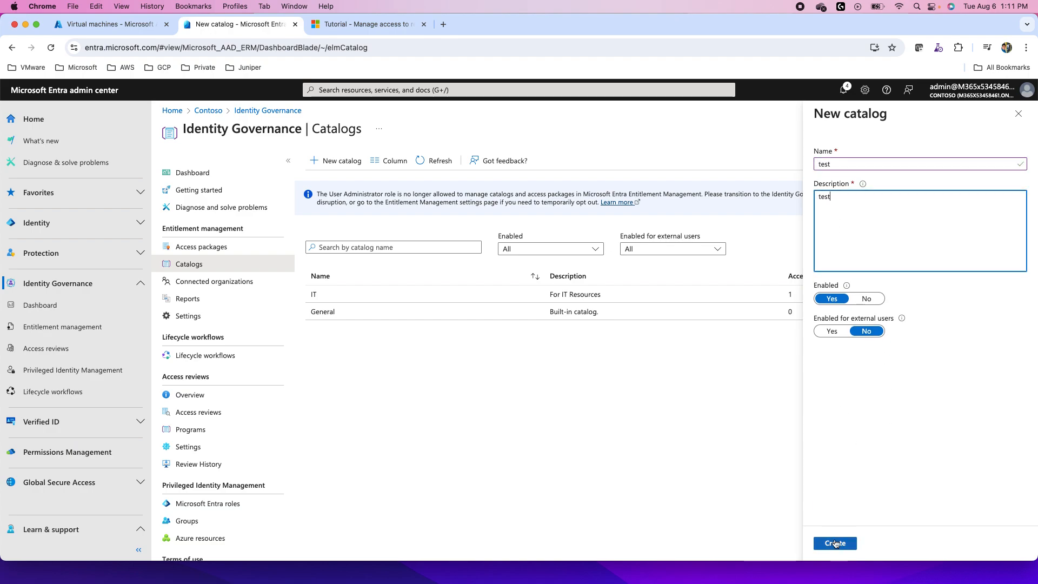
left_click(835, 543)
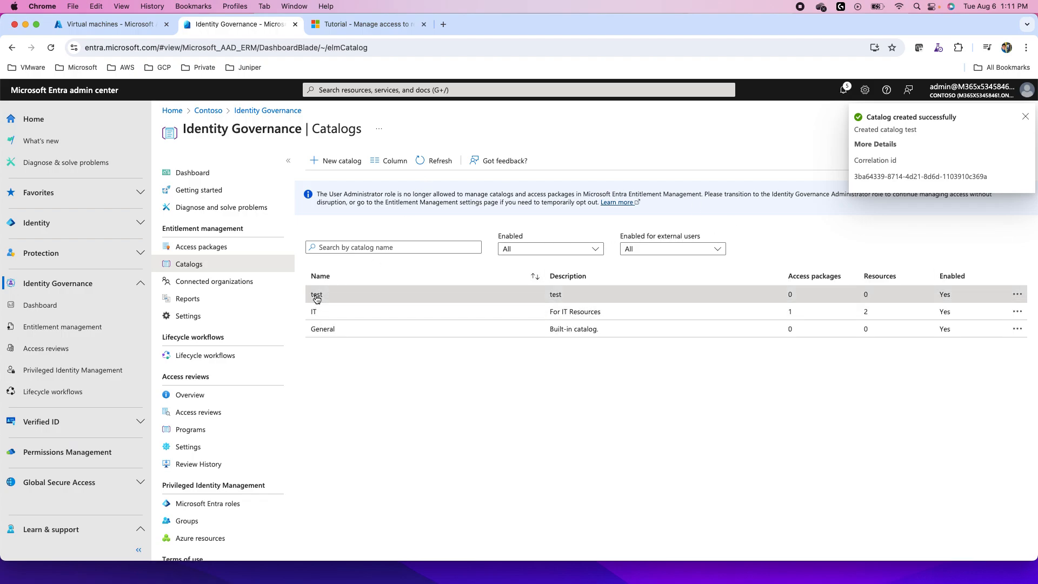
left_click(317, 294)
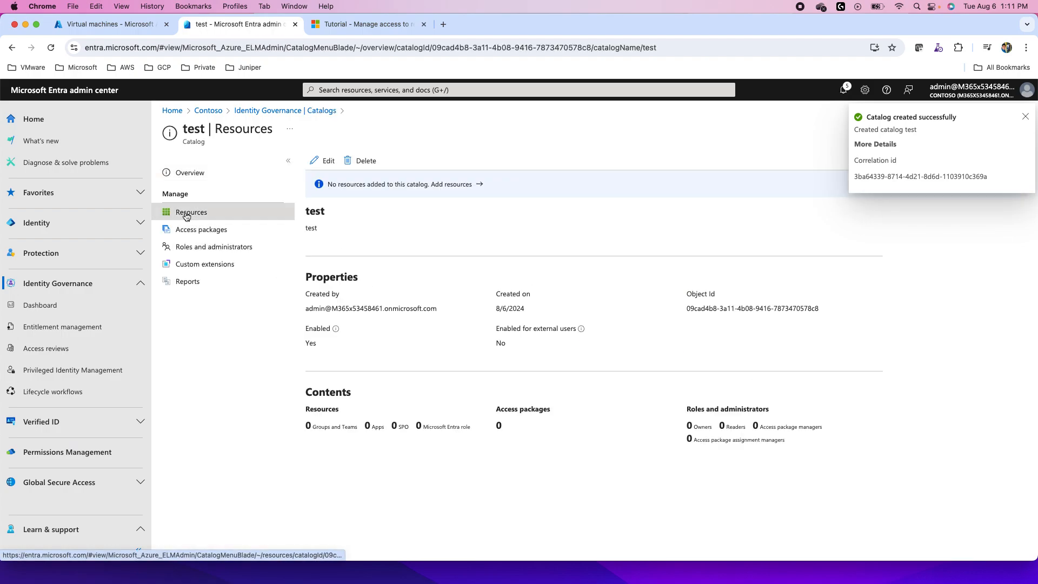
left_click(191, 212)
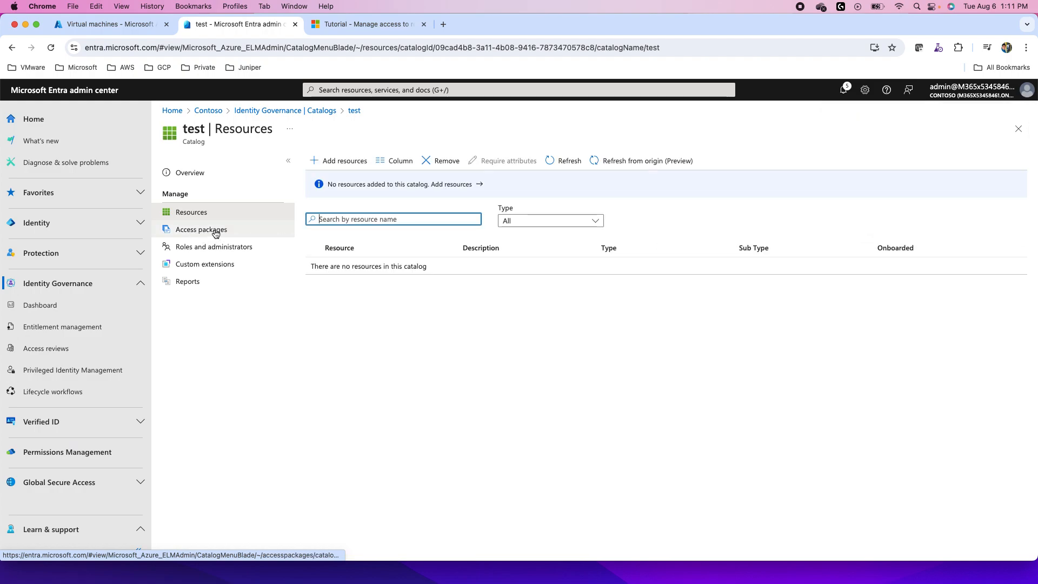
left_click(343, 160)
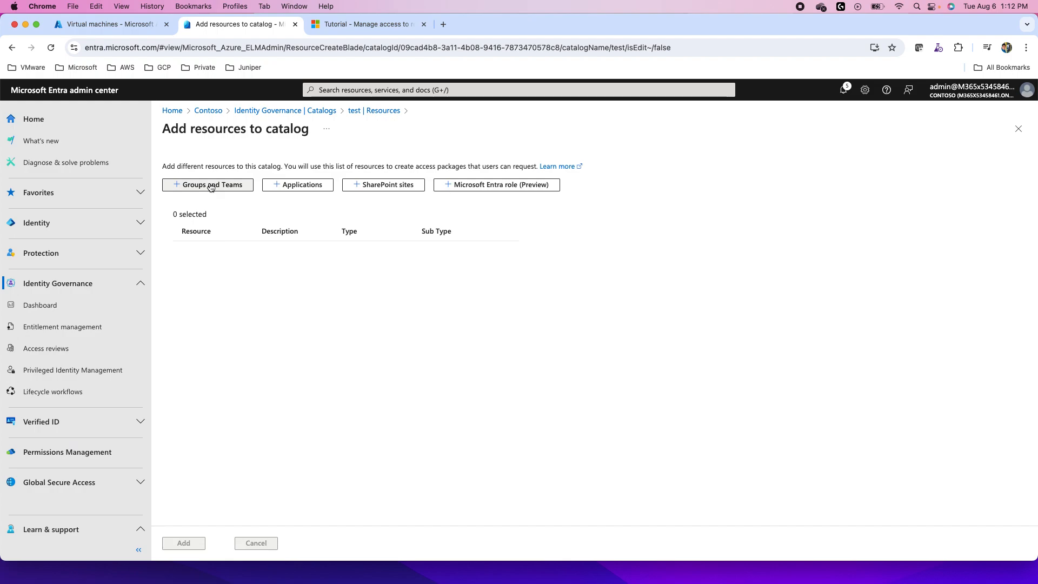
mouse_move(251, 186)
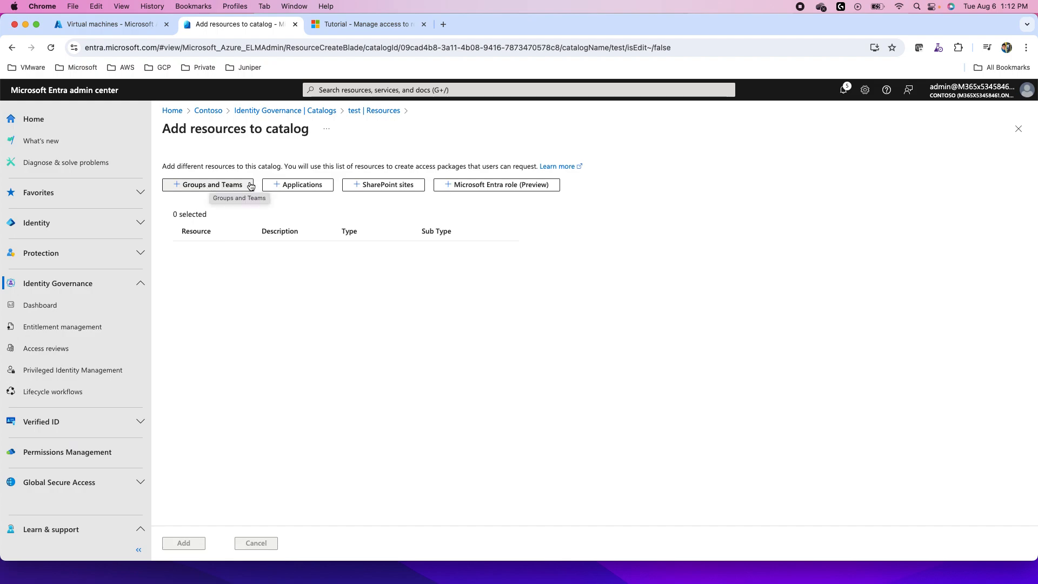
mouse_move(496, 185)
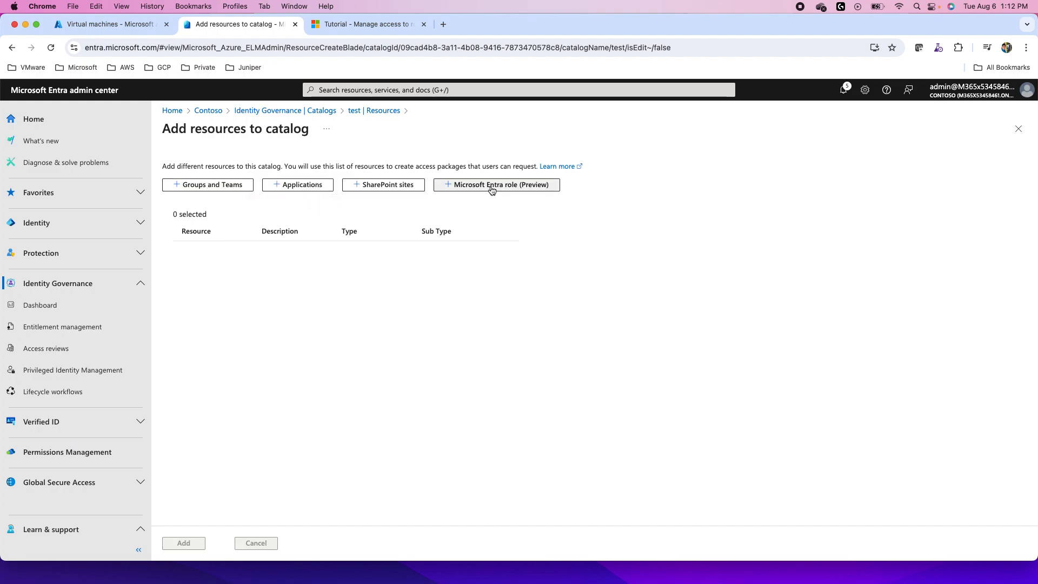
mouse_move(368, 119)
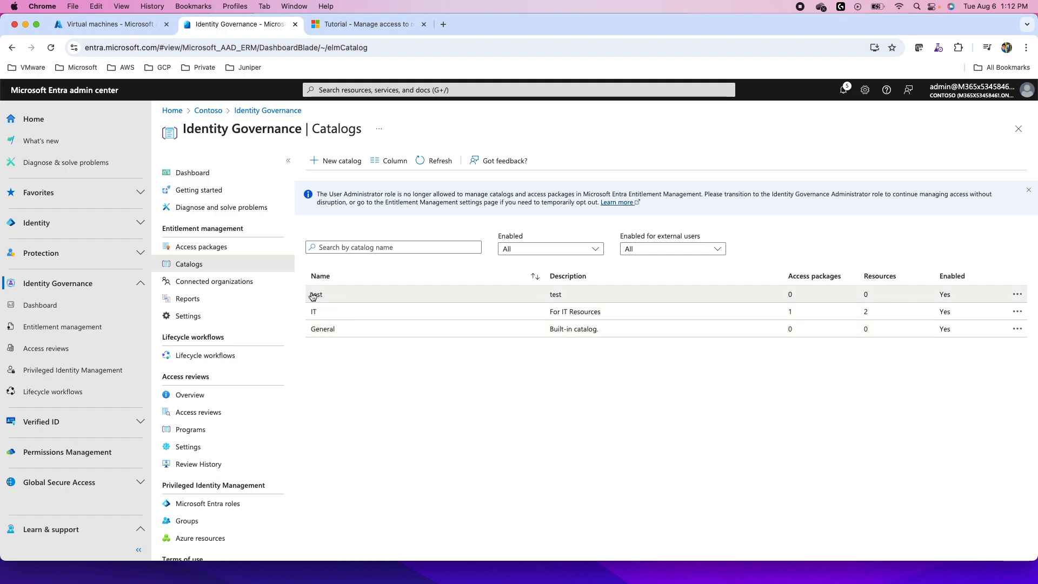
mouse_move(346, 311)
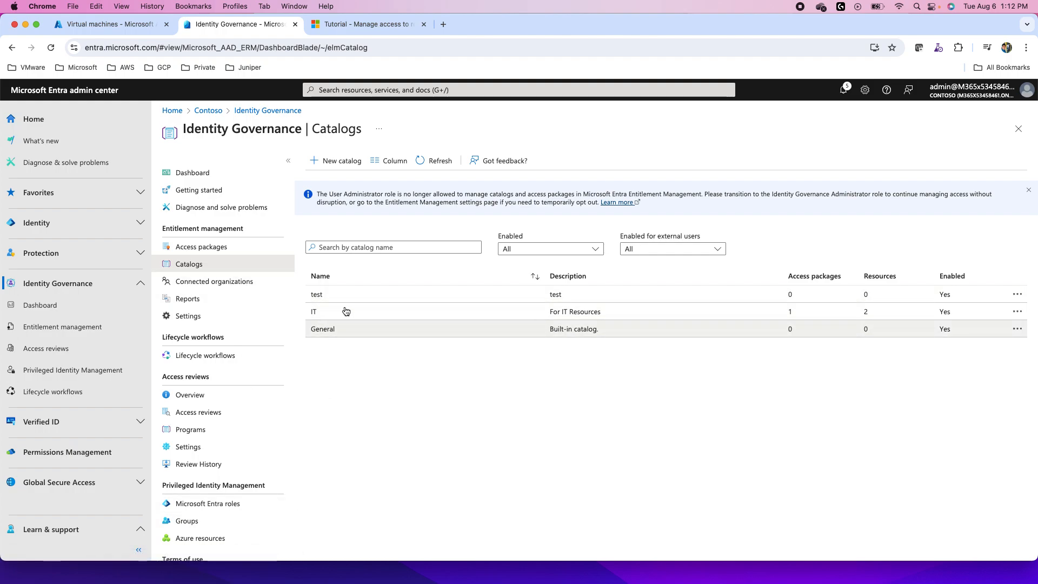
mouse_move(401, 422)
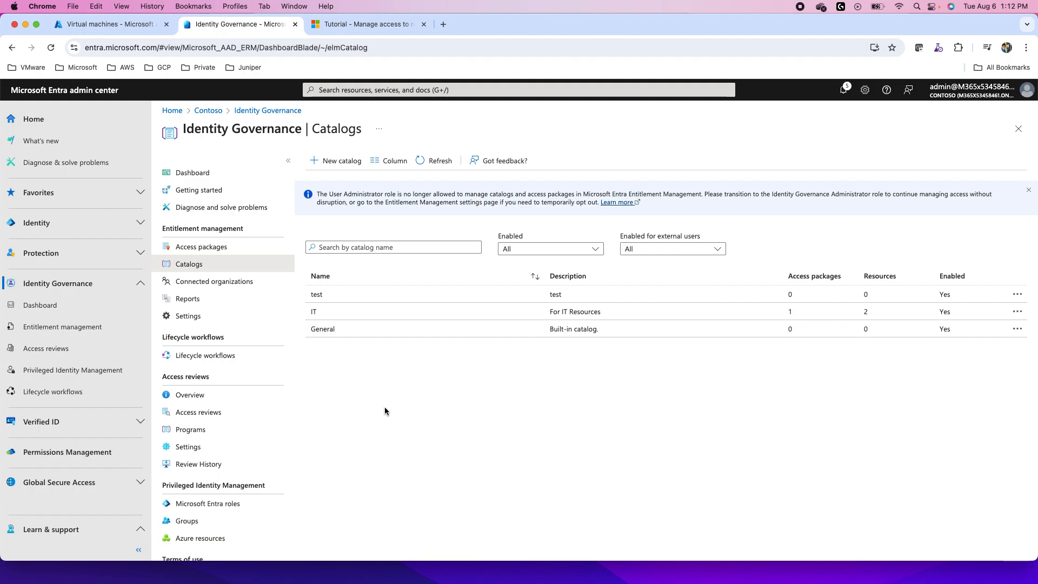
mouse_move(200, 223)
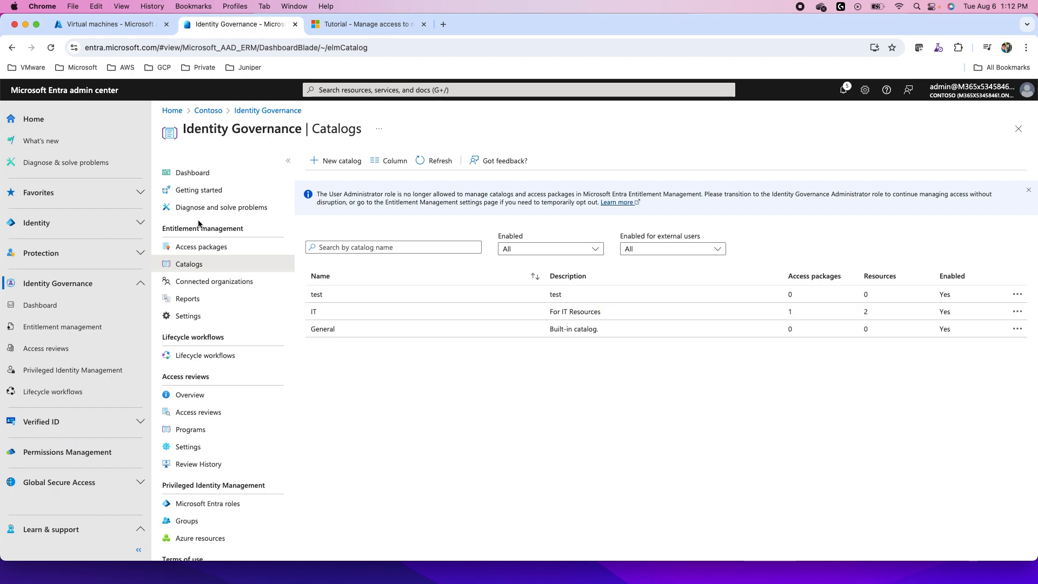
mouse_move(202, 246)
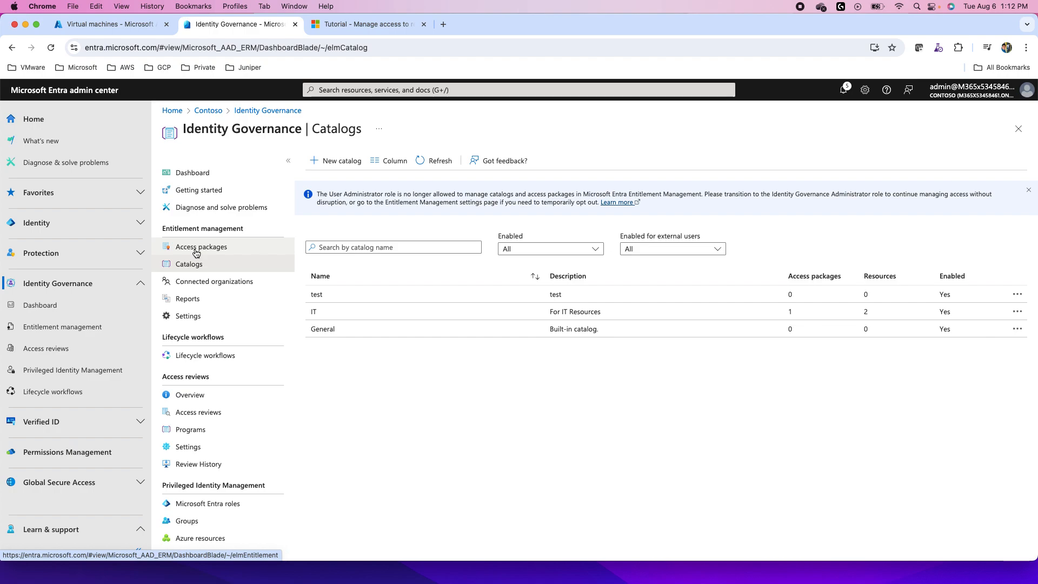
mouse_move(221, 280)
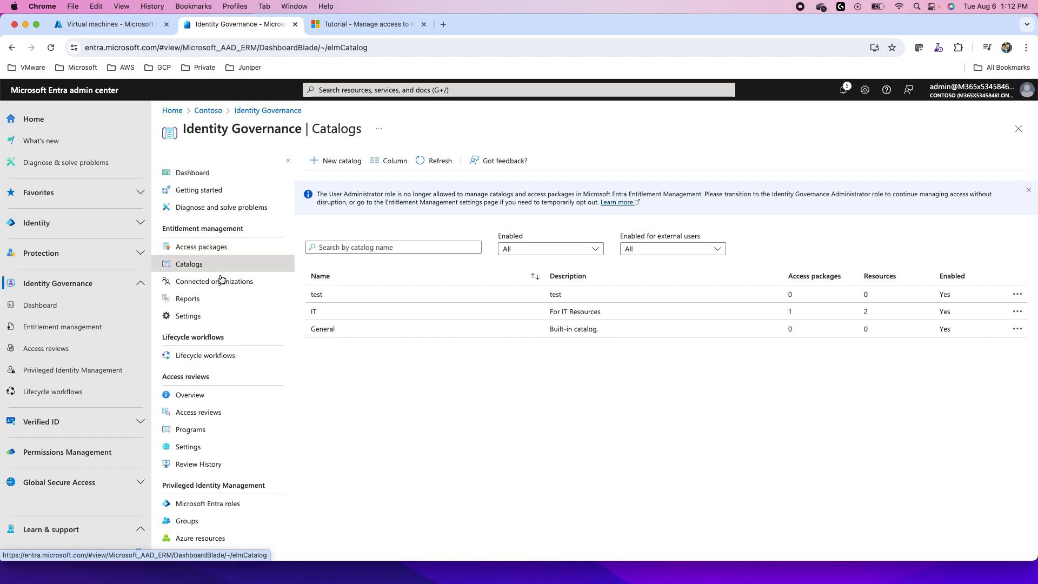
mouse_move(390, 389)
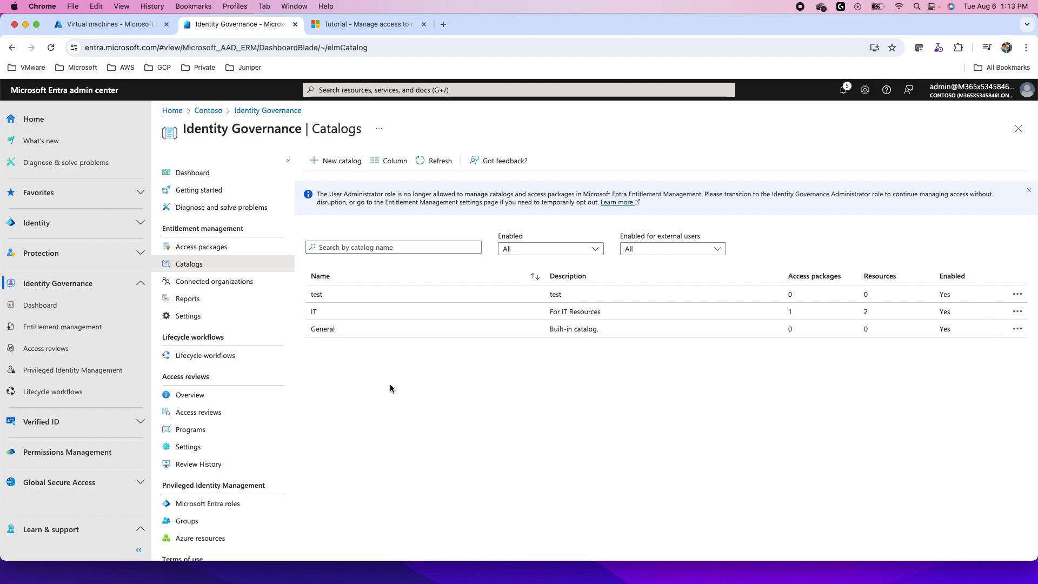
mouse_move(442, 388)
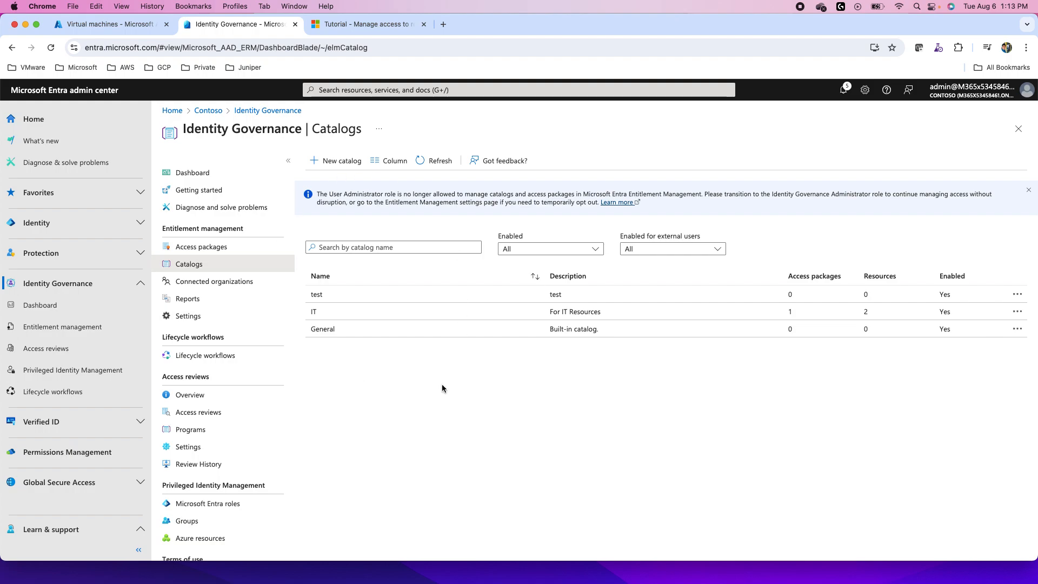